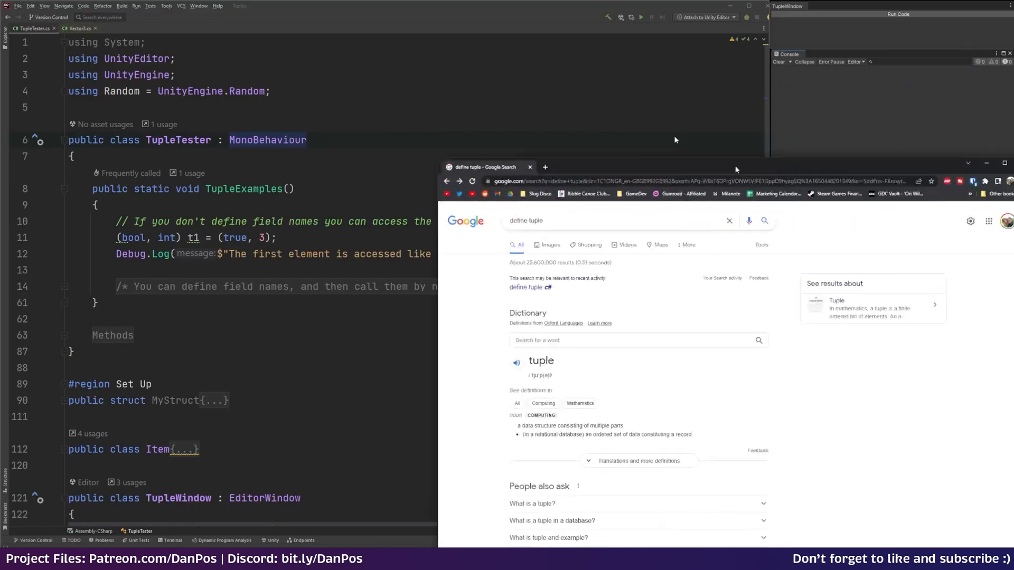
# Maximize the 'define tuple' Google results to read the definition, then return to the code
pyautogui.click(997, 163)
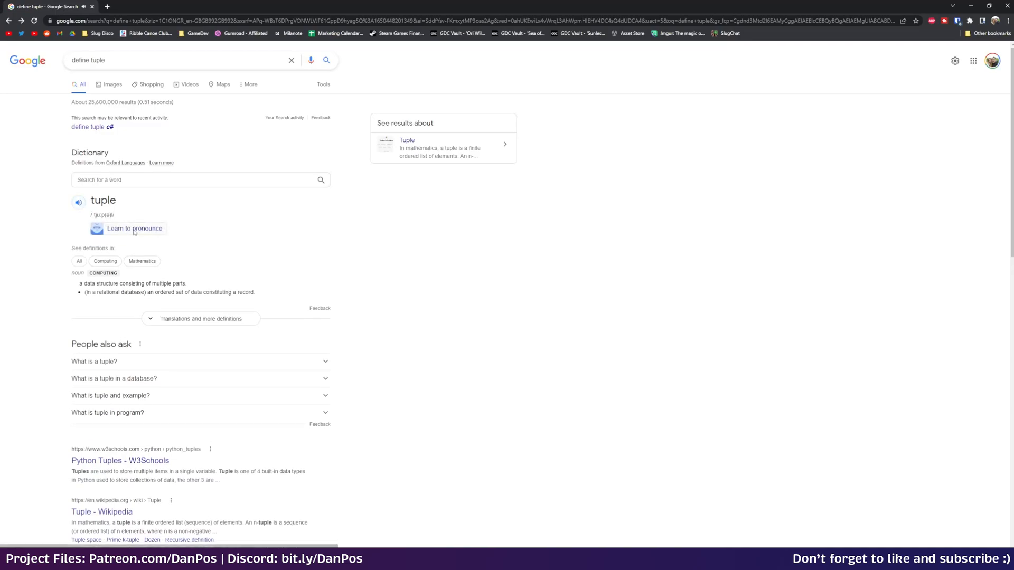
pyautogui.click(135, 228)
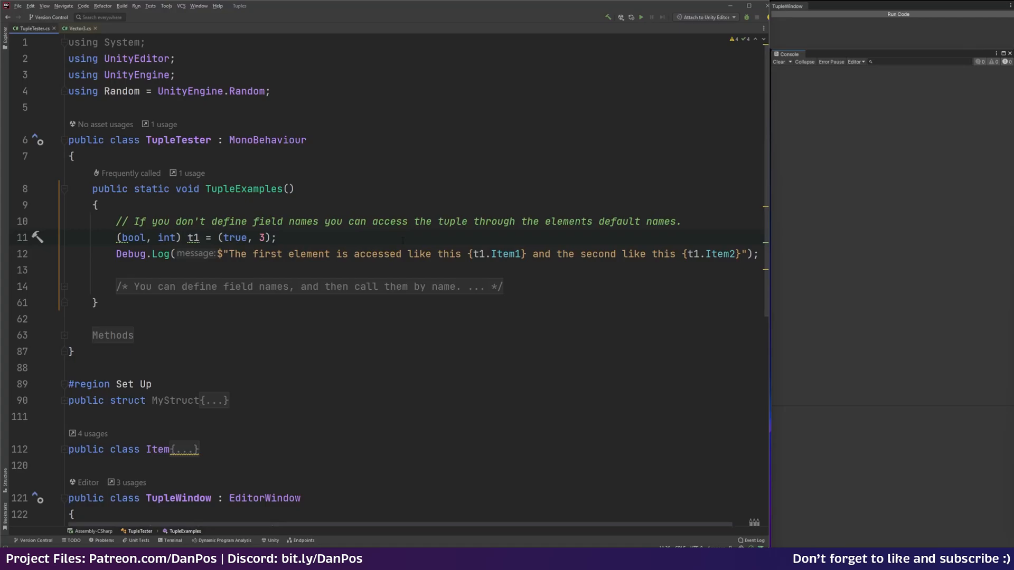
pyautogui.click(274, 237)
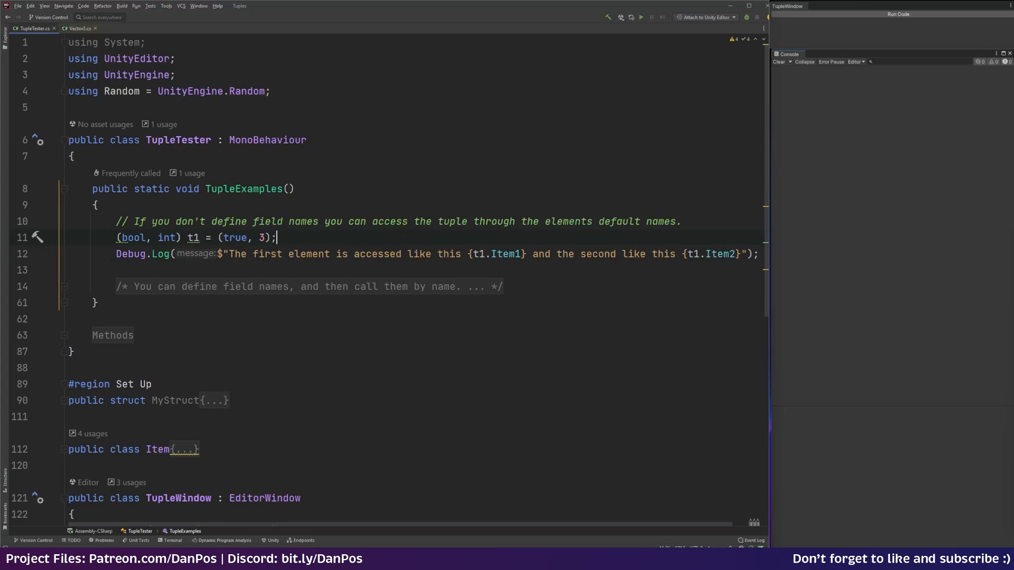
pyautogui.moveTo(419, 285)
pyautogui.write('(')
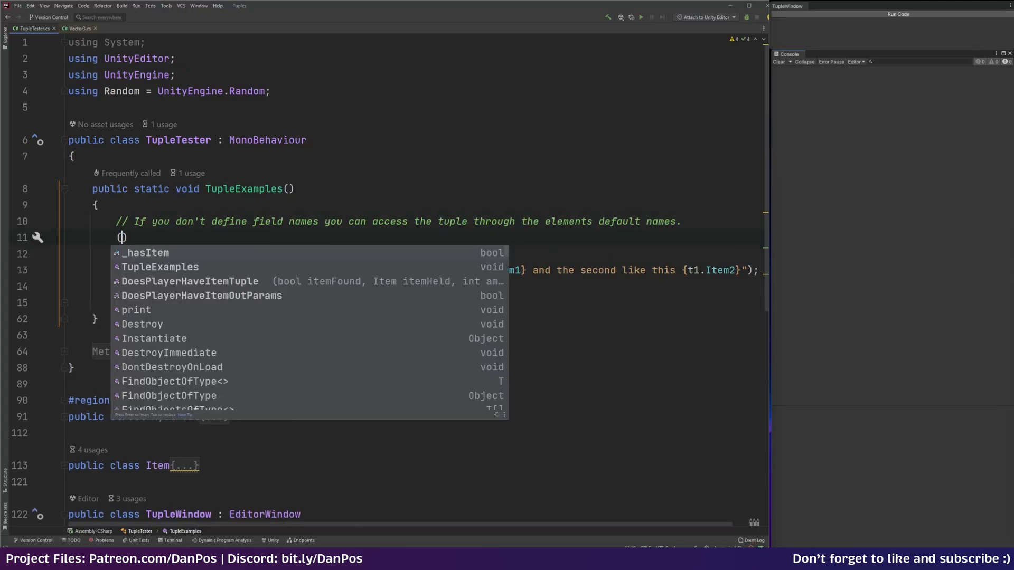
pyautogui.write('bool,')
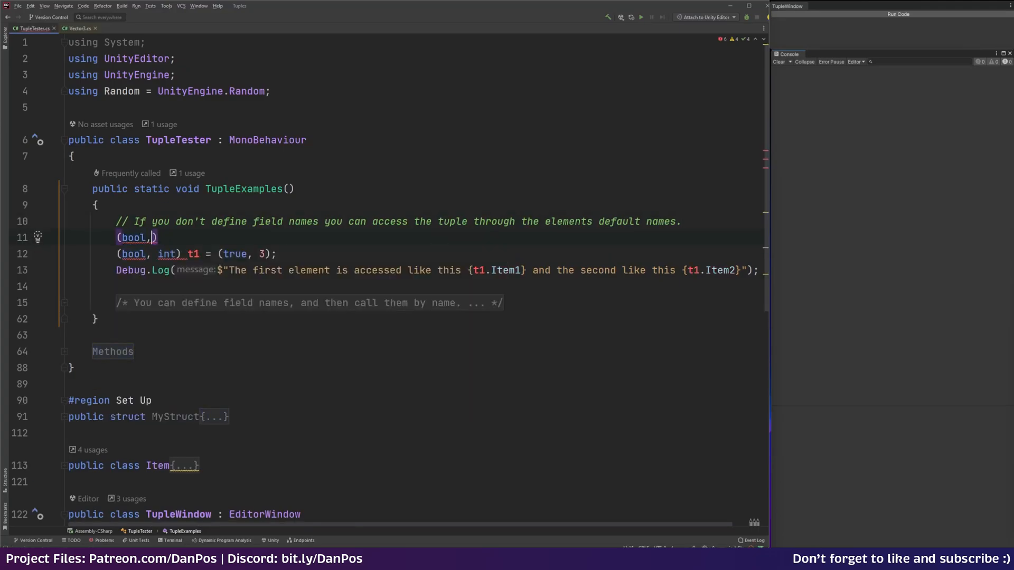
pyautogui.write('float,')
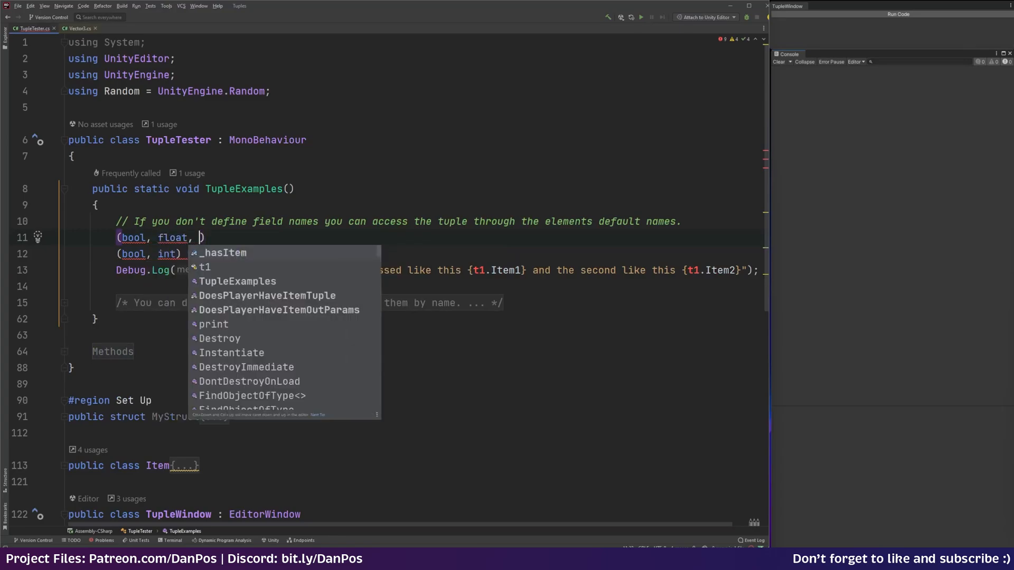
pyautogui.moveTo(223, 253)
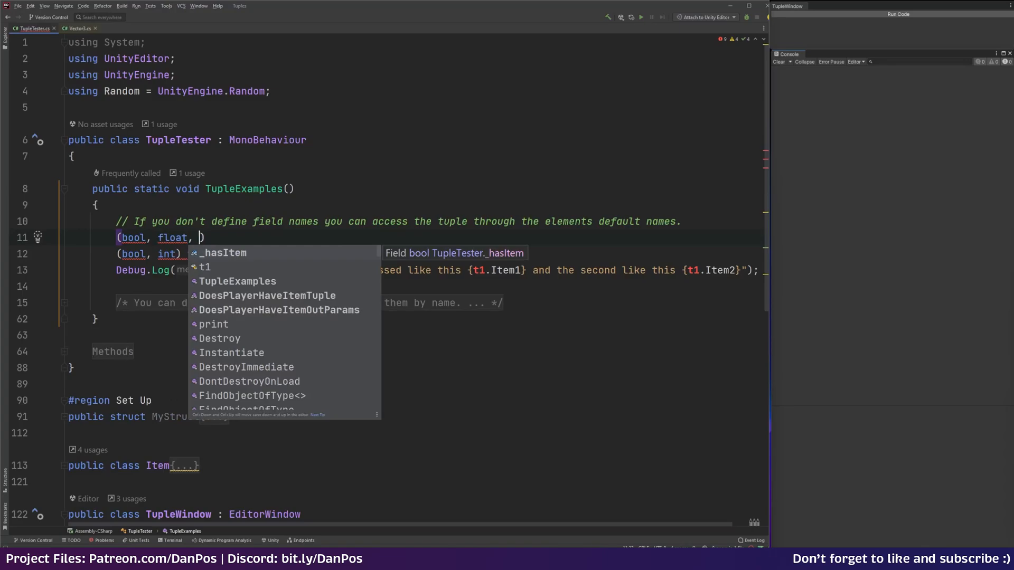
pyautogui.write('long, double) tuple')
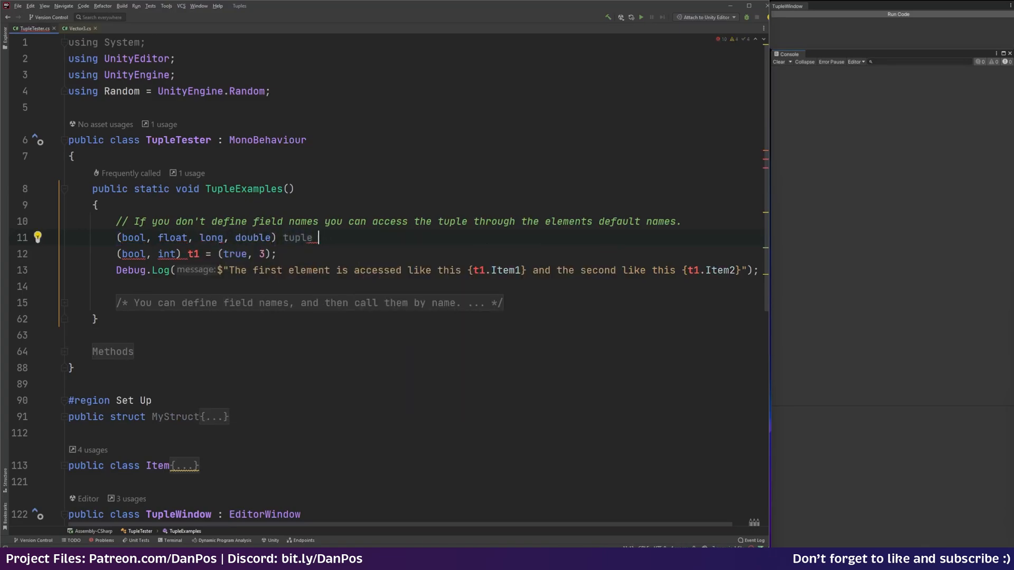
pyautogui.write('= ()')
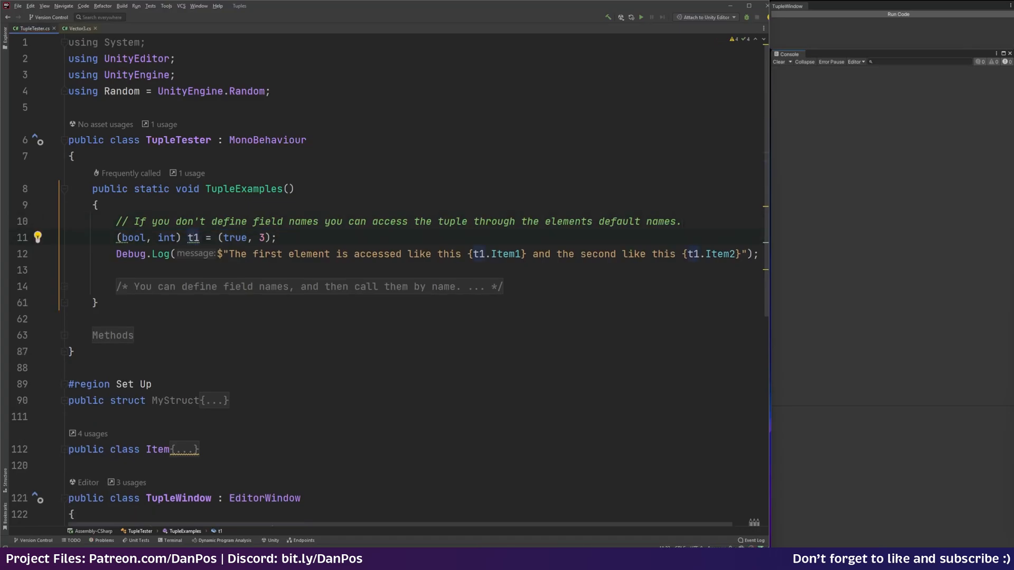
pyautogui.moveTo(193, 237)
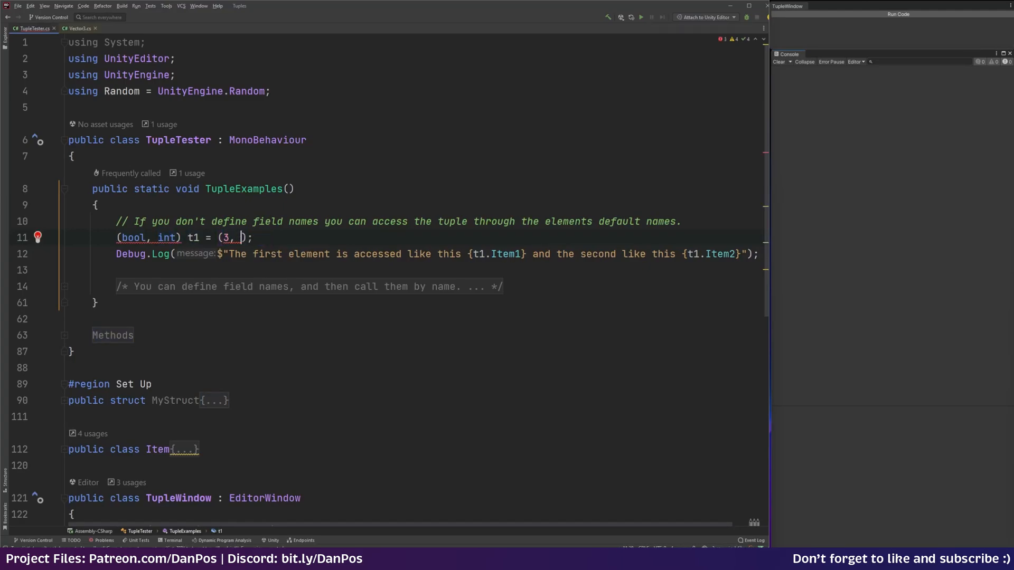
pyautogui.write('true')
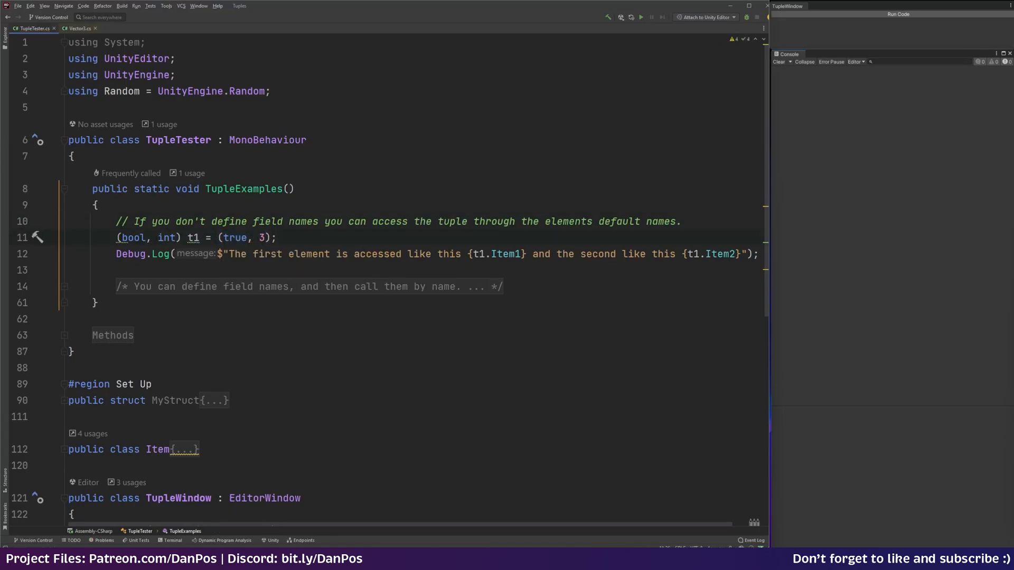
# Run the (bool, int) tuple example so the console reports True and 3
pyautogui.click(239, 237)
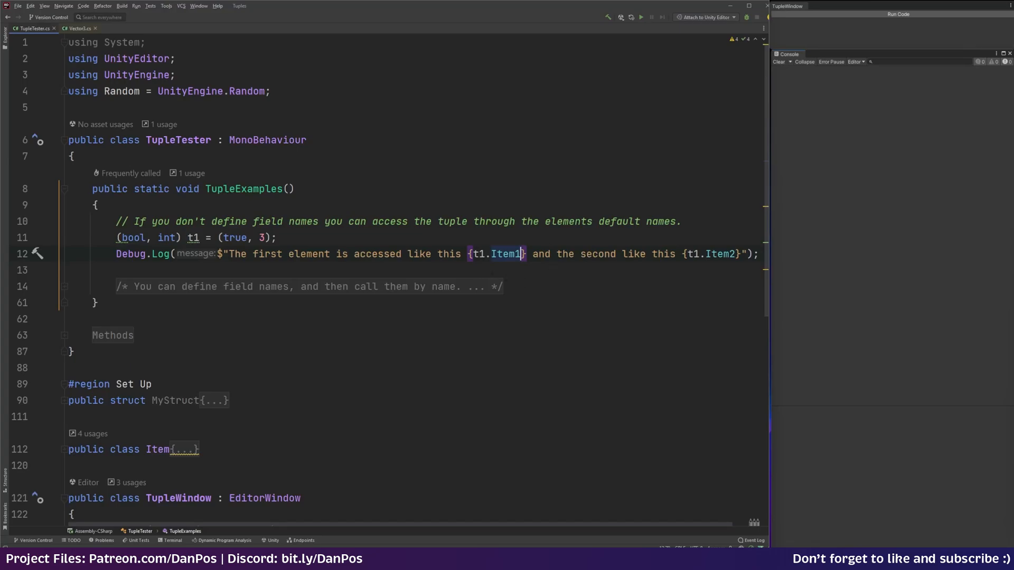
pyautogui.hscroll(3)
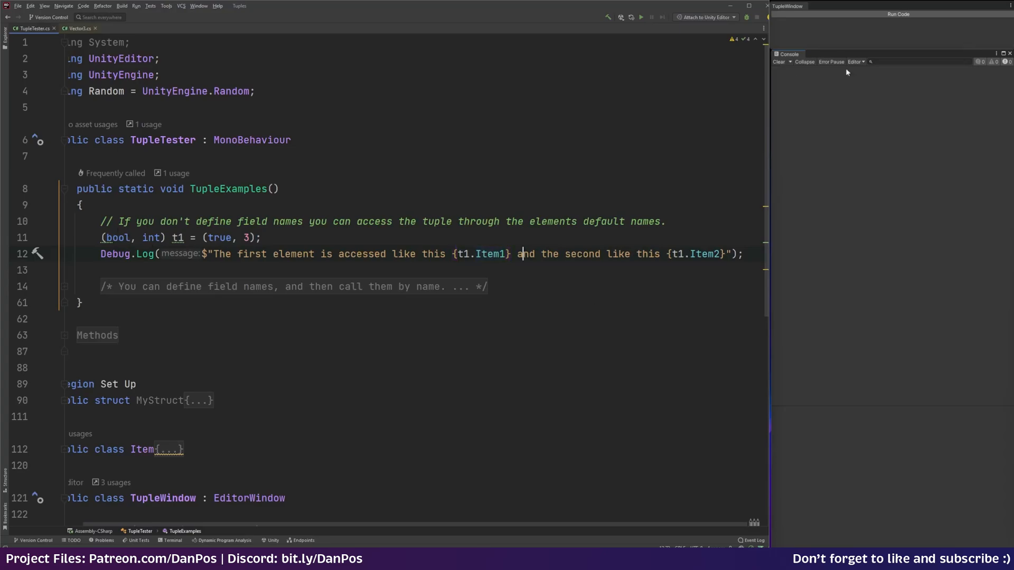
pyautogui.click(898, 15)
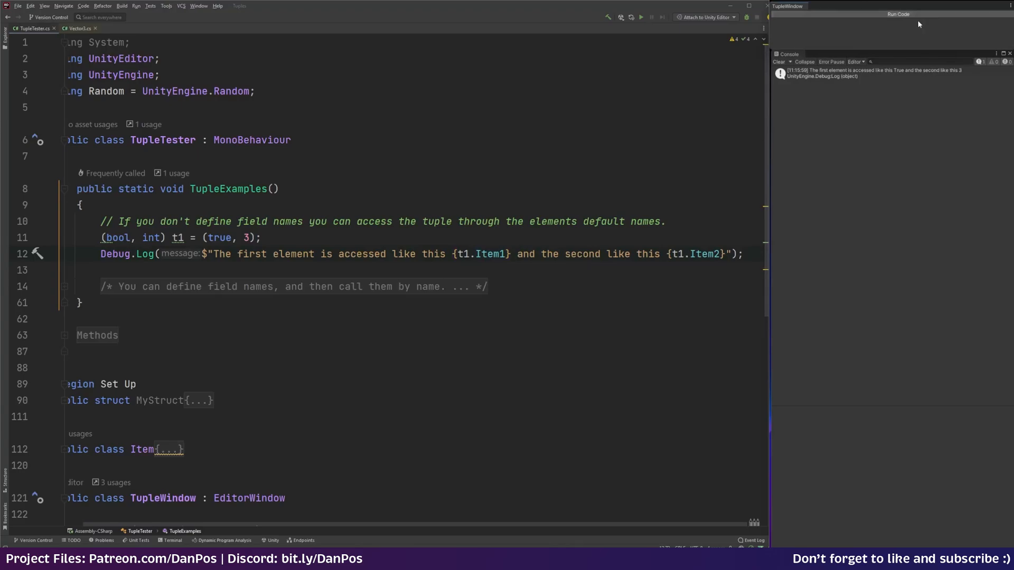
pyautogui.moveTo(815, 76)
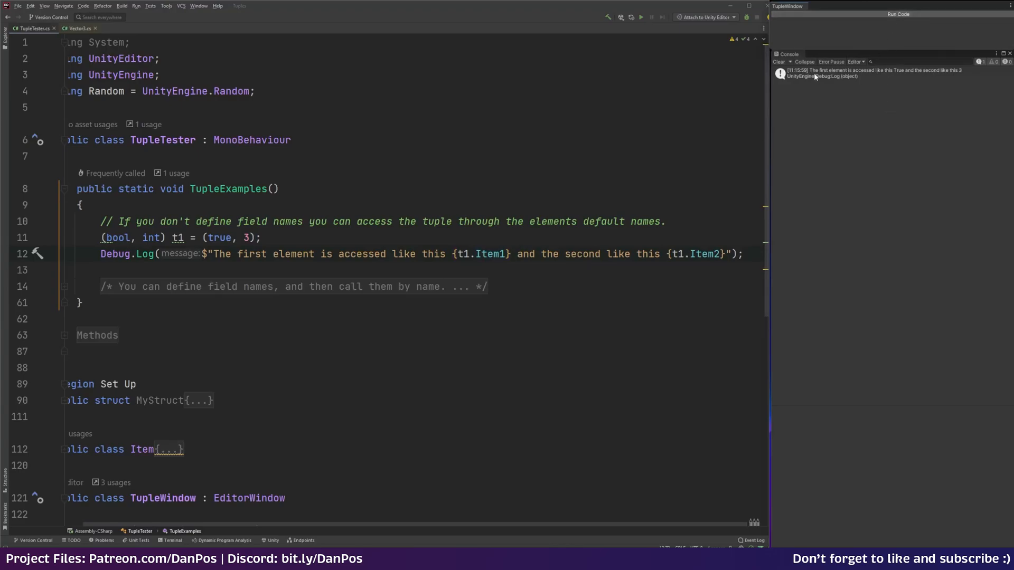
pyautogui.moveTo(915, 74)
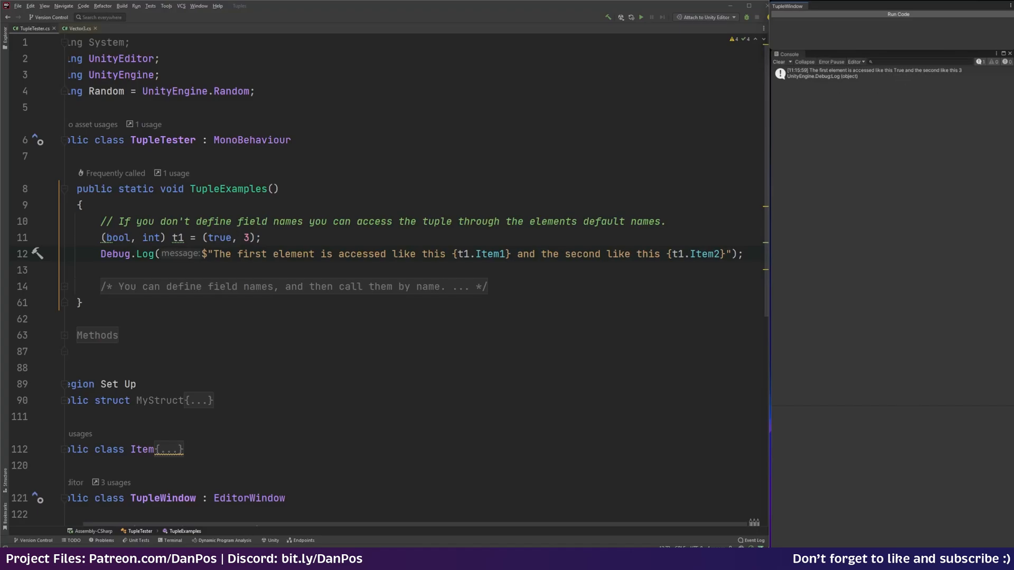
pyautogui.moveTo(946, 75)
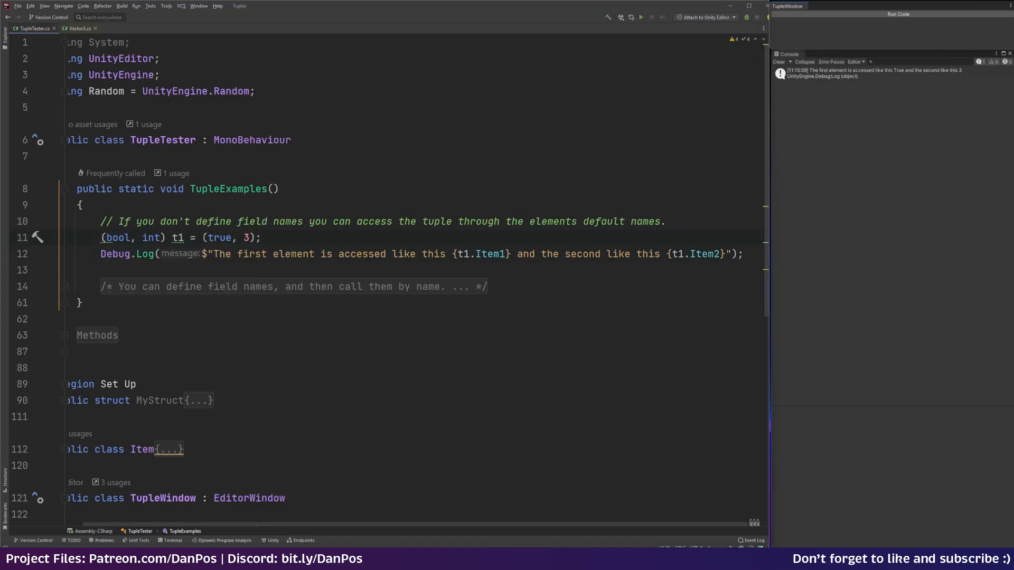
pyautogui.click(261, 238)
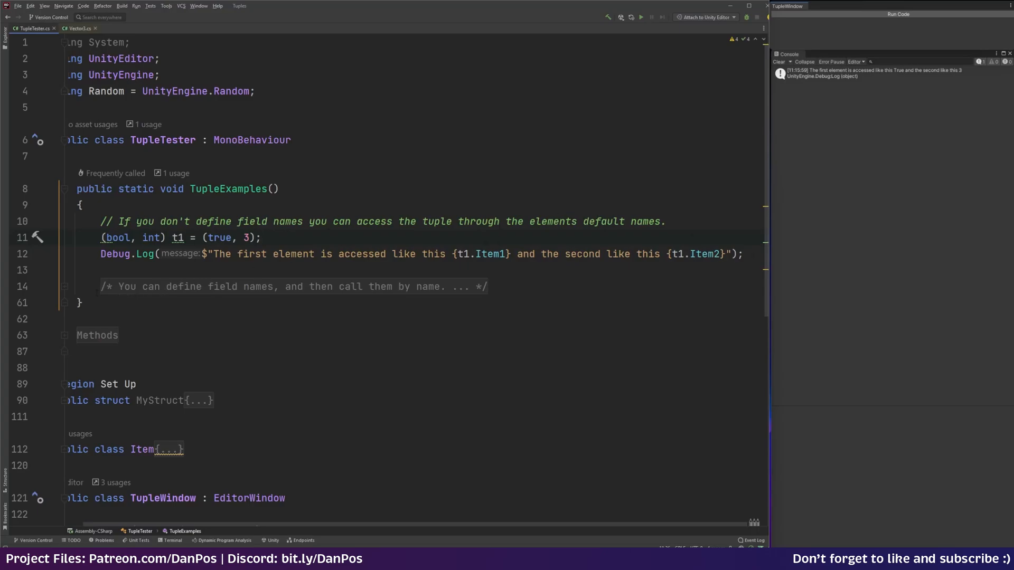
# Uncomment the named tuple (float myFloat, Vector3 myVector) t2 block and highlight its usage
pyautogui.scroll(-3)
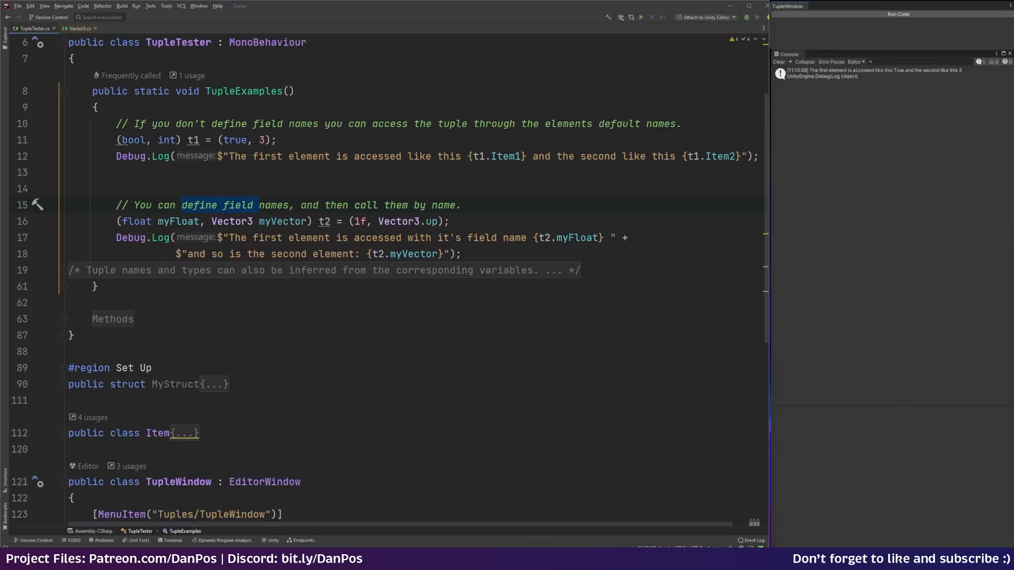
pyautogui.click(175, 221)
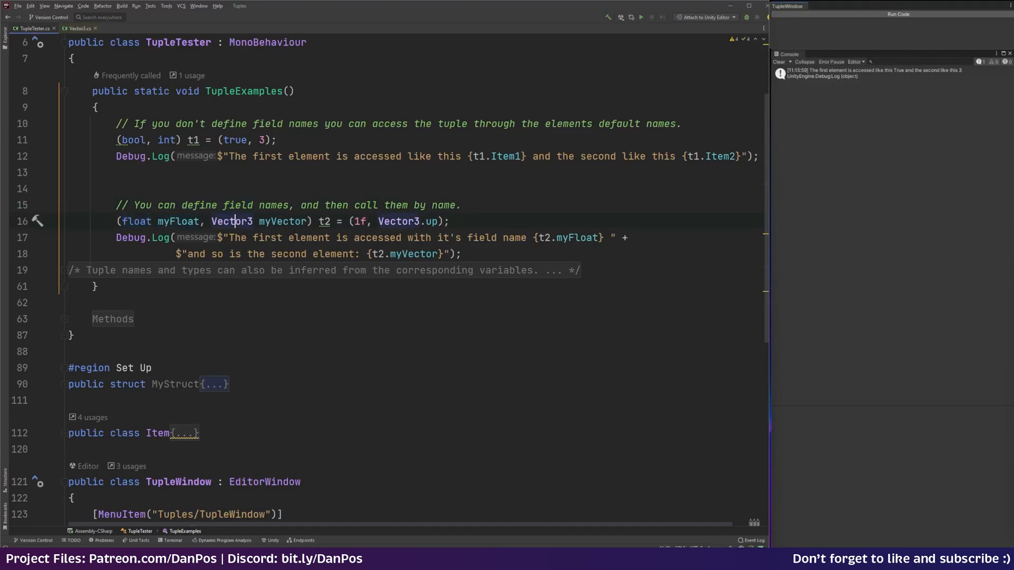
pyautogui.doubleClick(282, 221)
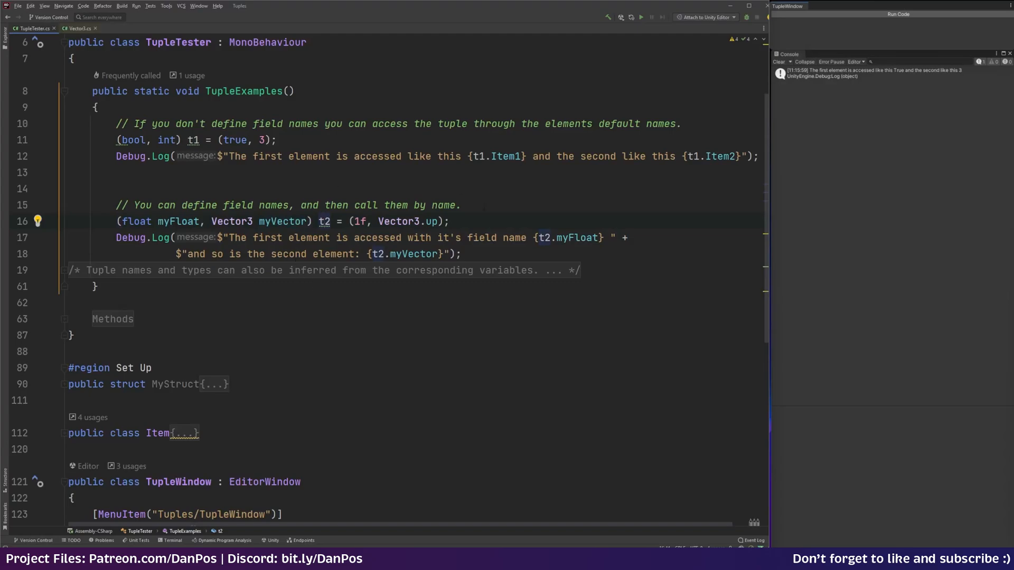
pyautogui.moveTo(233, 221)
pyautogui.write('.254')
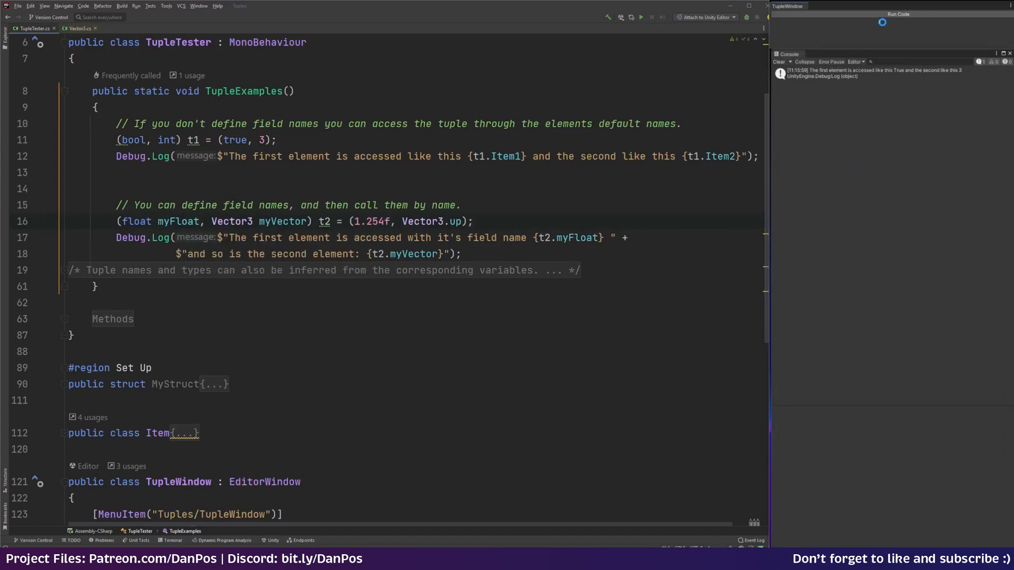
# Rerun after clearing the console and inspect the log showing 1.254 and (0.0, 1.0, 0.0)
pyautogui.click(898, 14)
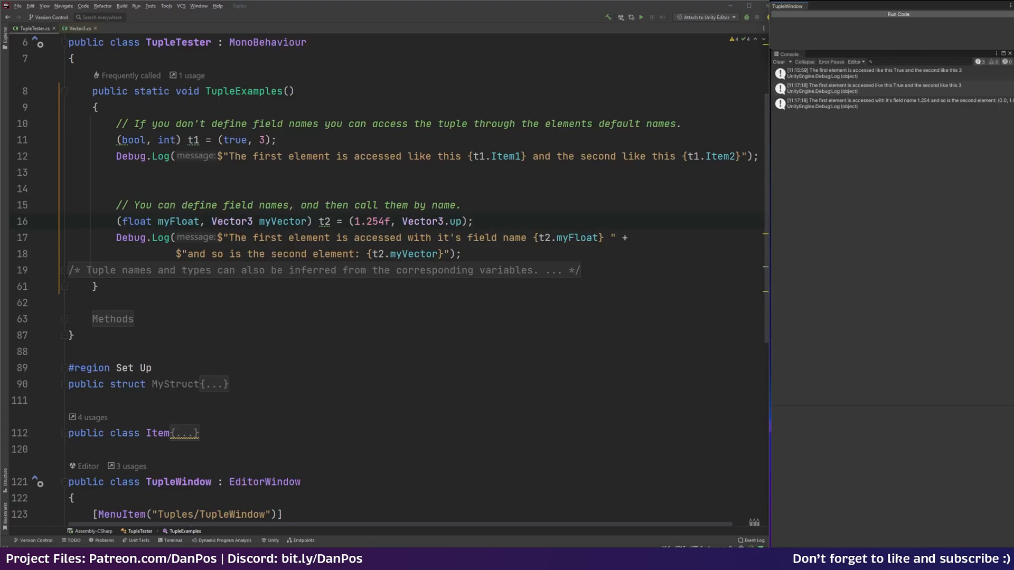
pyautogui.moveTo(772, 161)
pyautogui.write('Item2')
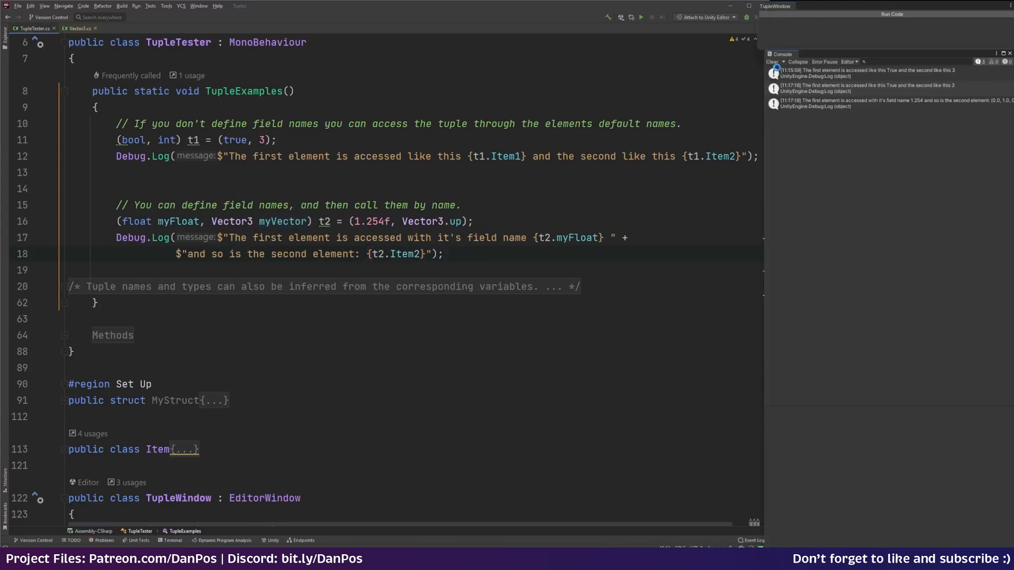
pyautogui.click(880, 100)
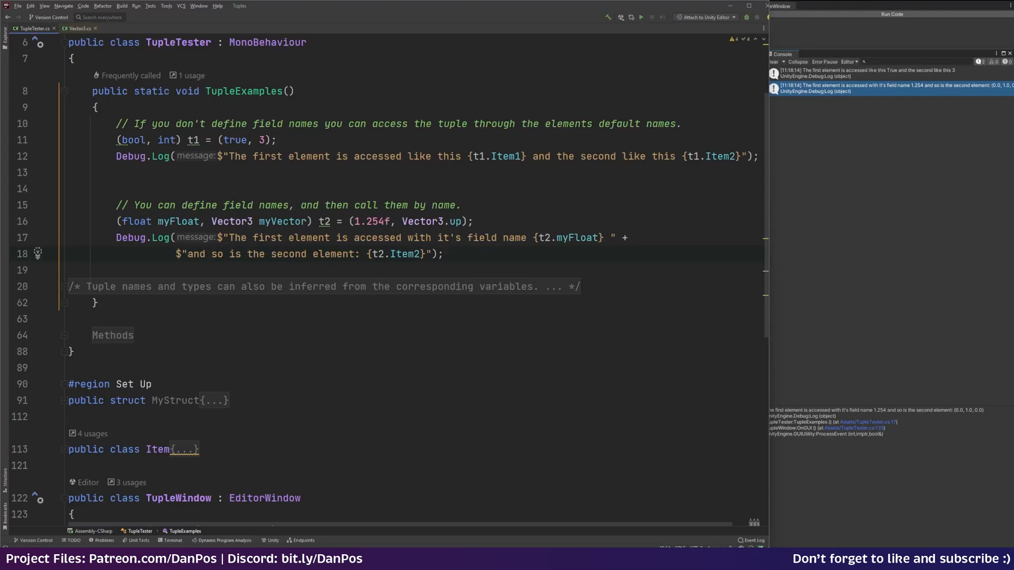
pyautogui.click(444, 253)
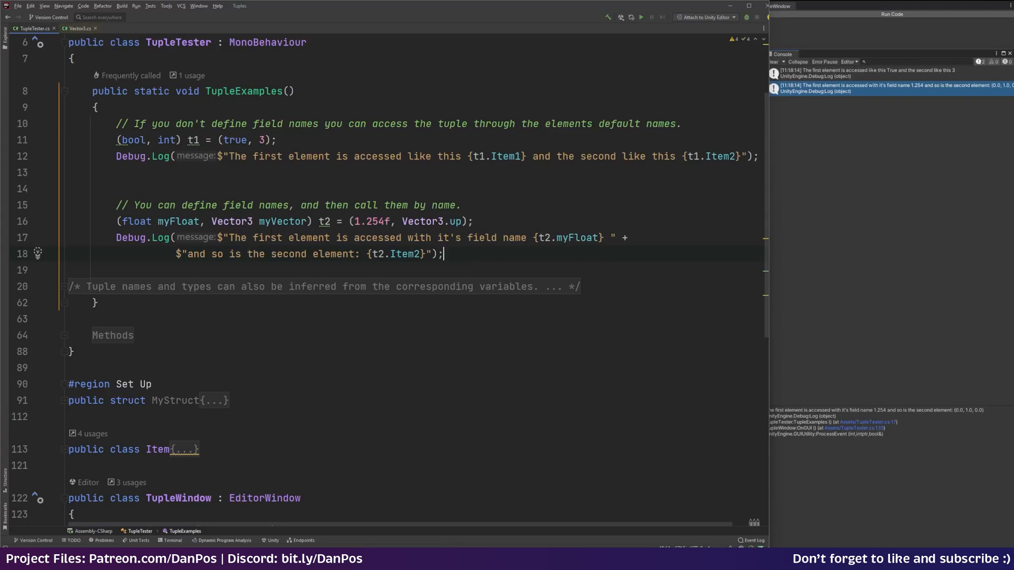
pyautogui.click(64, 124)
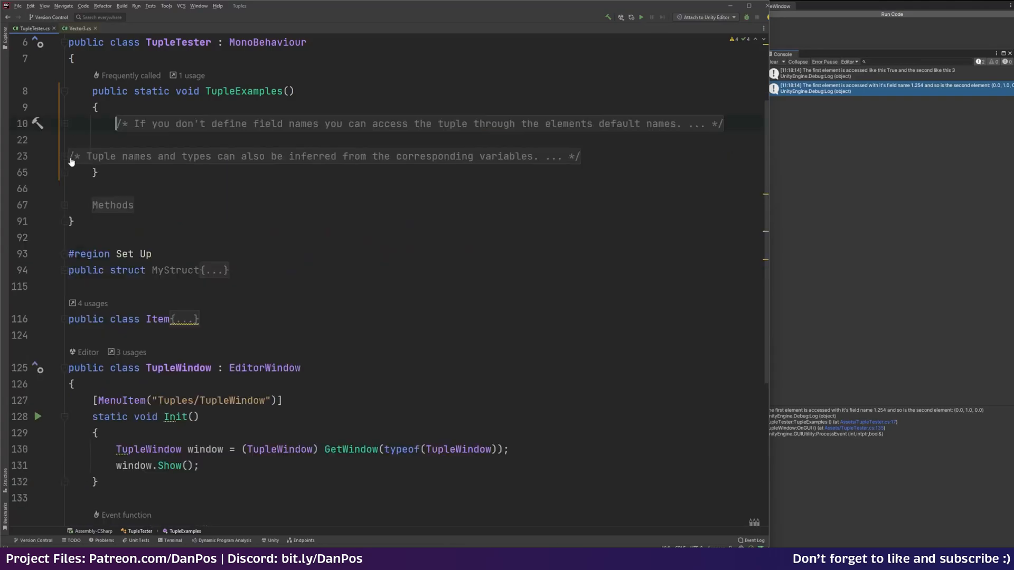
# Walk through the inferred-names tuple t3 built from myInt and myDouble
pyautogui.click(65, 156)
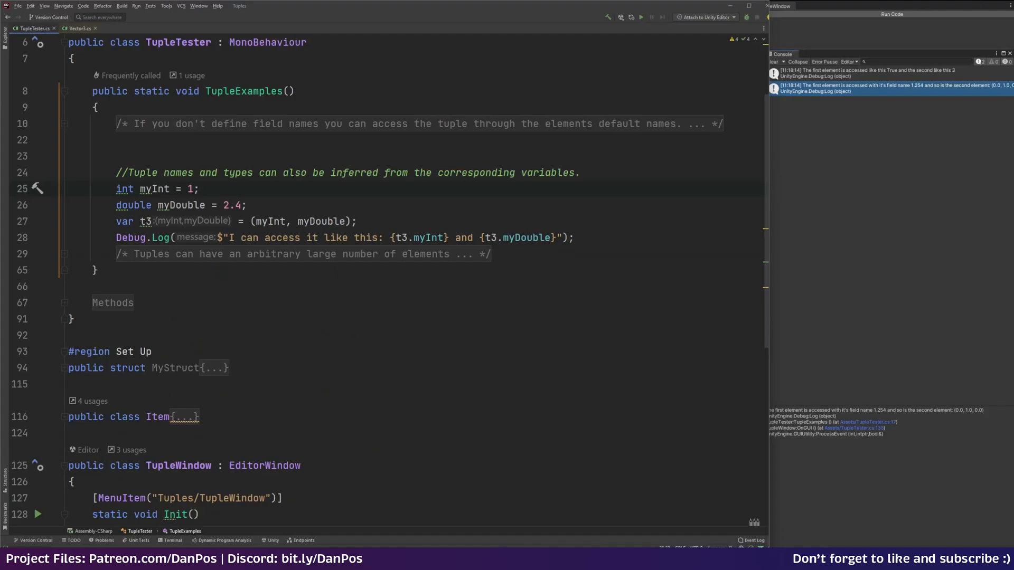
pyautogui.click(581, 173)
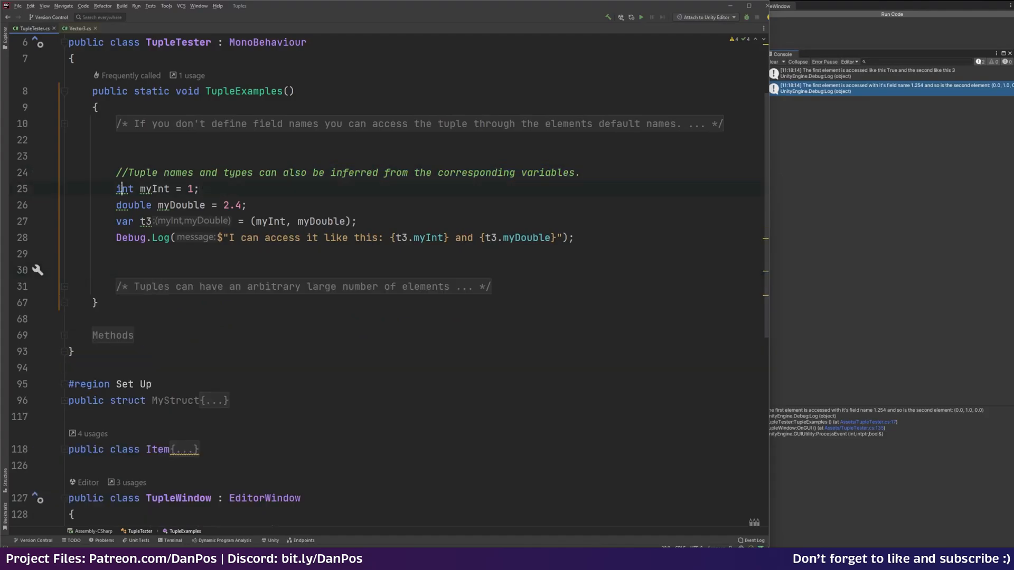
pyautogui.click(154, 189)
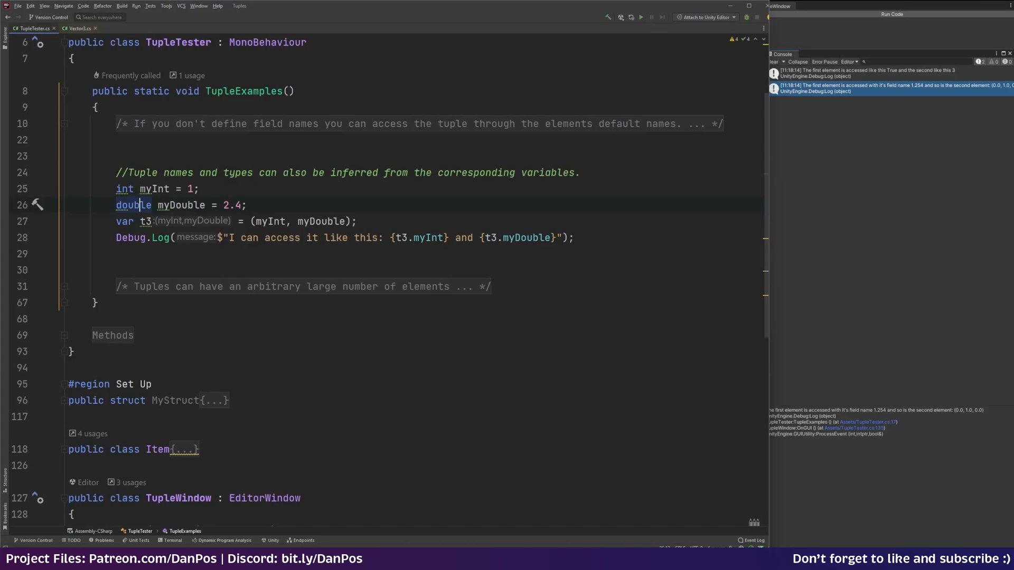
pyautogui.click(248, 205)
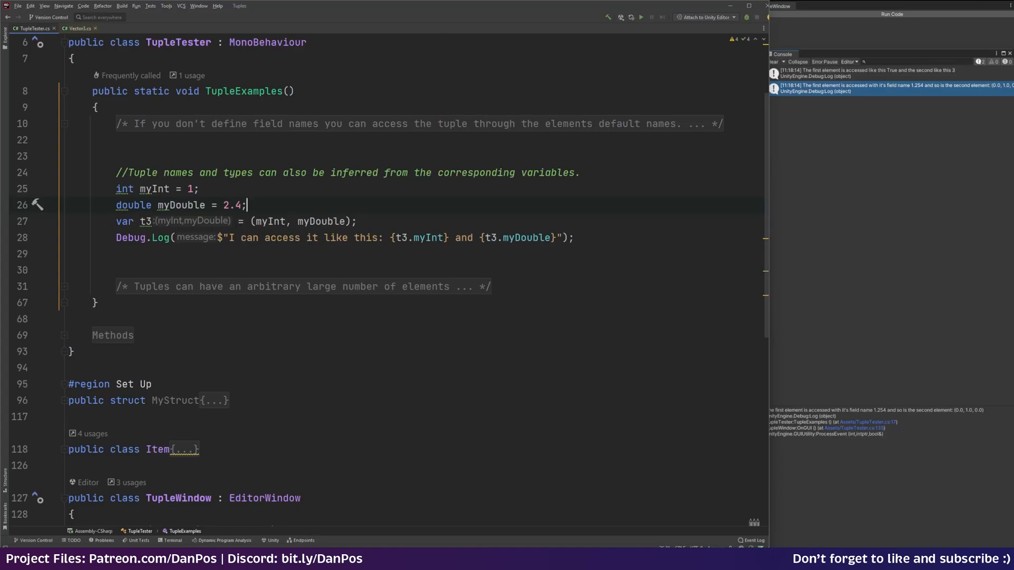
pyautogui.click(318, 221)
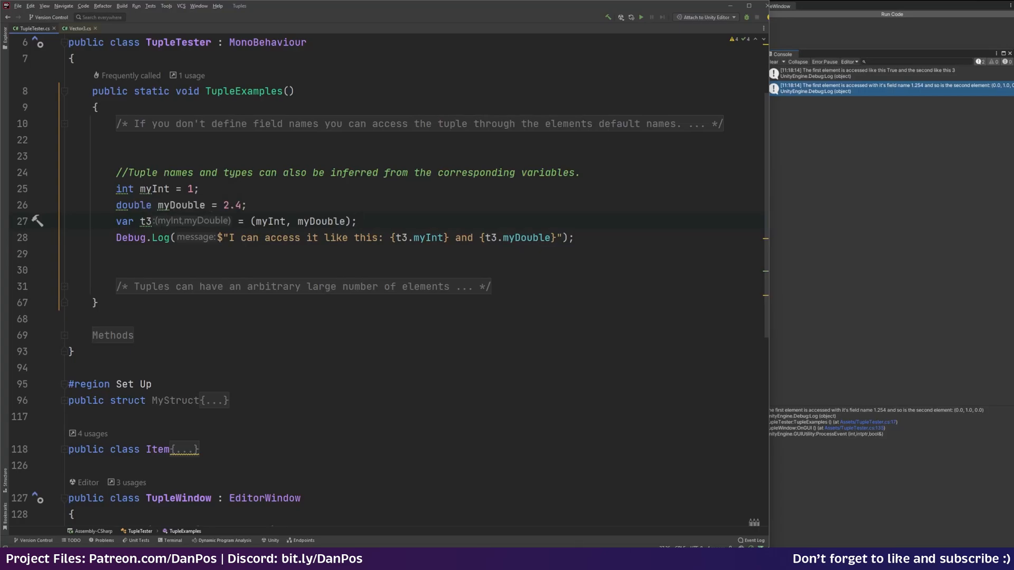
pyautogui.click(357, 222)
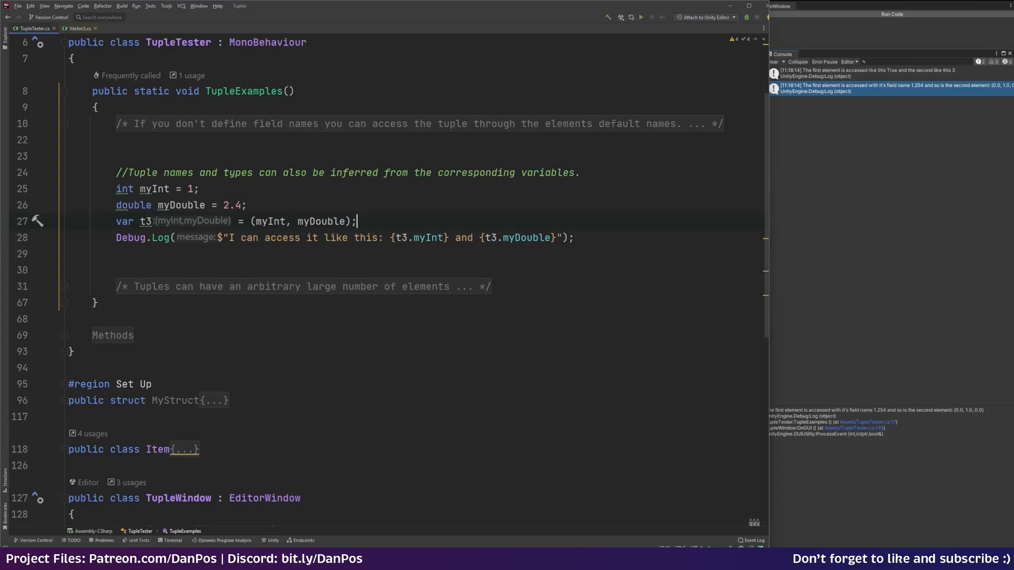
pyautogui.click(369, 237)
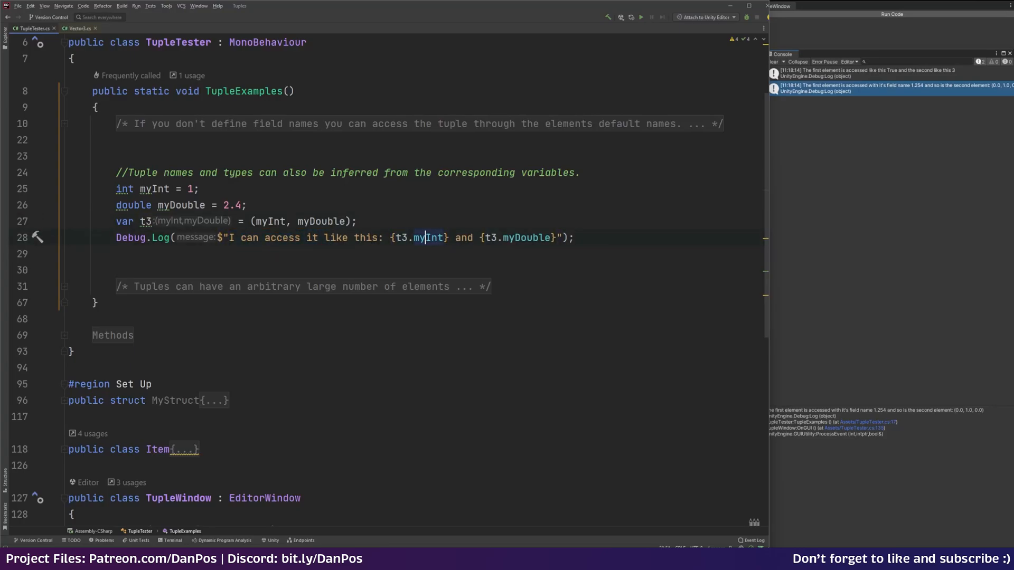
# Replace t3.myDouble with t3.Item2 and run, logging 1 and 2.4
pyautogui.click(155, 188)
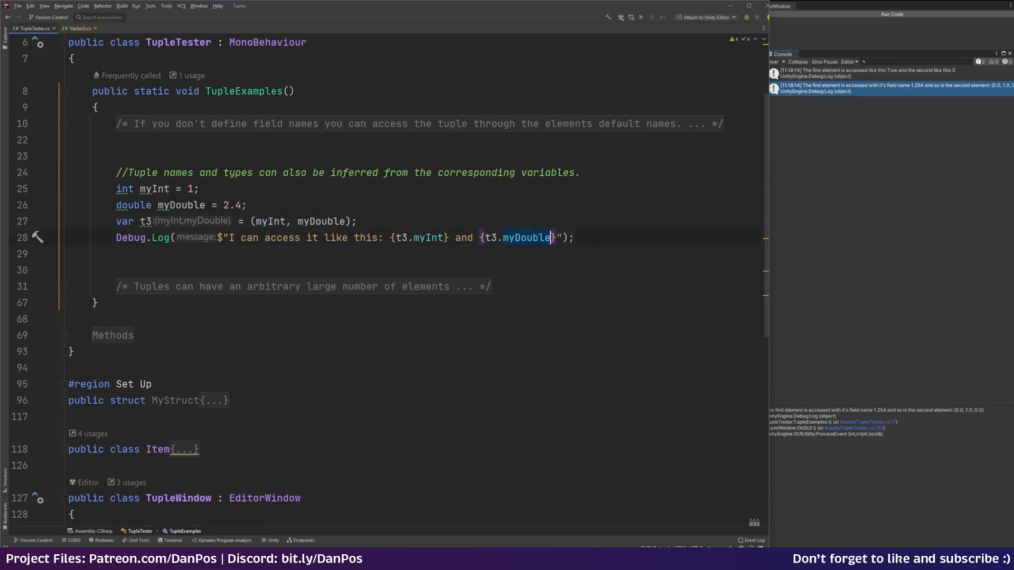
pyautogui.write('Item2')
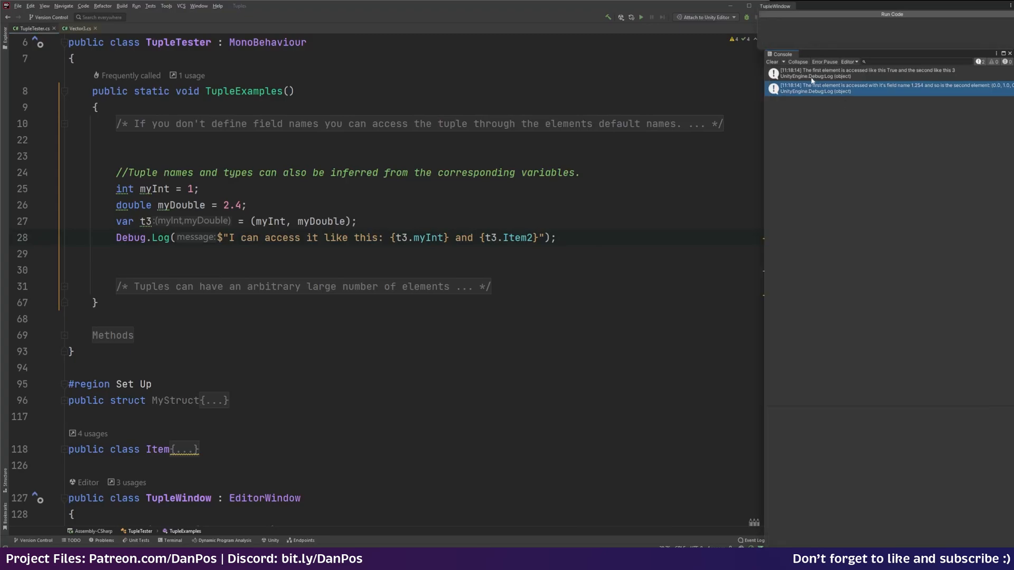
pyautogui.click(892, 15)
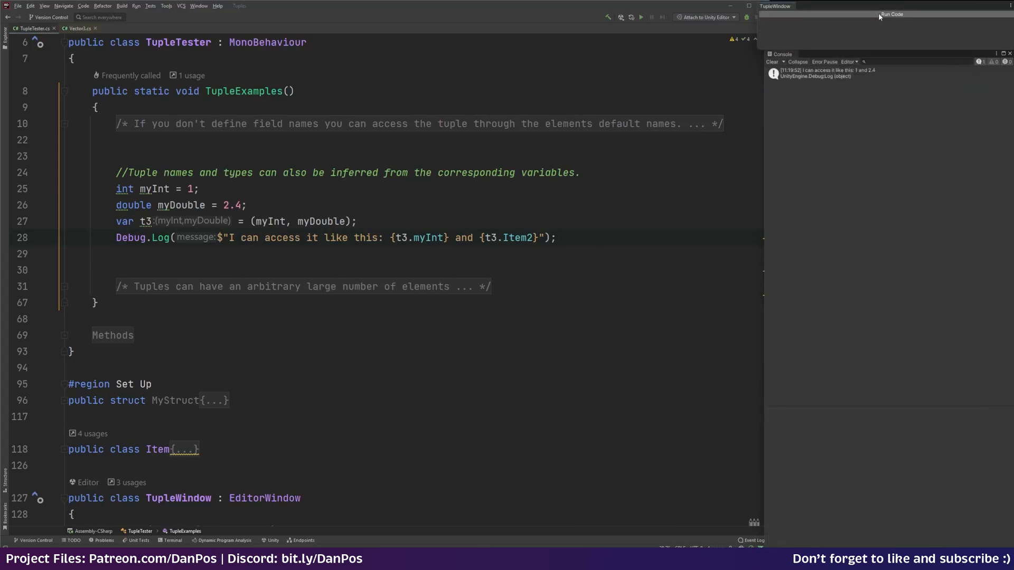
pyautogui.moveTo(870, 75)
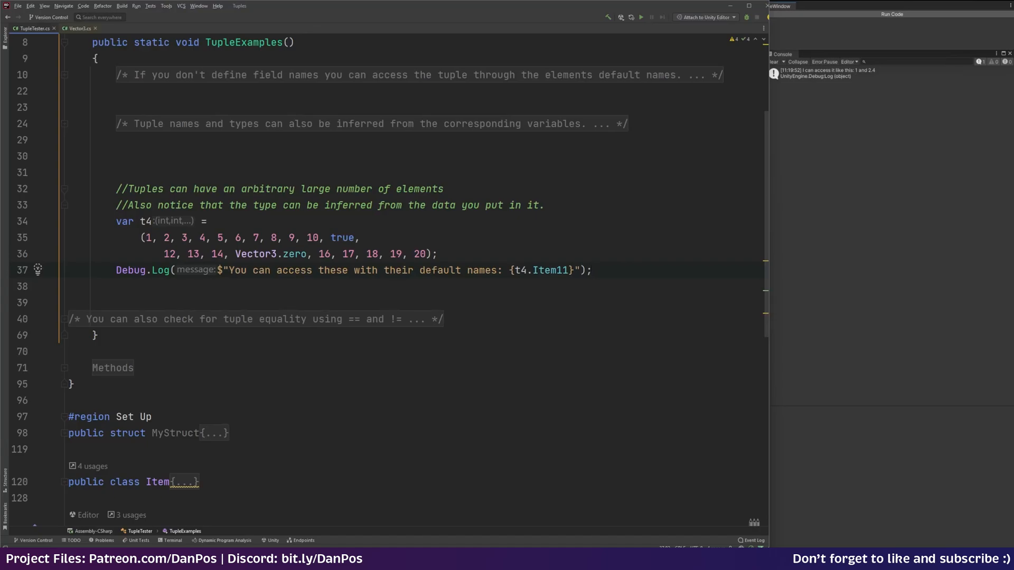
# Review the 20-element tuple t4 and its Item11 log line, which reports True
pyautogui.scroll(-3)
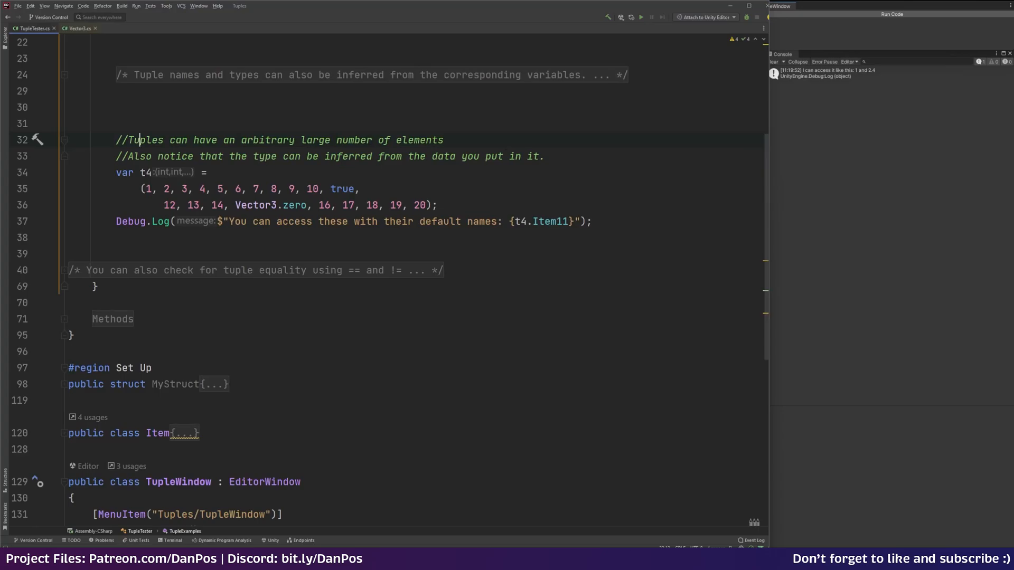
pyautogui.click(545, 156)
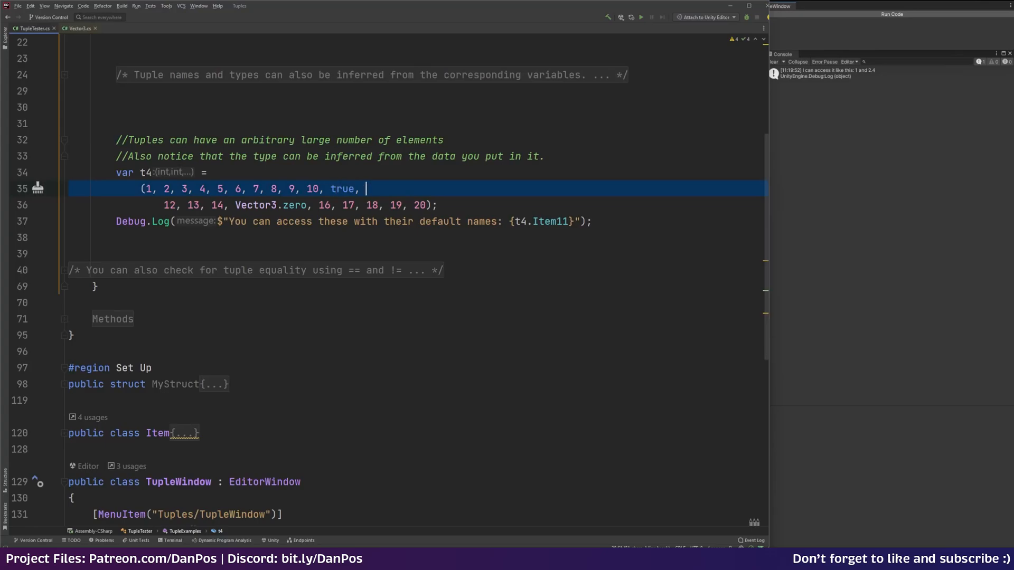
pyautogui.click(254, 205)
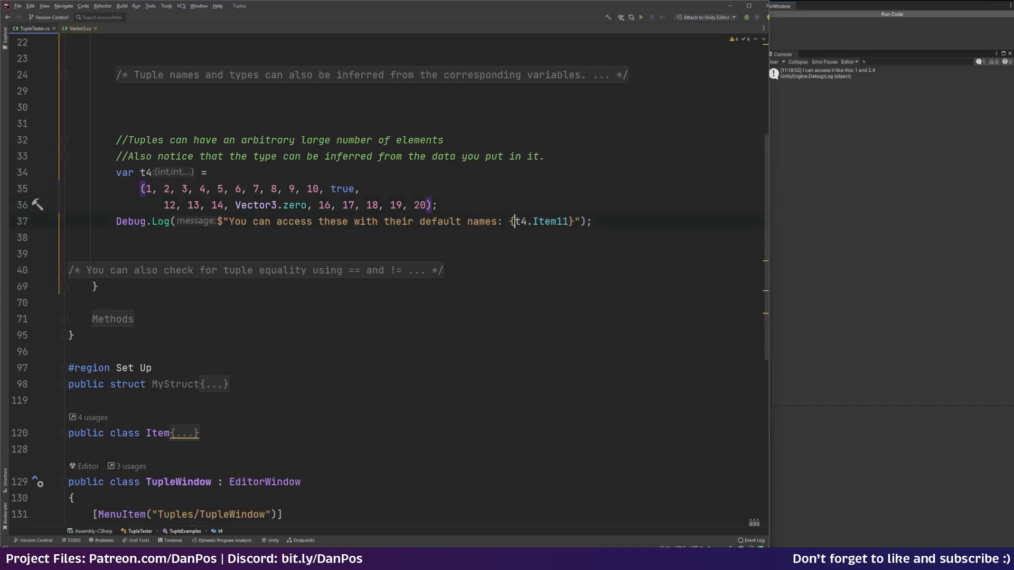
pyautogui.click(587, 222)
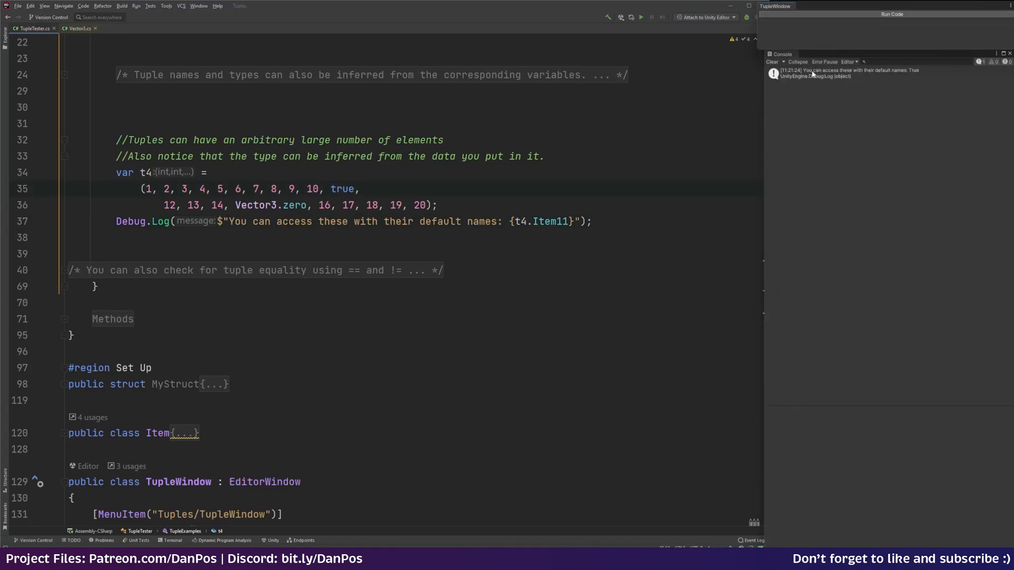
pyautogui.moveTo(945, 76)
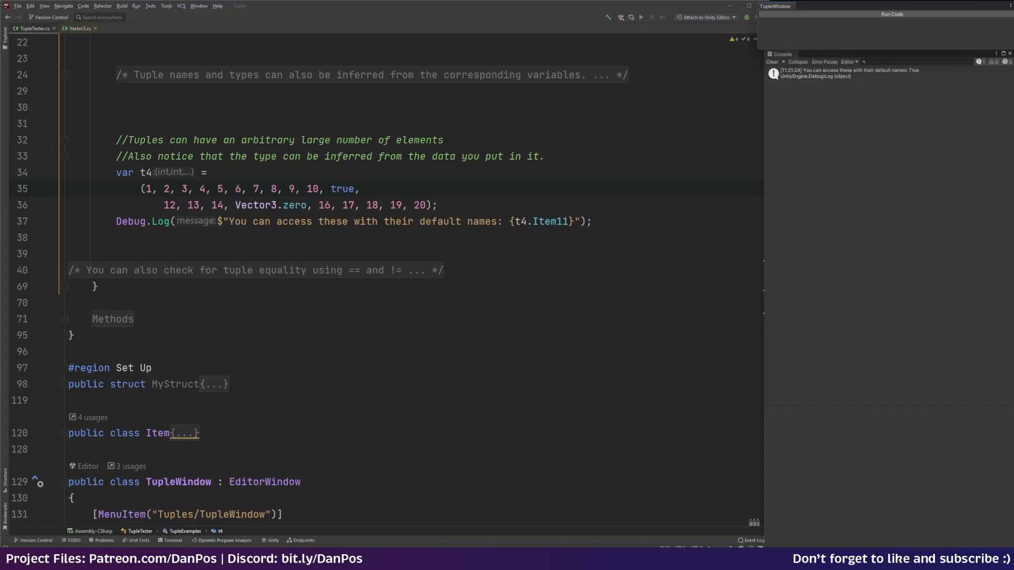
pyautogui.doubleClick(342, 188)
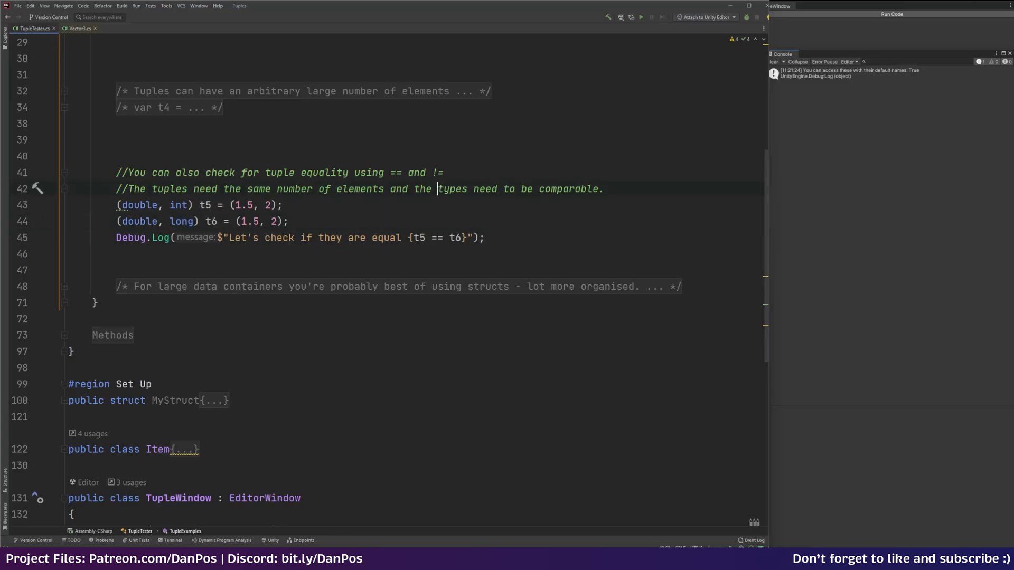
# Change t6's long to string to show the == error, restore long, then run: equal True
pyautogui.click(141, 205)
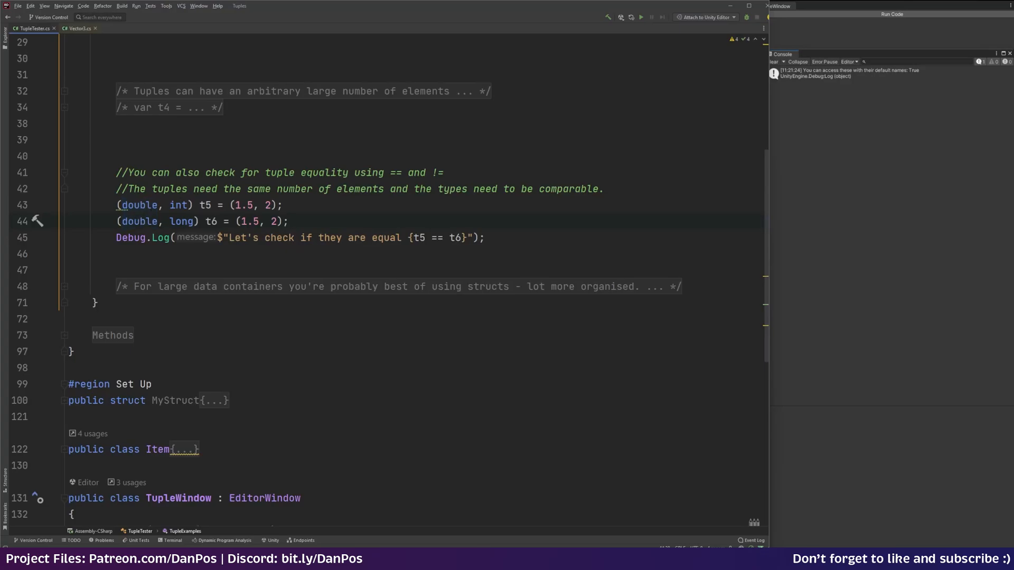
pyautogui.doubleClick(182, 221)
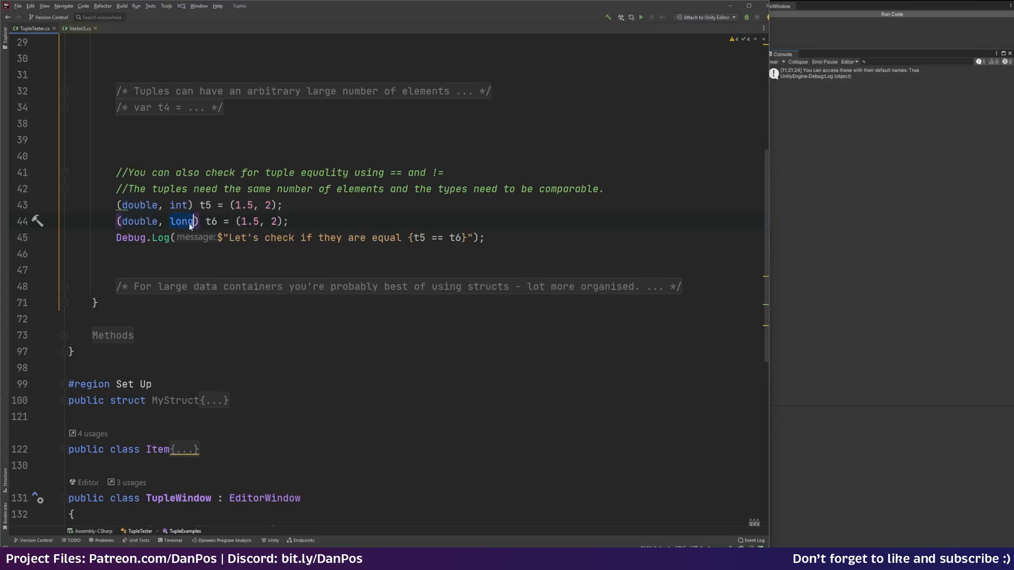
pyautogui.write('string')
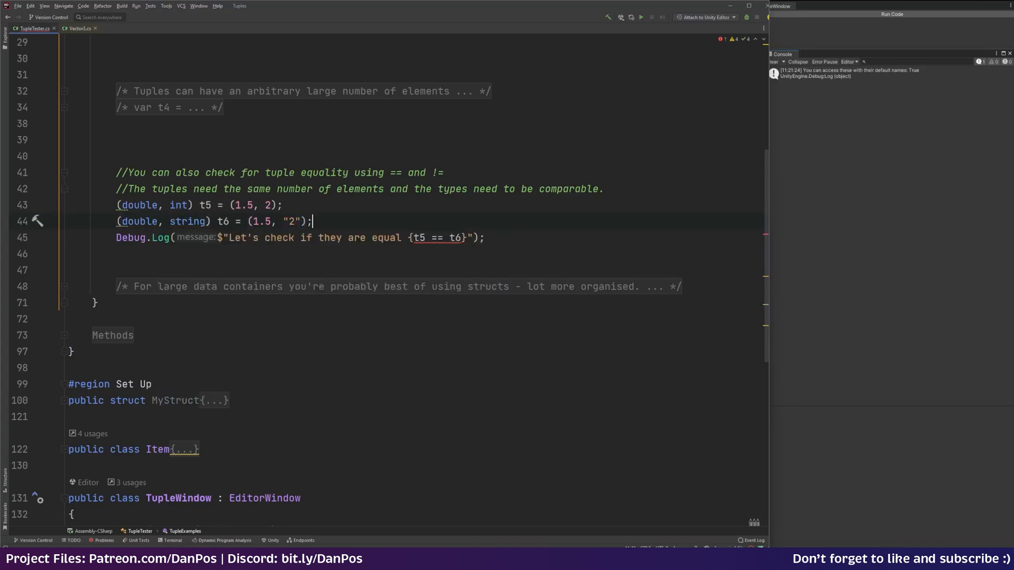
pyautogui.click(282, 205)
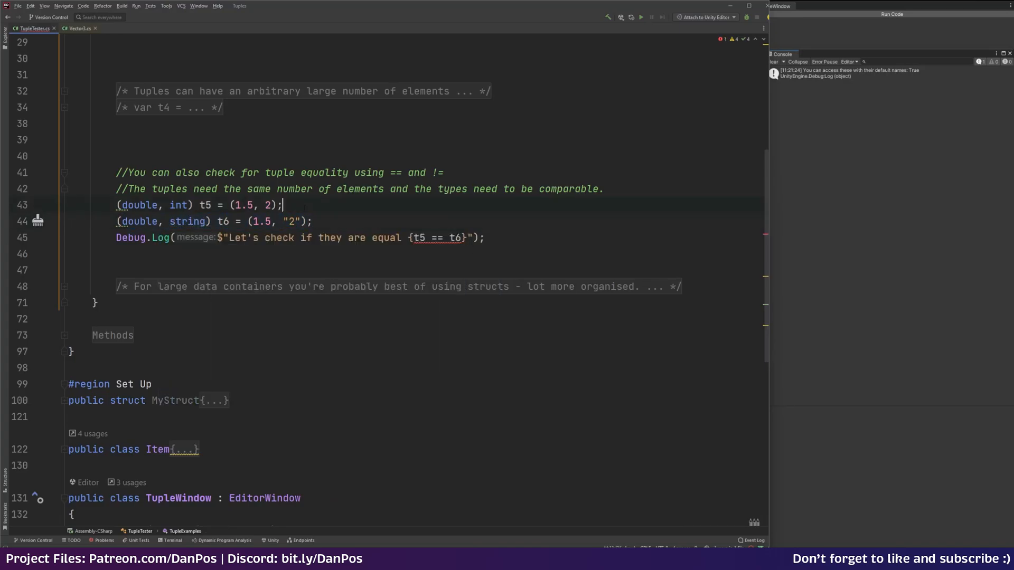
pyautogui.moveTo(457, 238)
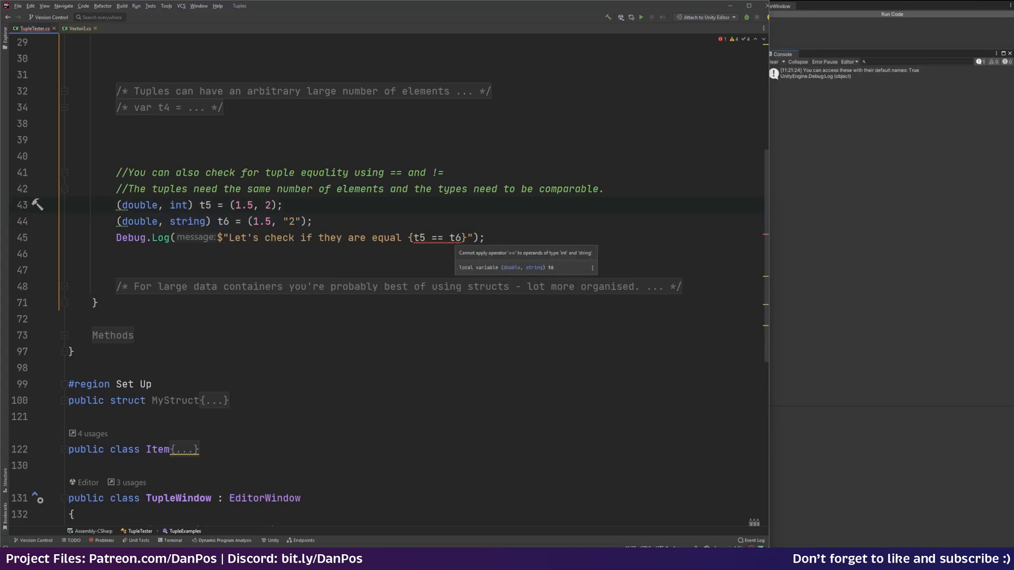
pyautogui.click(282, 205)
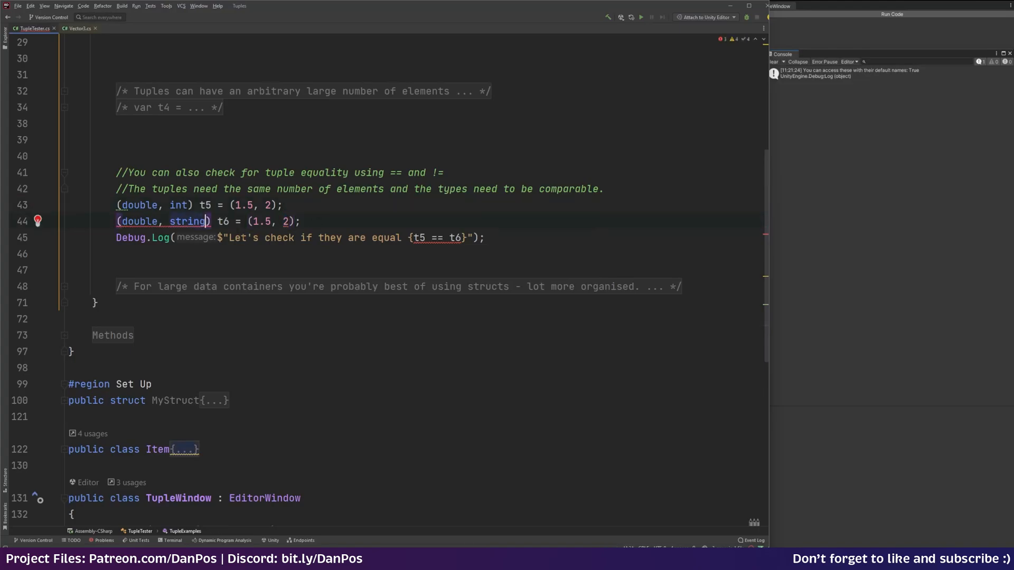
pyautogui.write('long')
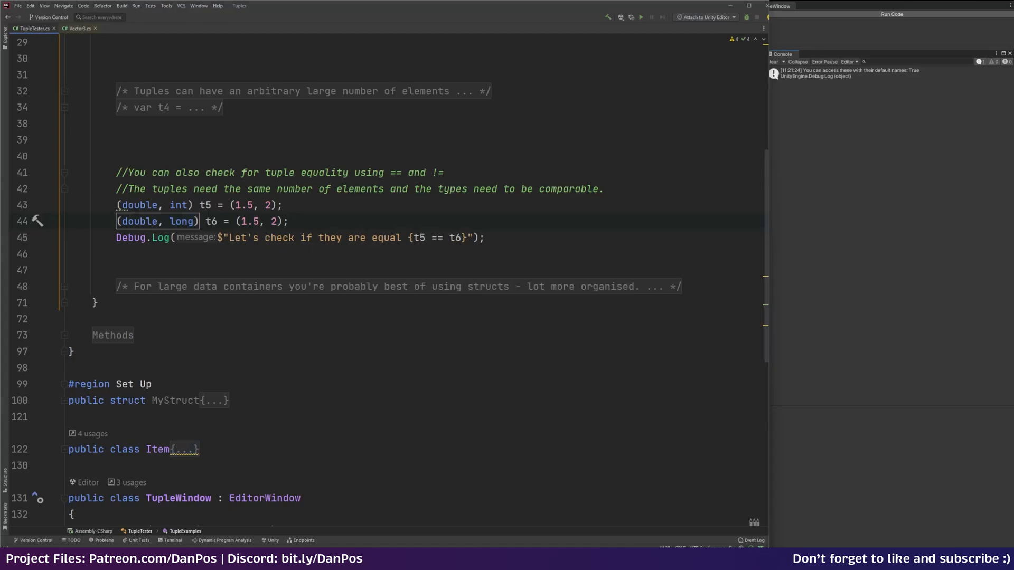
pyautogui.click(483, 237)
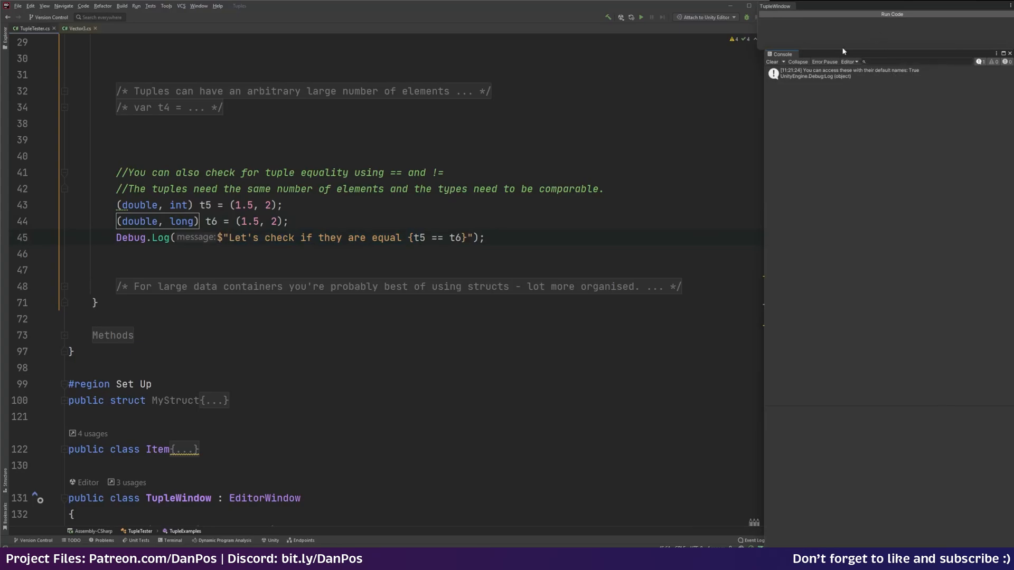
pyautogui.click(891, 13)
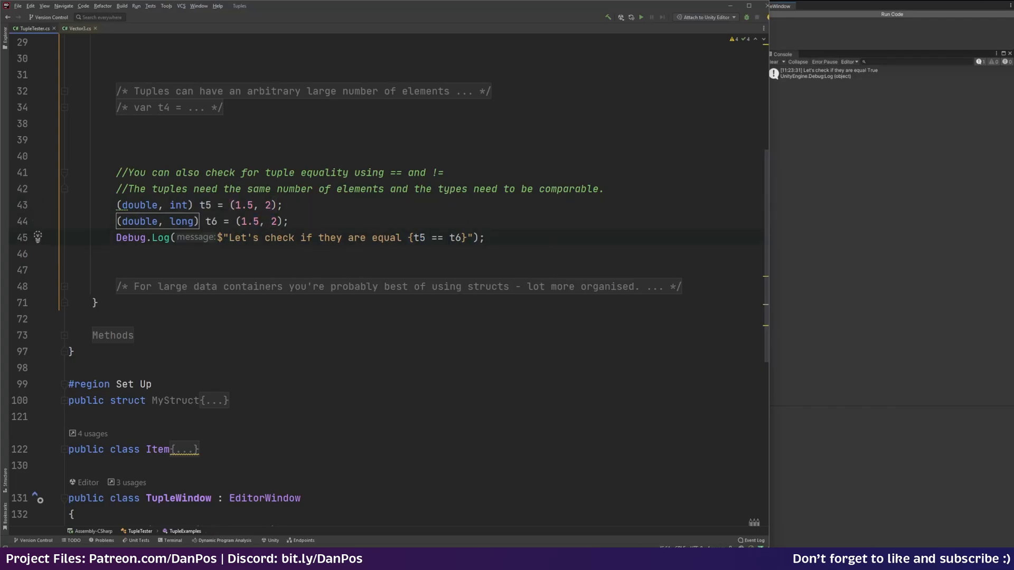
# Review MyStruct's MyInt, MyBool and MyVector fields and its constructor body
pyautogui.scroll(3)
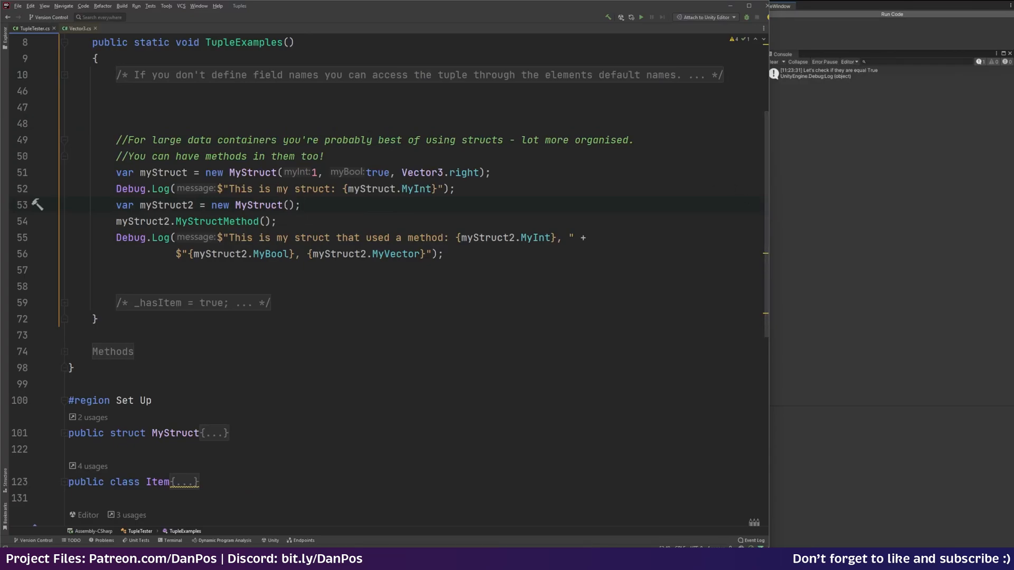
pyautogui.scroll(3)
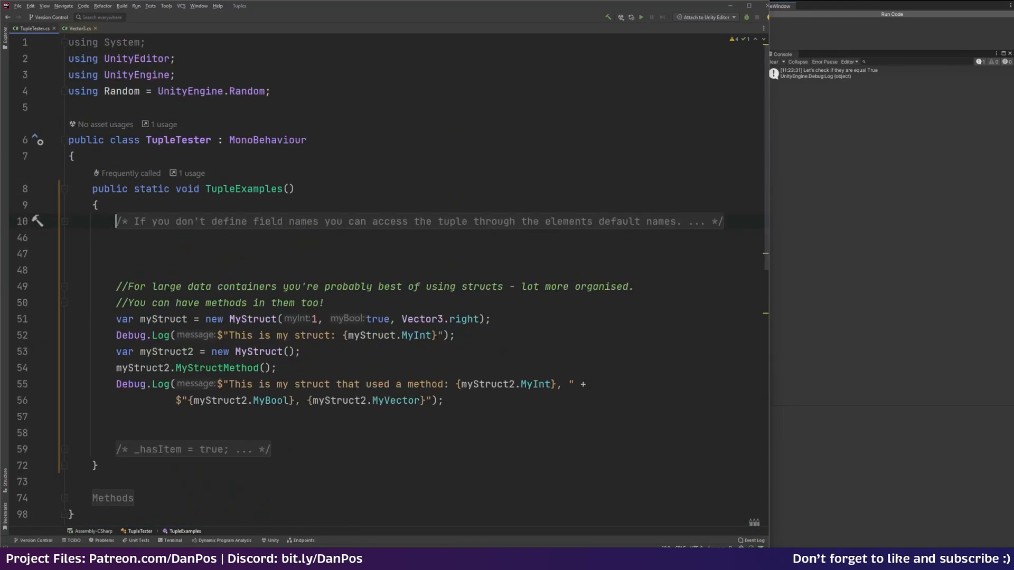
pyautogui.scroll(-3)
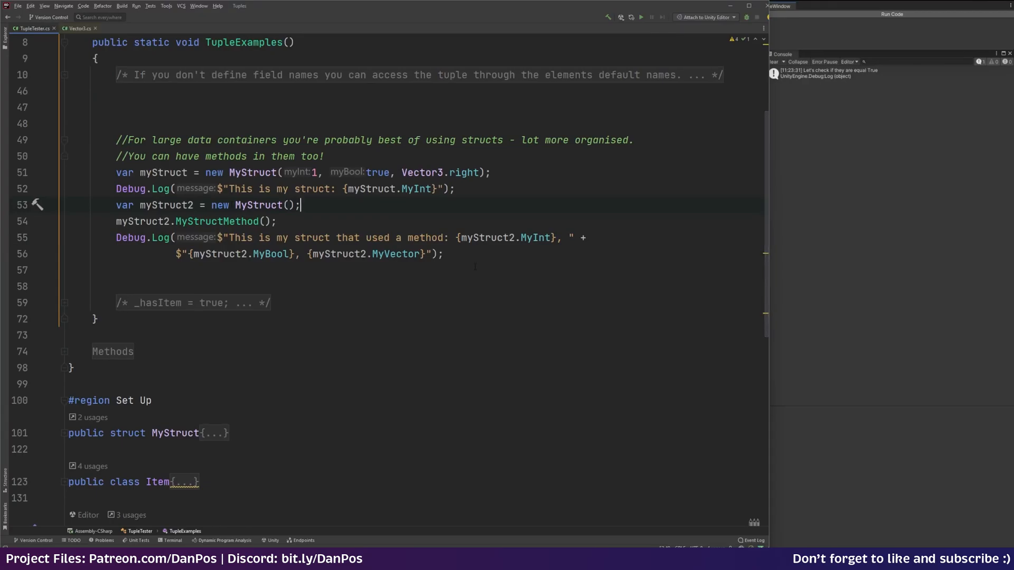
pyautogui.scroll(-3)
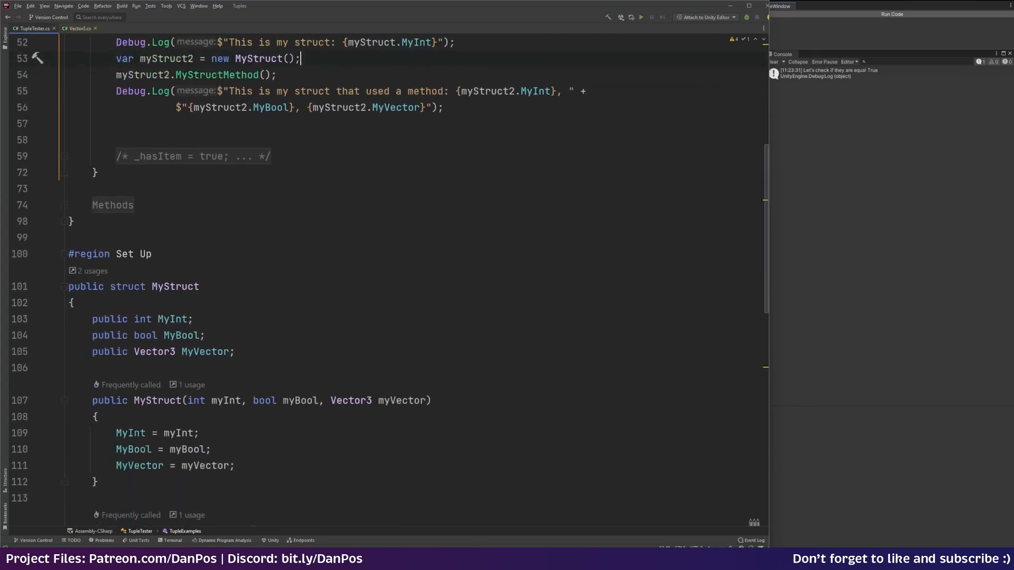
pyautogui.scroll(-3)
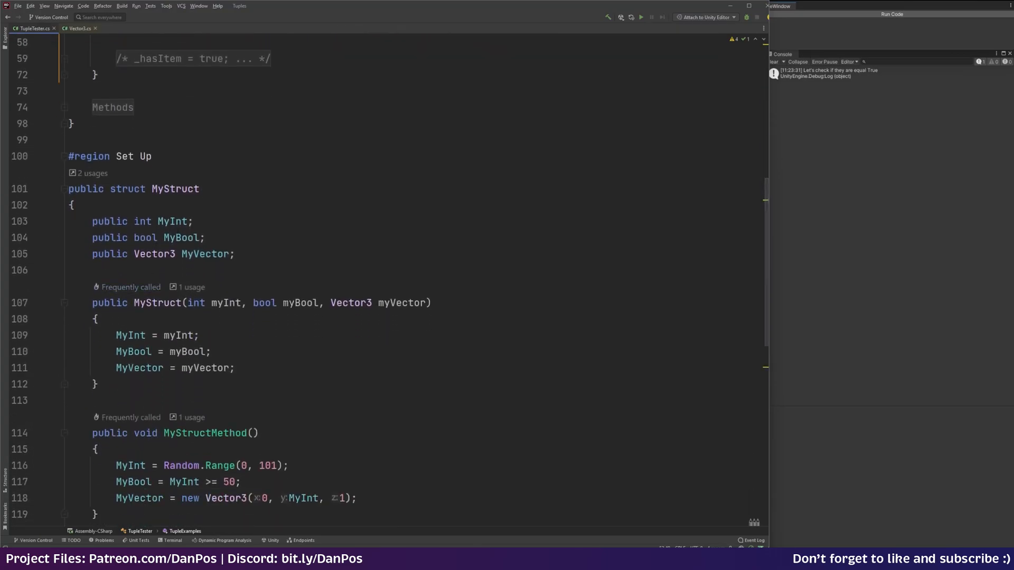
pyautogui.doubleClick(181, 237)
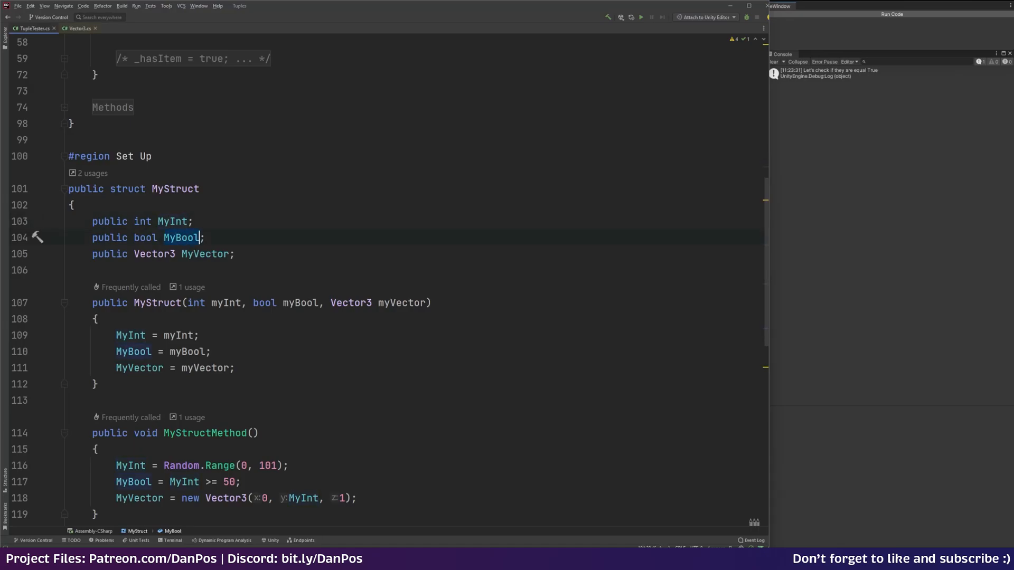
pyautogui.click(95, 319)
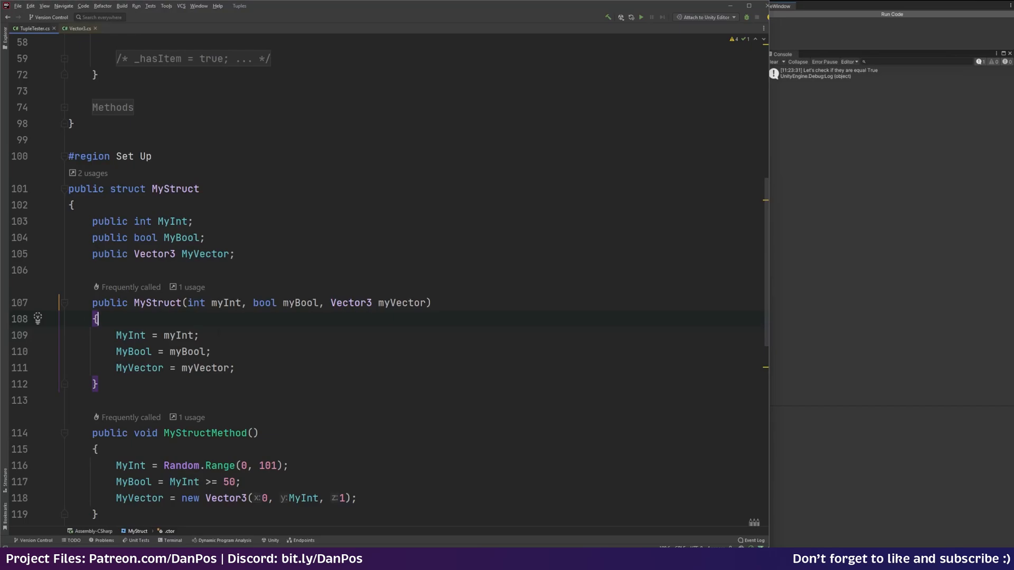
# Open Unity's Vector3 struct source from the MyStruct code
pyautogui.scroll(-3)
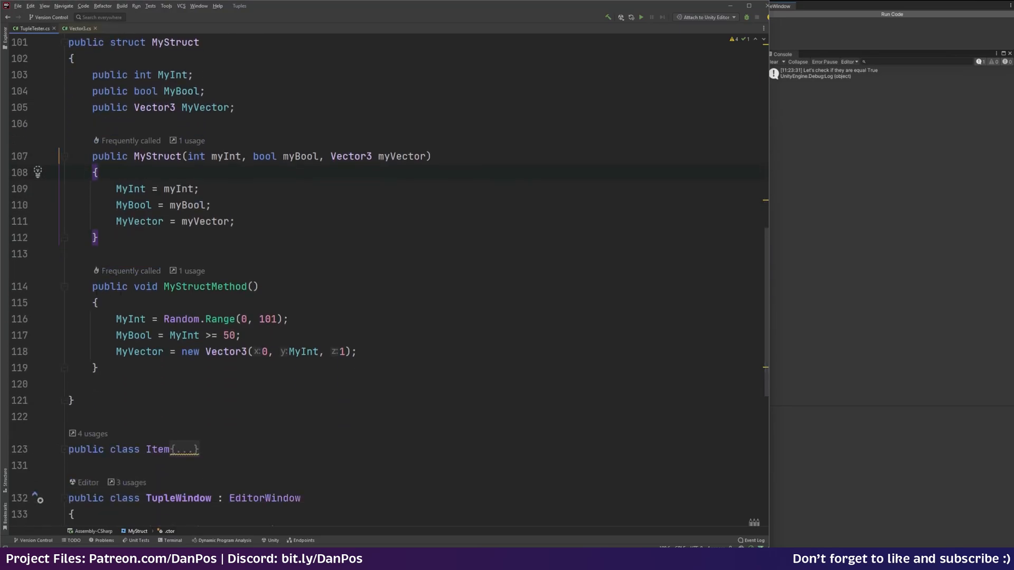
pyautogui.click(155, 287)
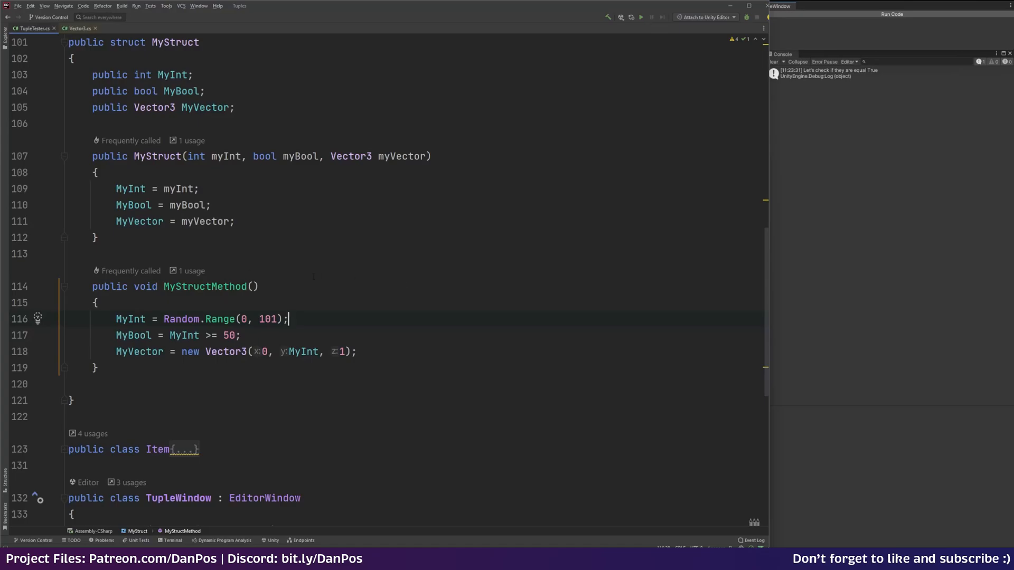
pyautogui.scroll(3)
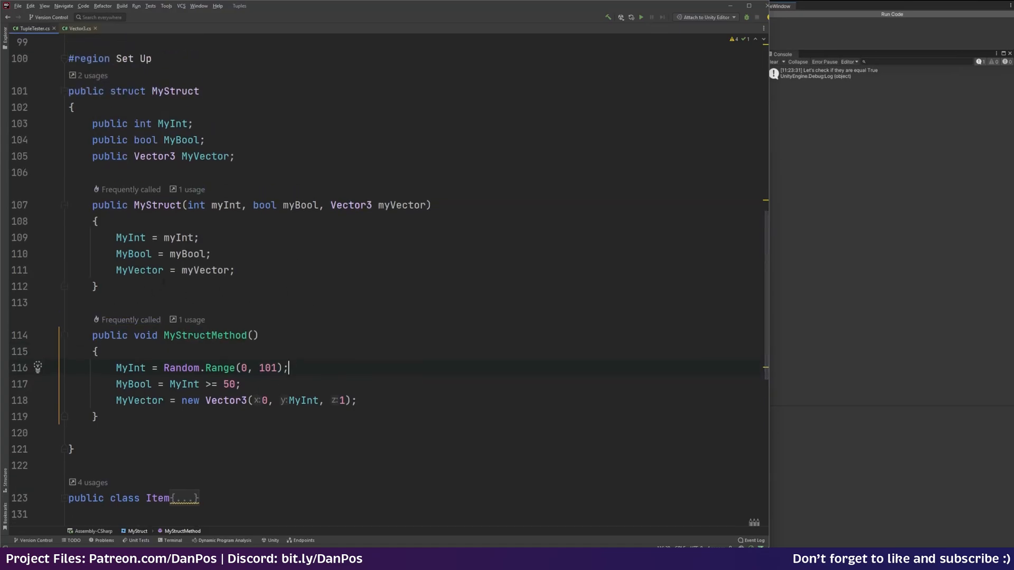
pyautogui.click(201, 238)
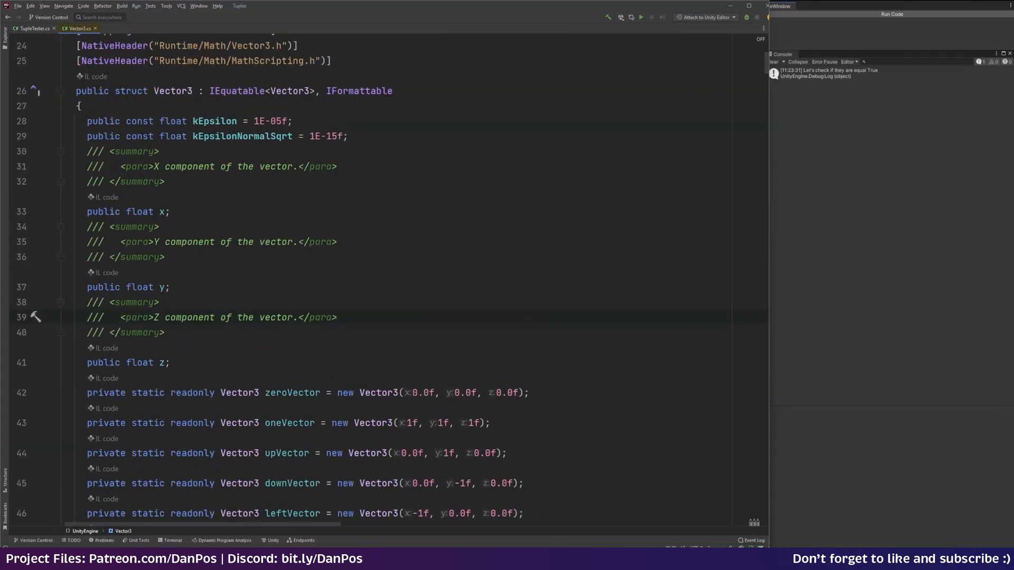
# Scroll through Vector3.cs preset vectors and the static Slerp and OrthoNormalize methods
pyautogui.scroll(3)
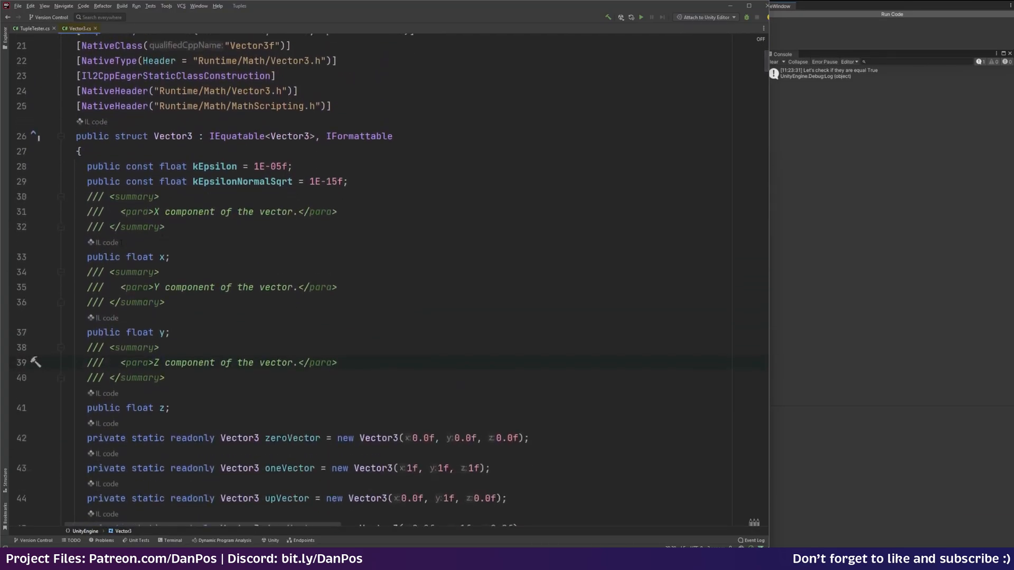
pyautogui.scroll(-3)
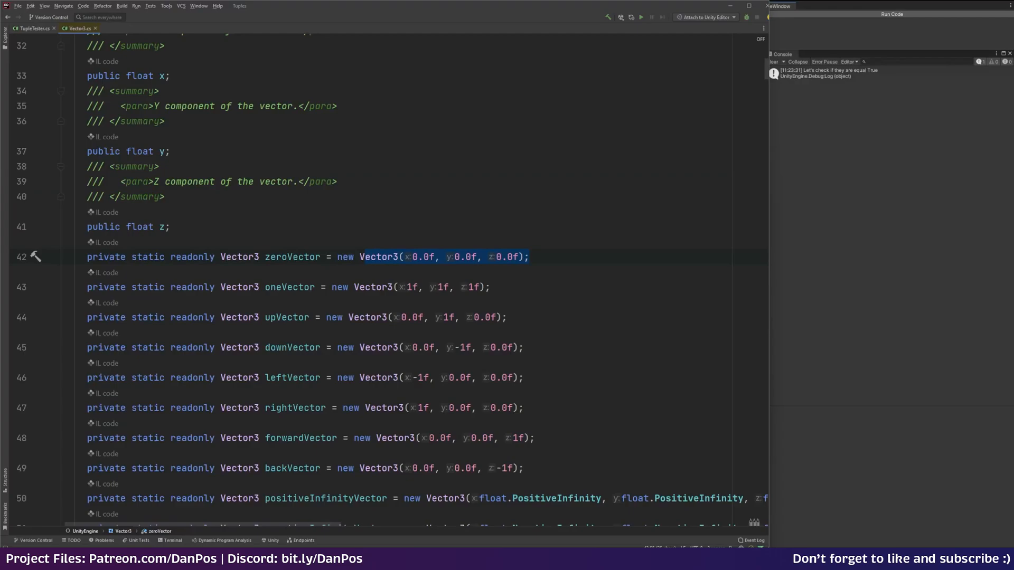
pyautogui.scroll(-3)
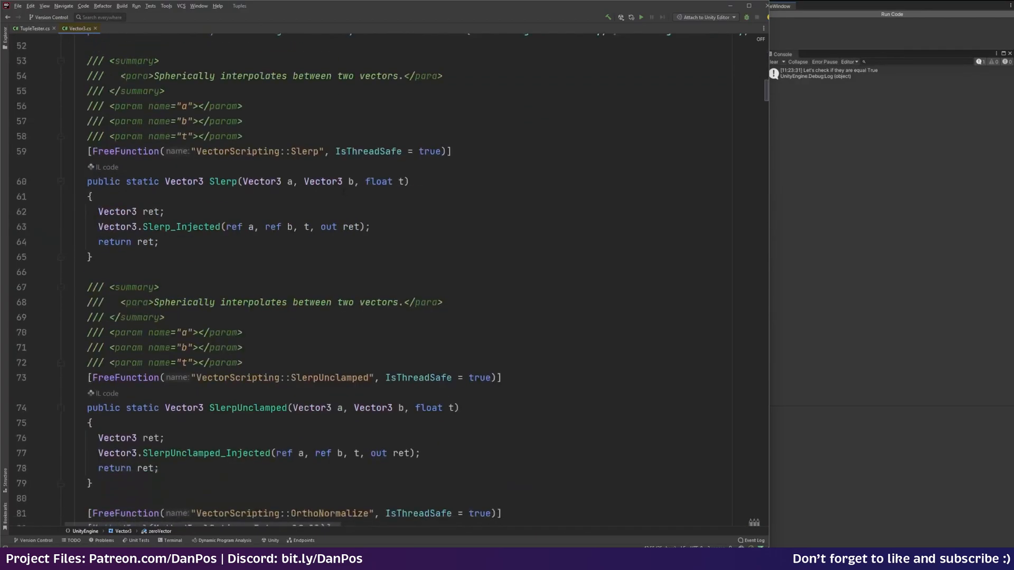
pyautogui.doubleClick(138, 181)
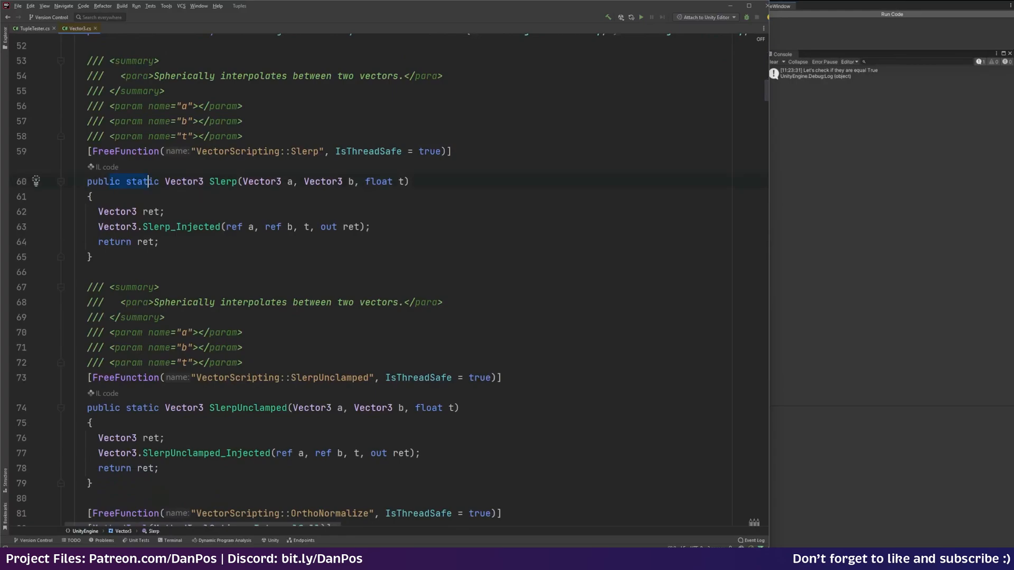
pyautogui.scroll(-3)
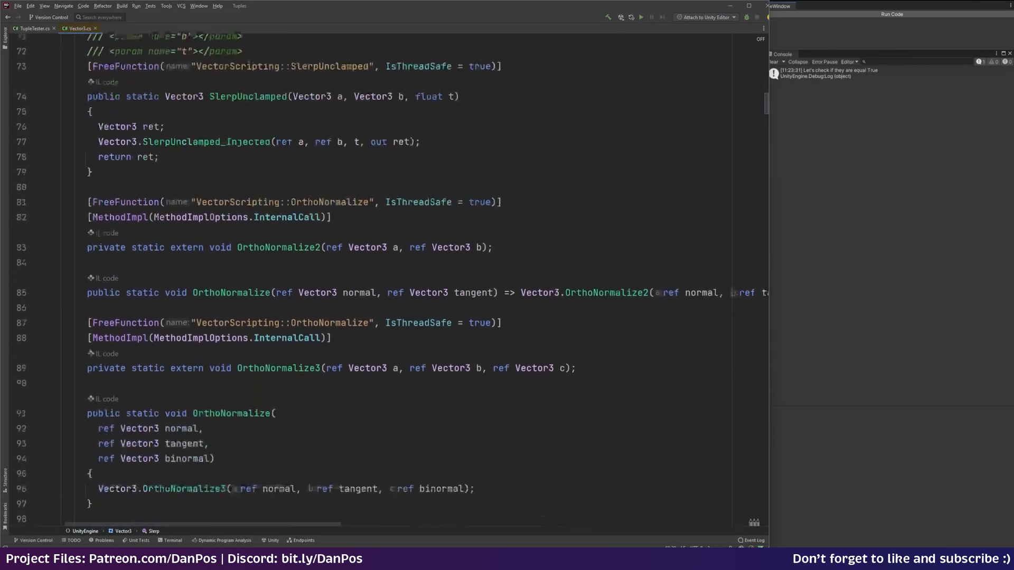
pyautogui.scroll(3)
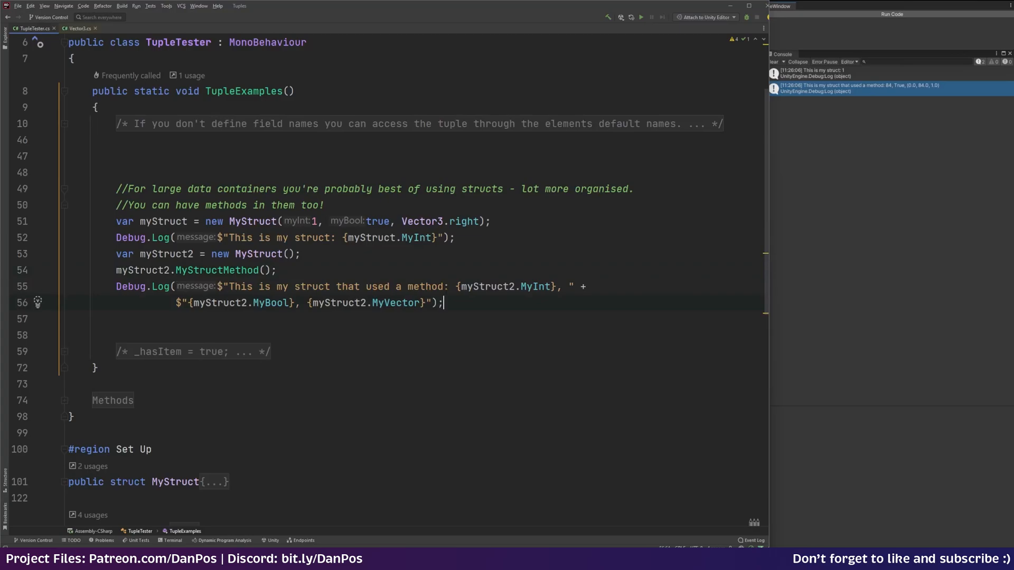
pyautogui.moveTo(836, 92)
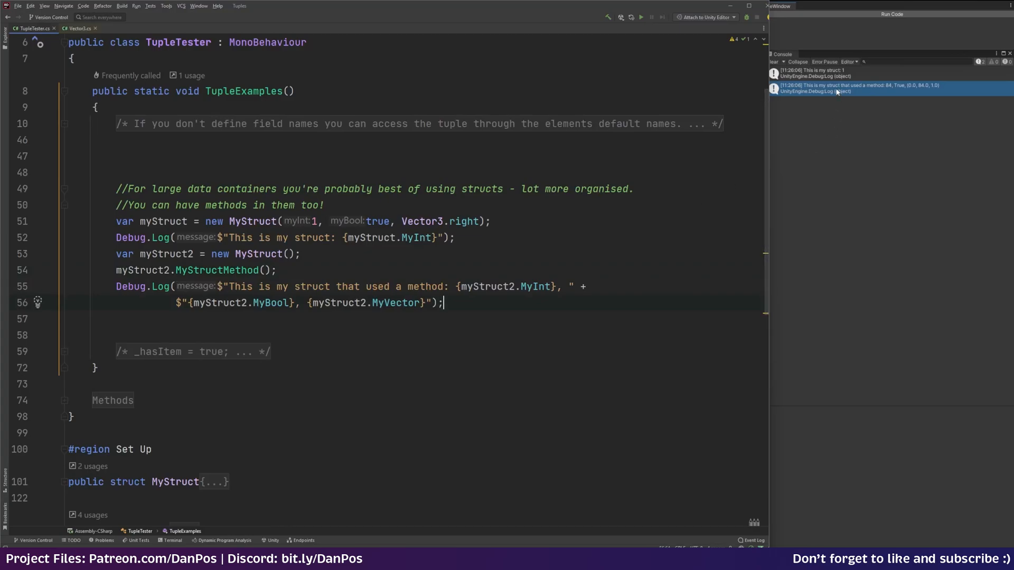
pyautogui.moveTo(896, 90)
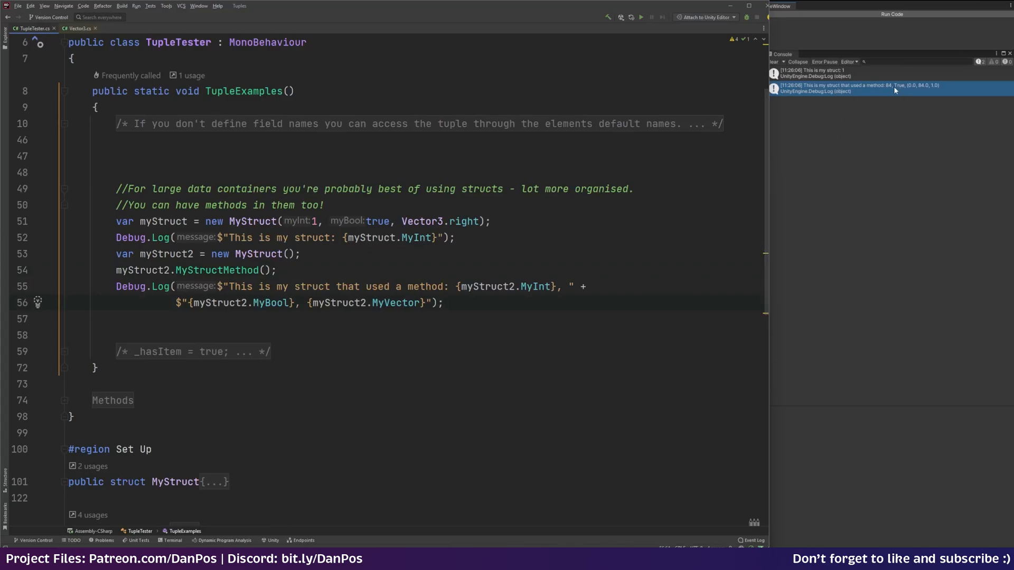
pyautogui.moveTo(906, 100)
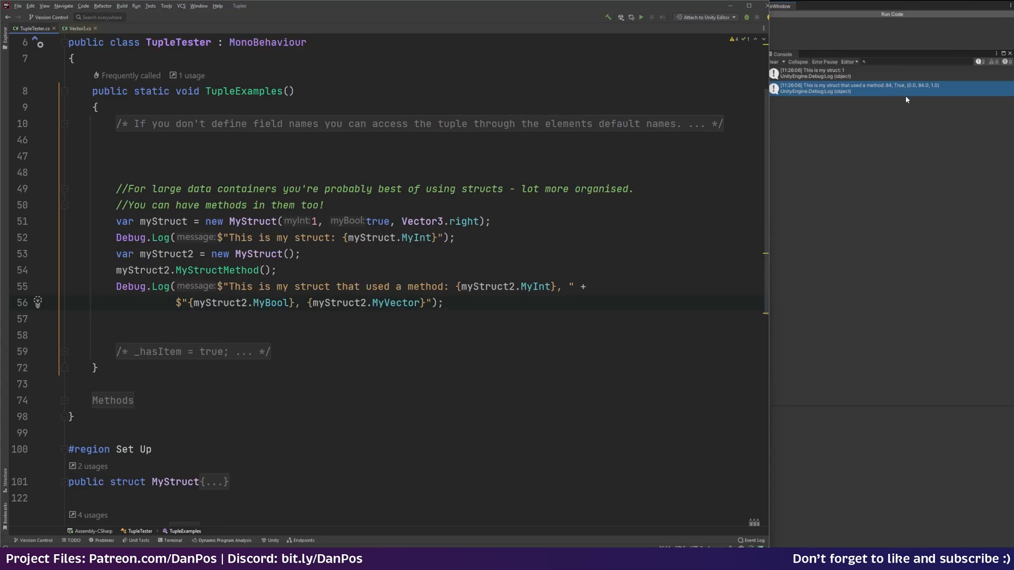
pyautogui.moveTo(904, 99)
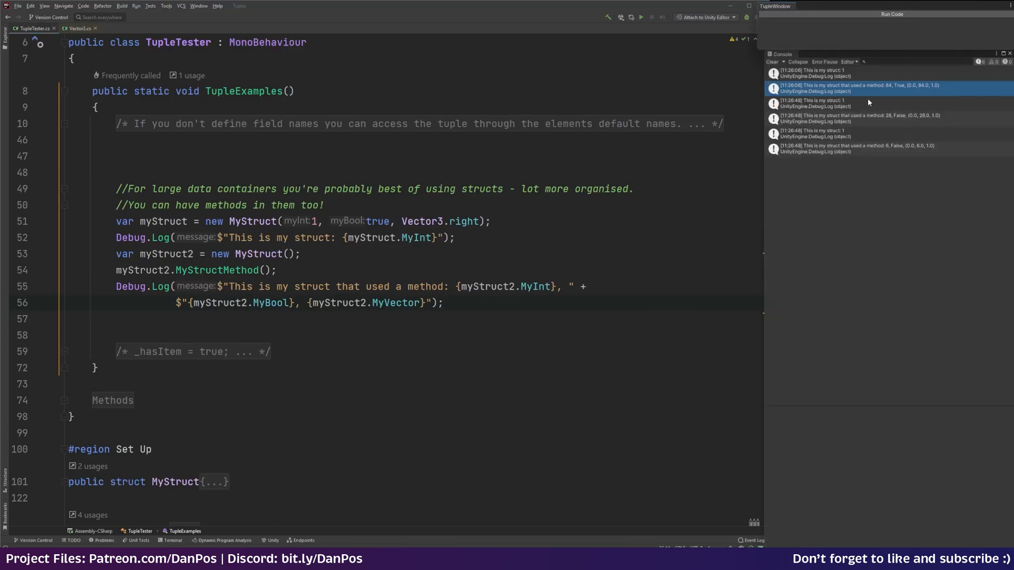
# Clear the random struct results, such as 28 and 6 with False, from the console
pyautogui.click(771, 61)
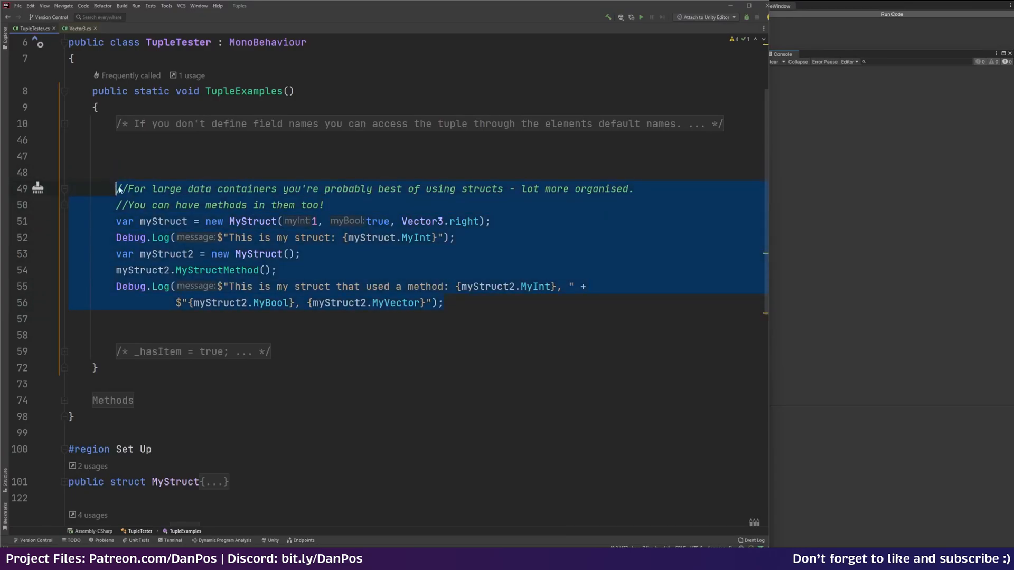
# Delete the struct example code and review the tuple's itemHeld name access
pyautogui.press('Delete')
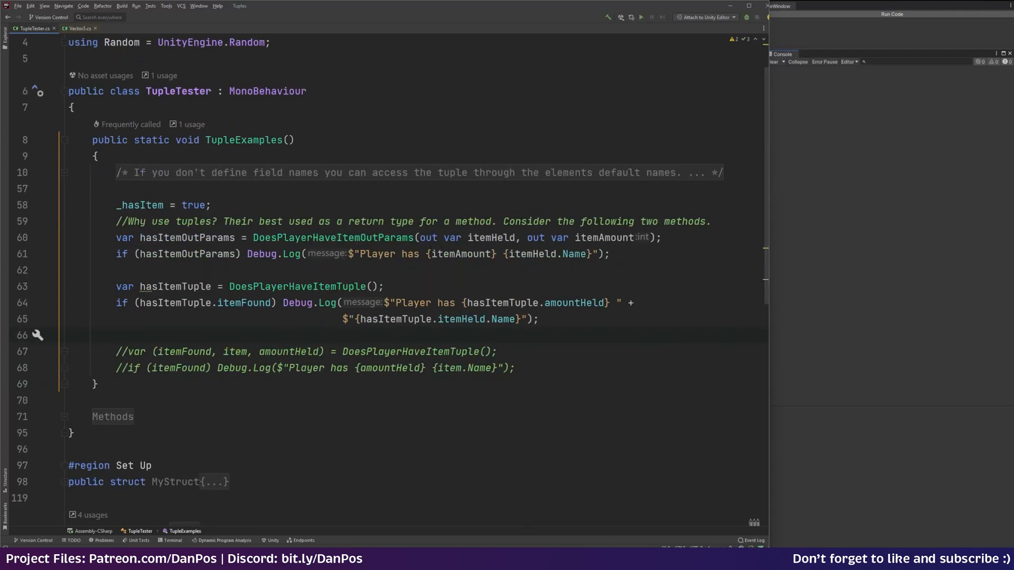
pyautogui.click(116, 335)
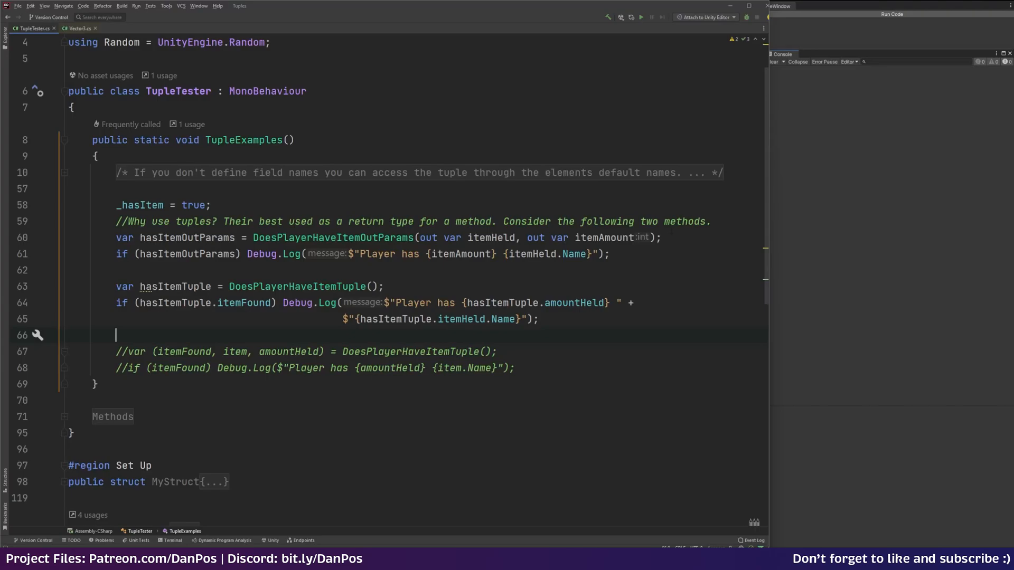
pyautogui.click(330, 237)
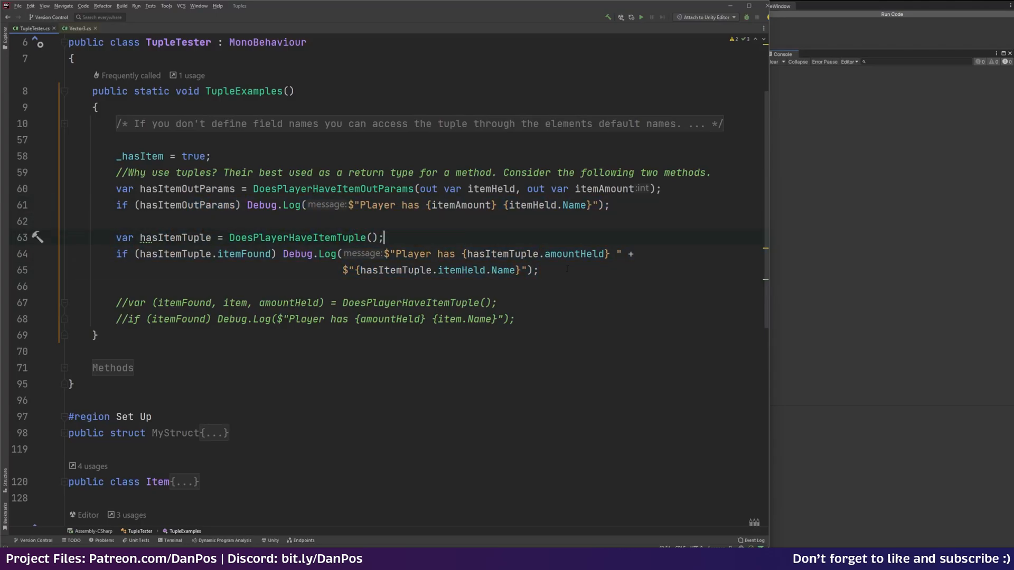
pyautogui.click(539, 270)
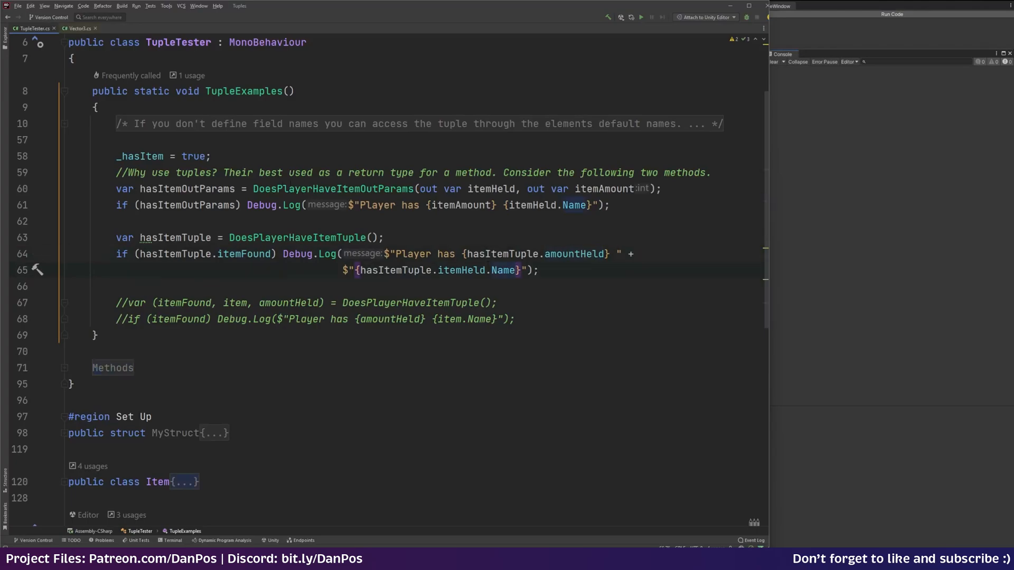
# Expand the Methods region and review DoesPlayerHaveItemOutParams' bool return and out-parameter signature
pyautogui.click(64, 368)
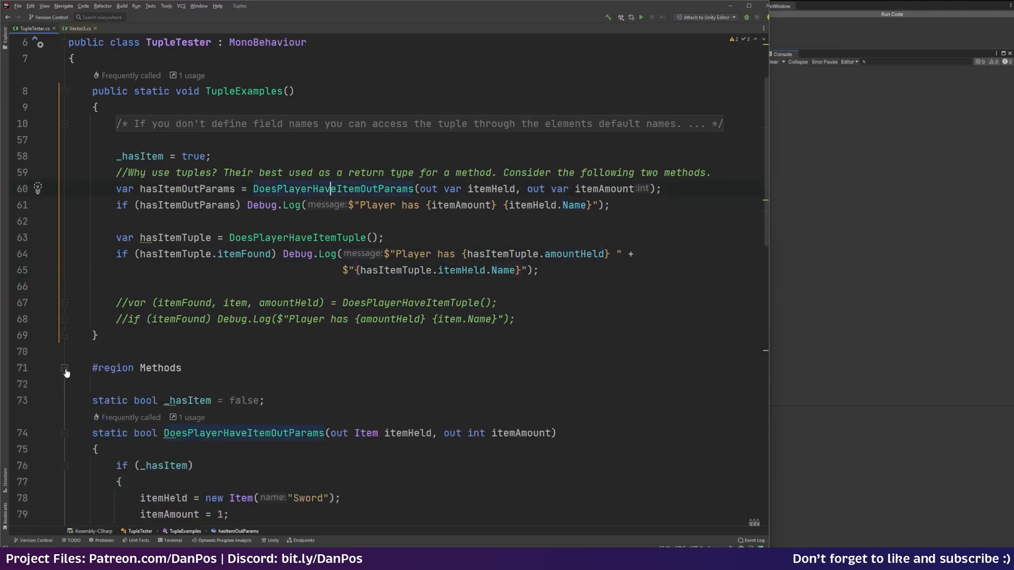
pyautogui.scroll(-3)
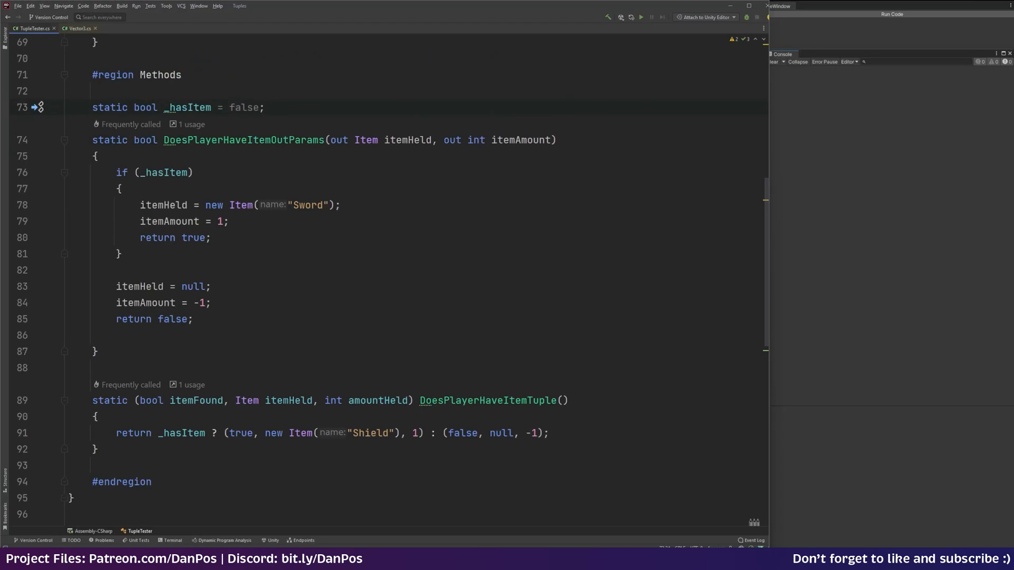
pyautogui.click(228, 237)
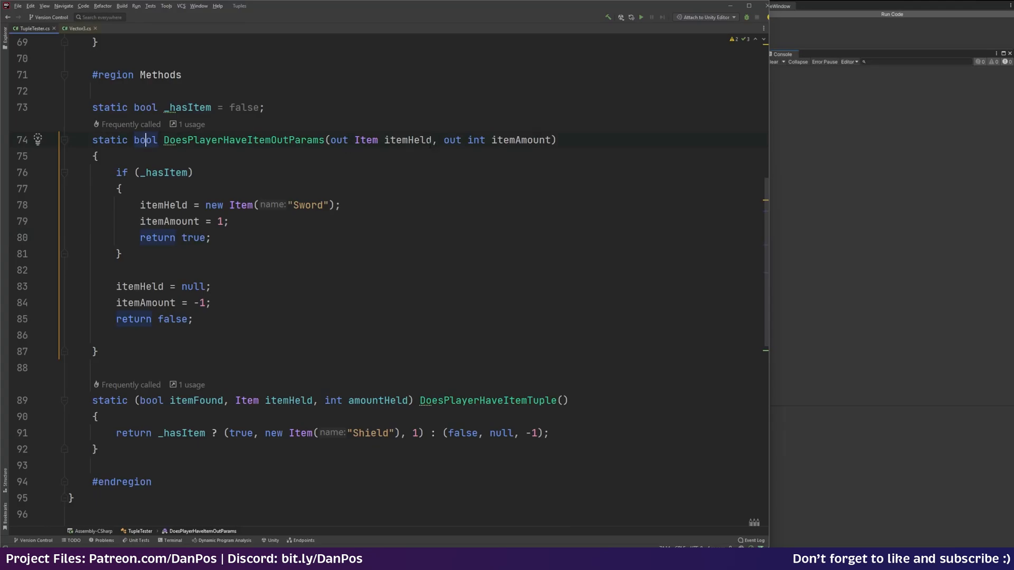
pyautogui.click(557, 139)
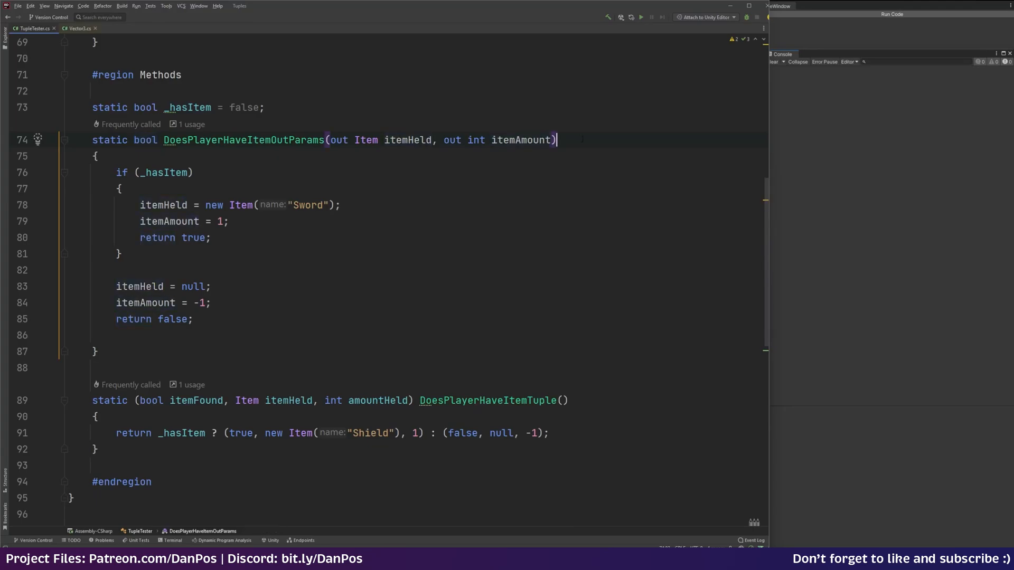
pyautogui.scroll(3)
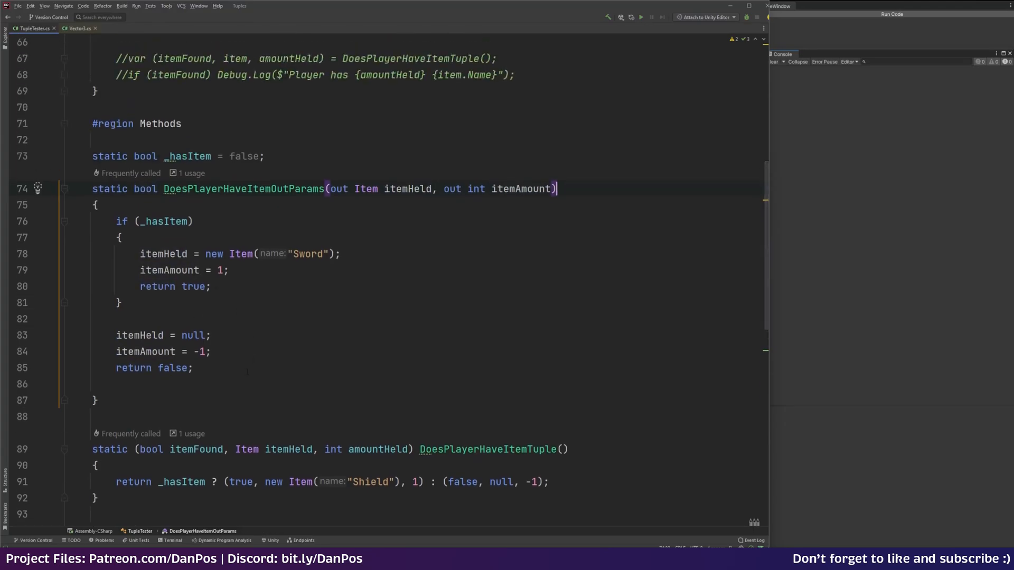
# Review the item and no-item branches and the _hasItem condition check
pyautogui.click(116, 319)
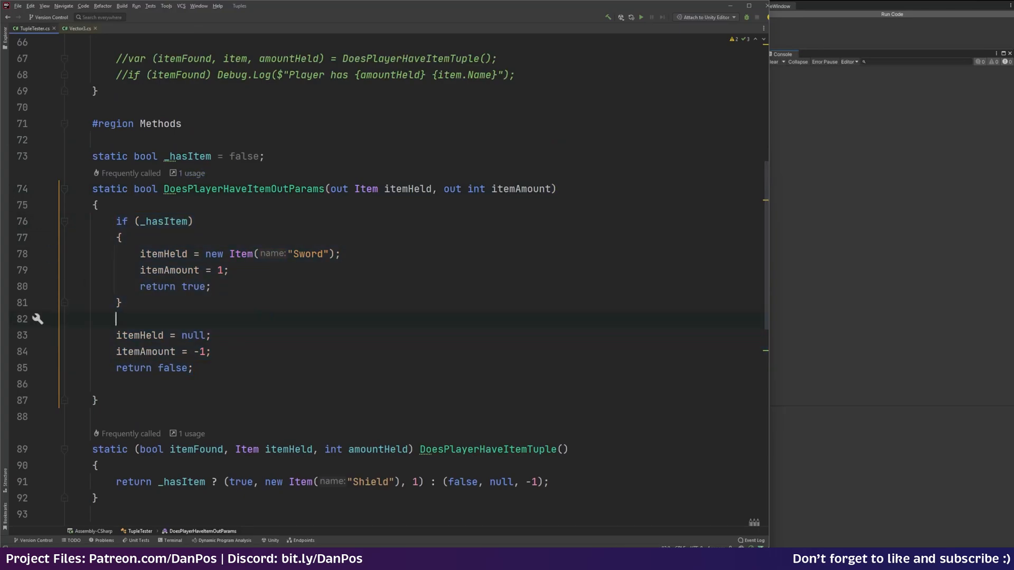
pyautogui.scroll(3)
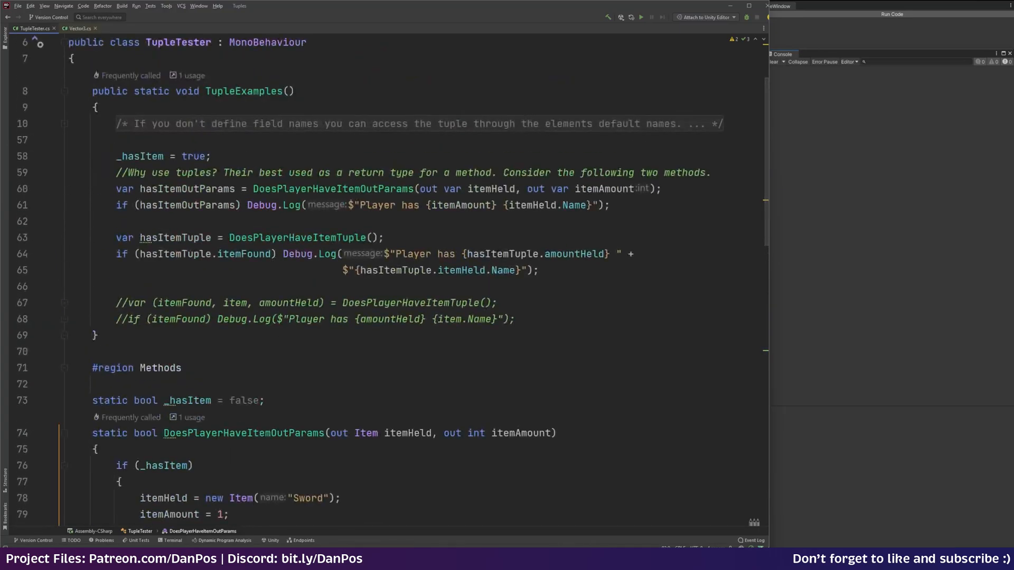
pyautogui.scroll(-3)
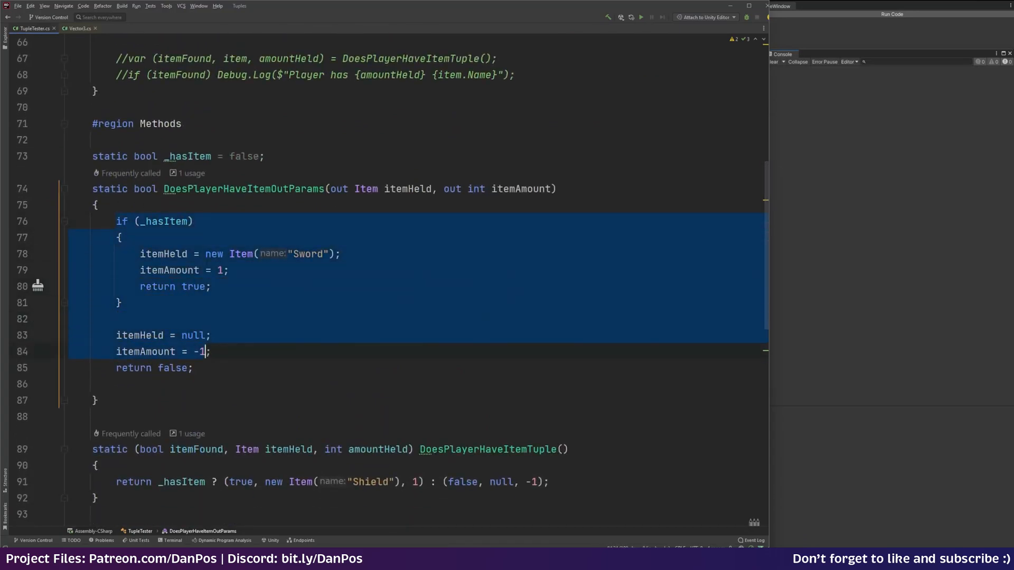
pyautogui.click(193, 368)
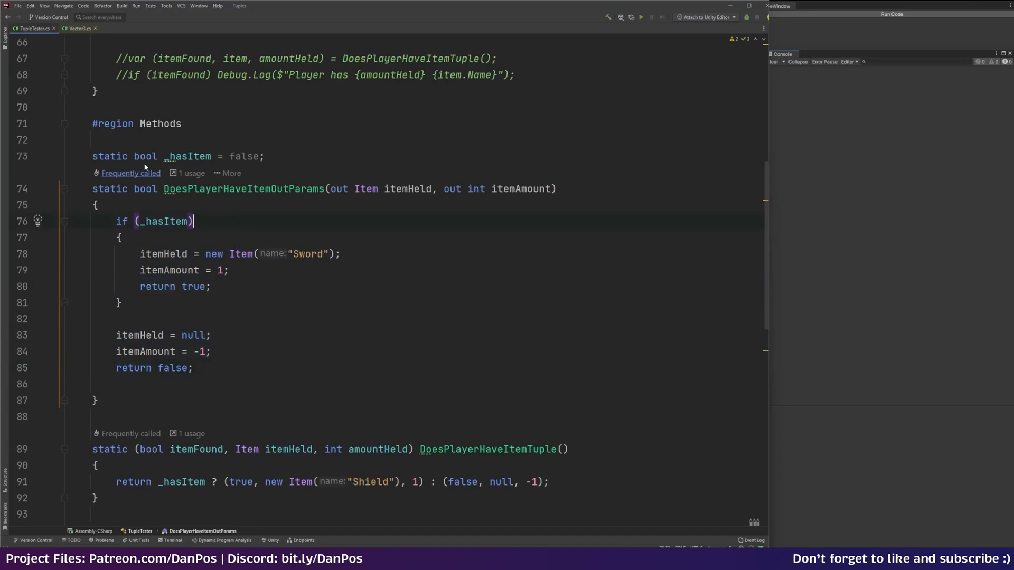
pyautogui.scroll(-3)
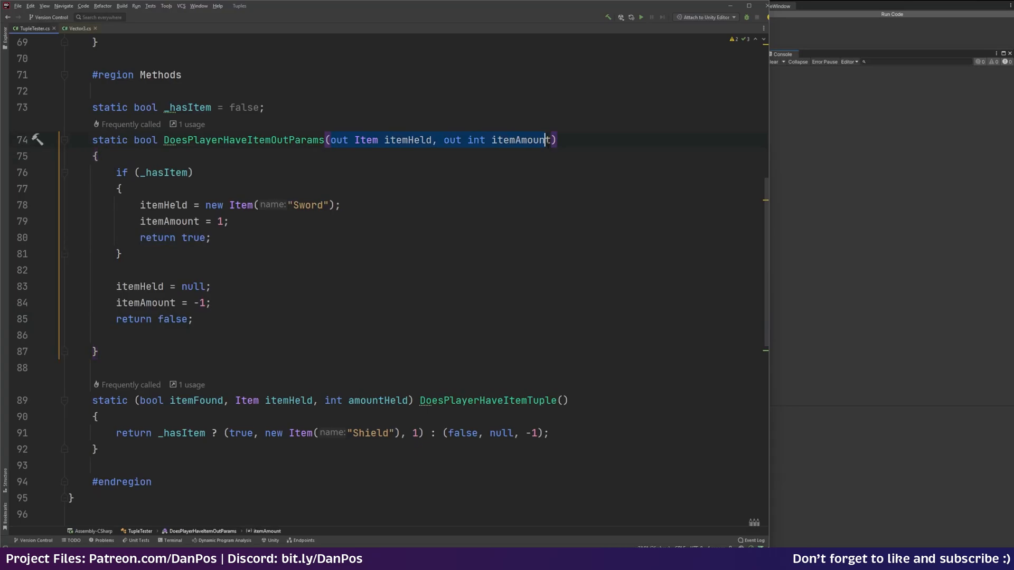
pyautogui.scroll(3)
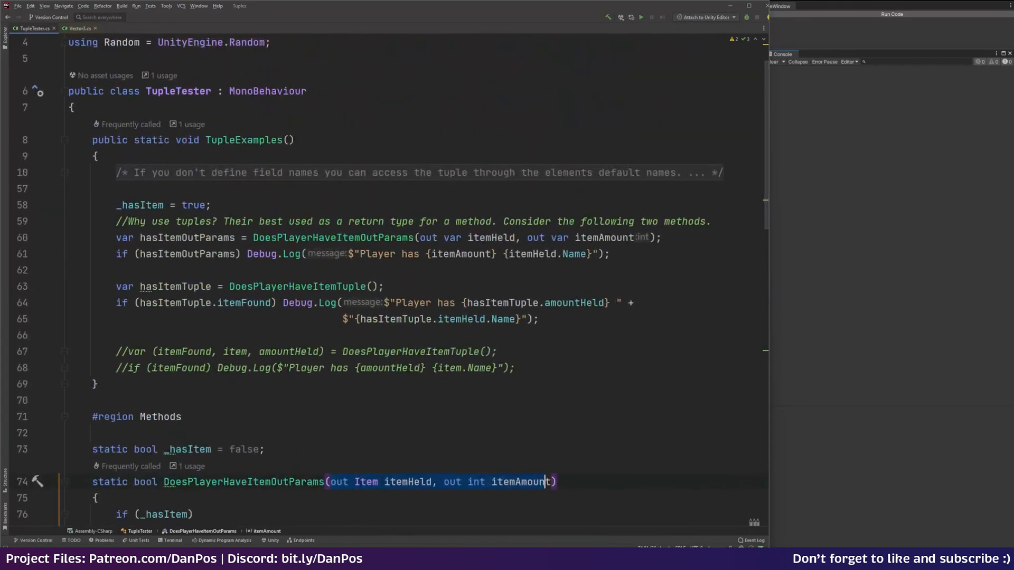
pyautogui.moveTo(181, 253)
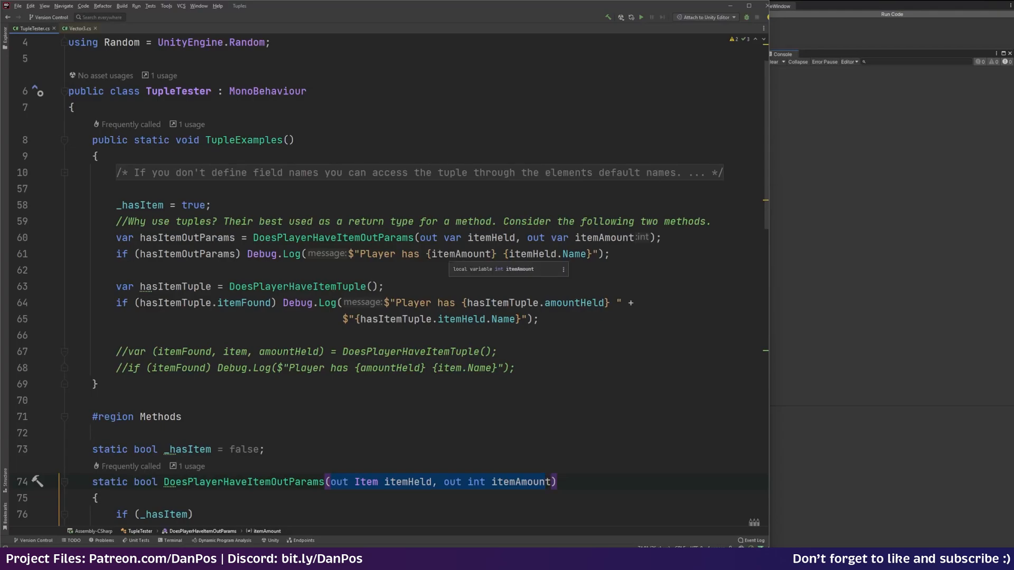
pyautogui.scroll(-3)
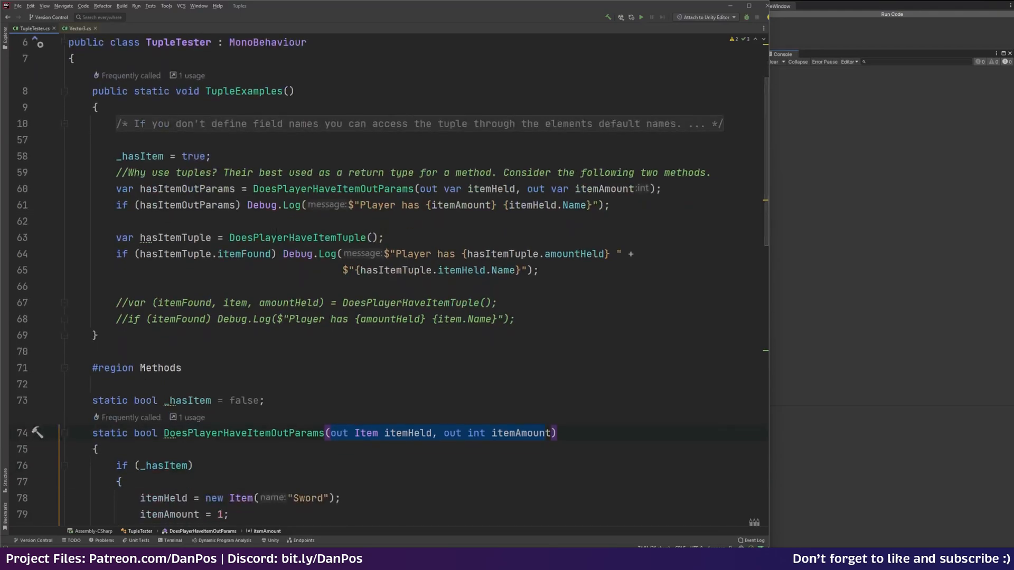
pyautogui.click(338, 237)
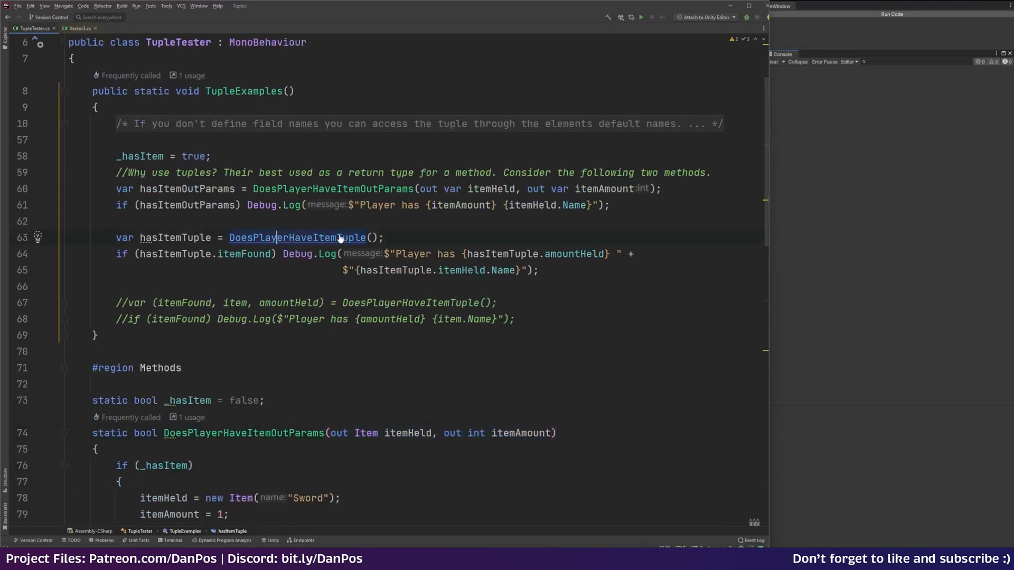
pyautogui.scroll(-3)
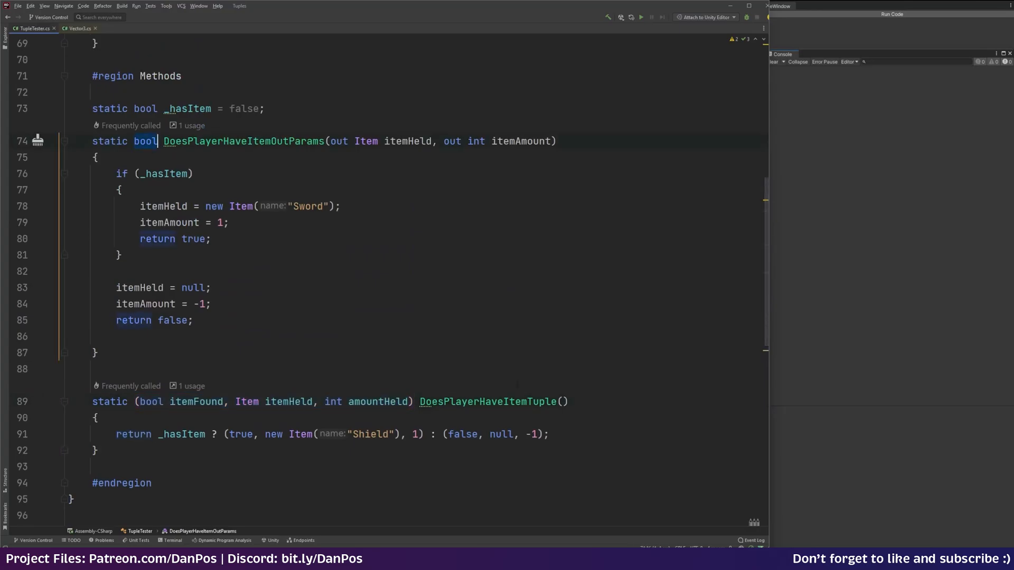
pyautogui.scroll(-3)
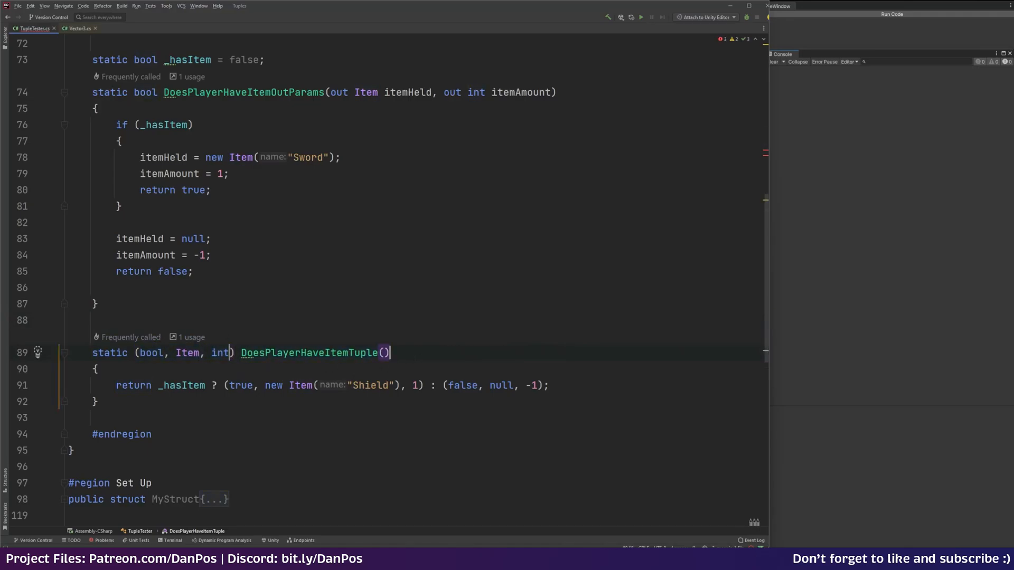
pyautogui.scroll(3)
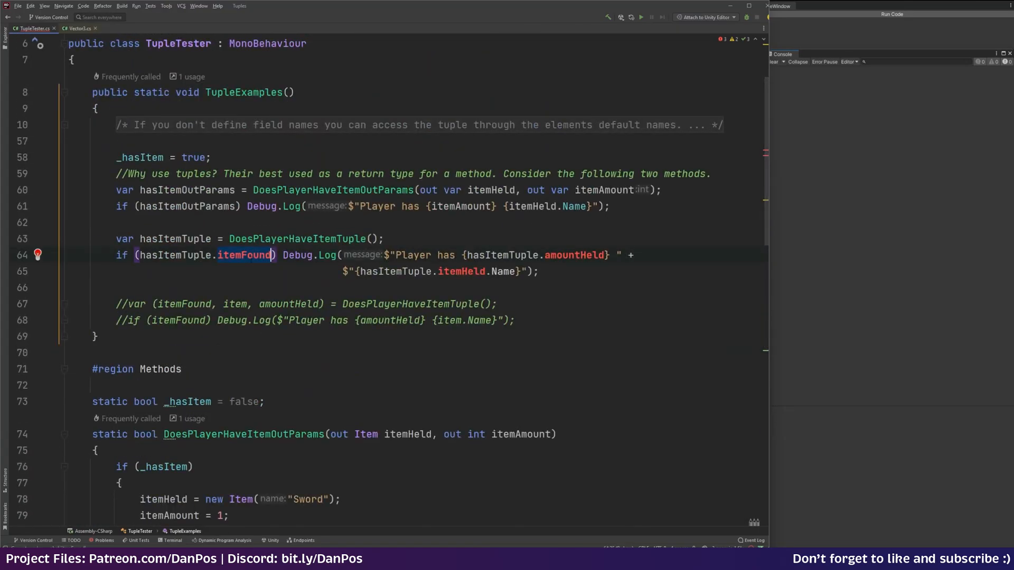
pyautogui.write('Item')
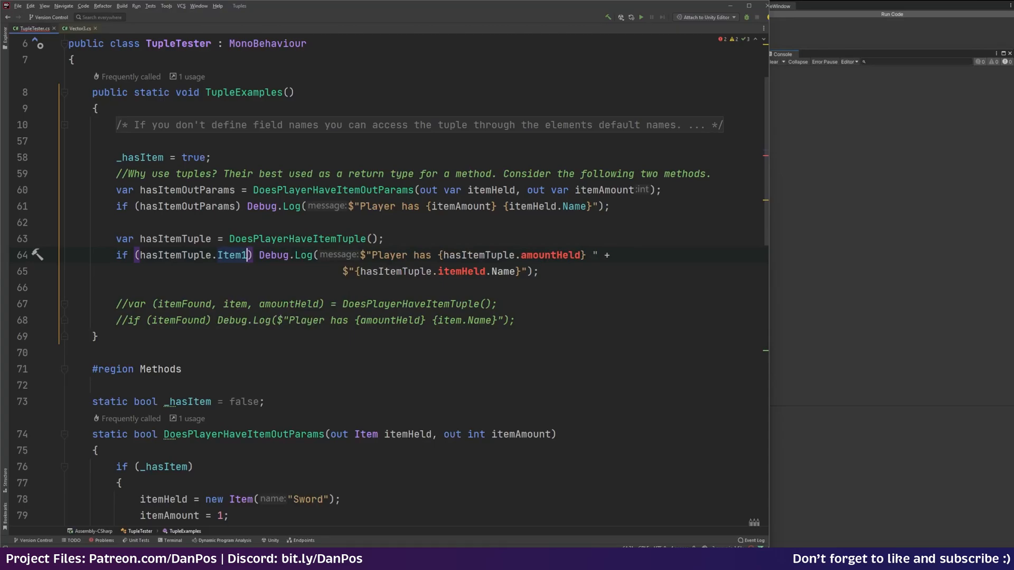
pyautogui.scroll(-3)
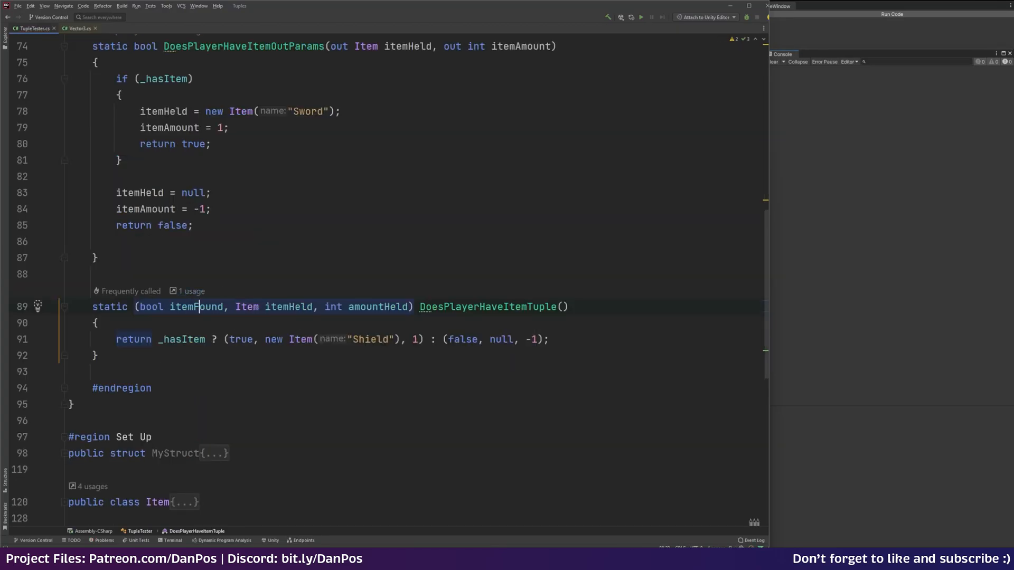
pyautogui.click(564, 307)
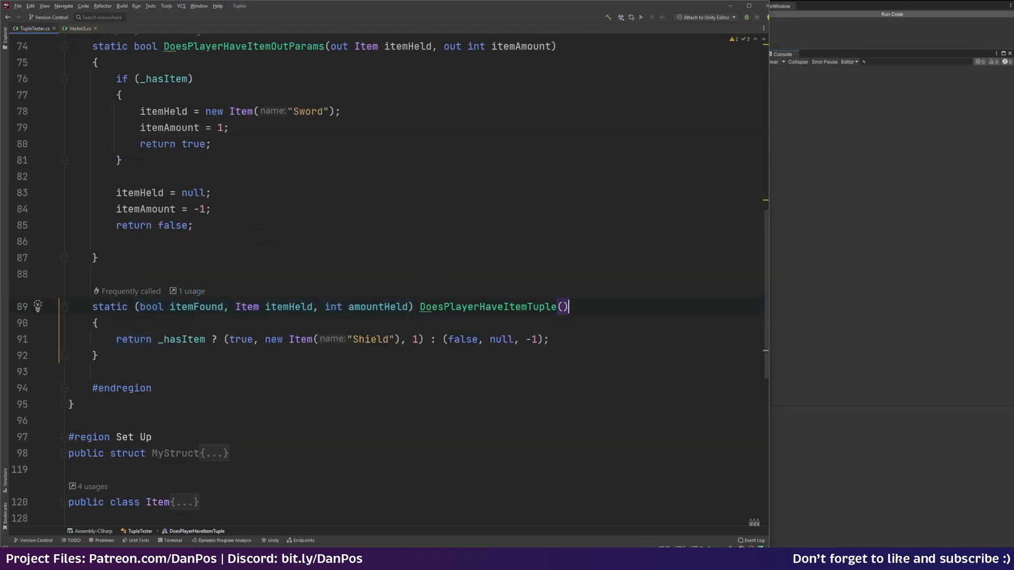
pyautogui.click(115, 339)
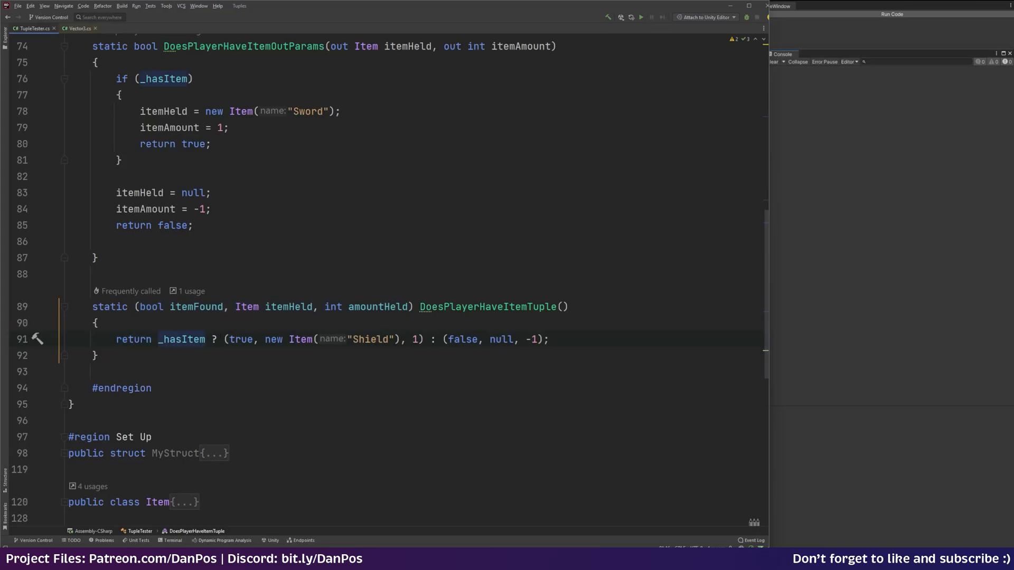
pyautogui.click(423, 339)
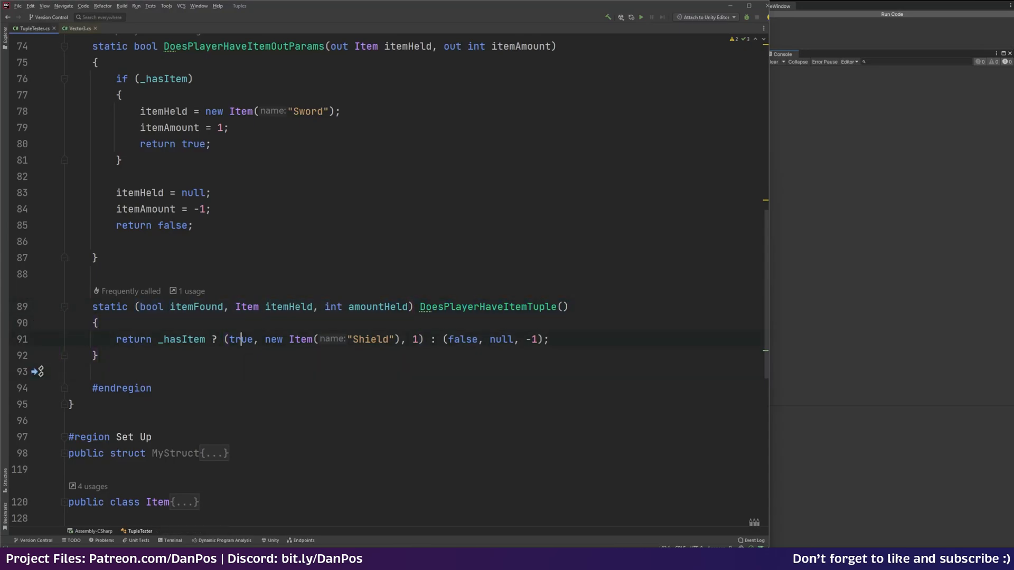
pyautogui.doubleClick(240, 339)
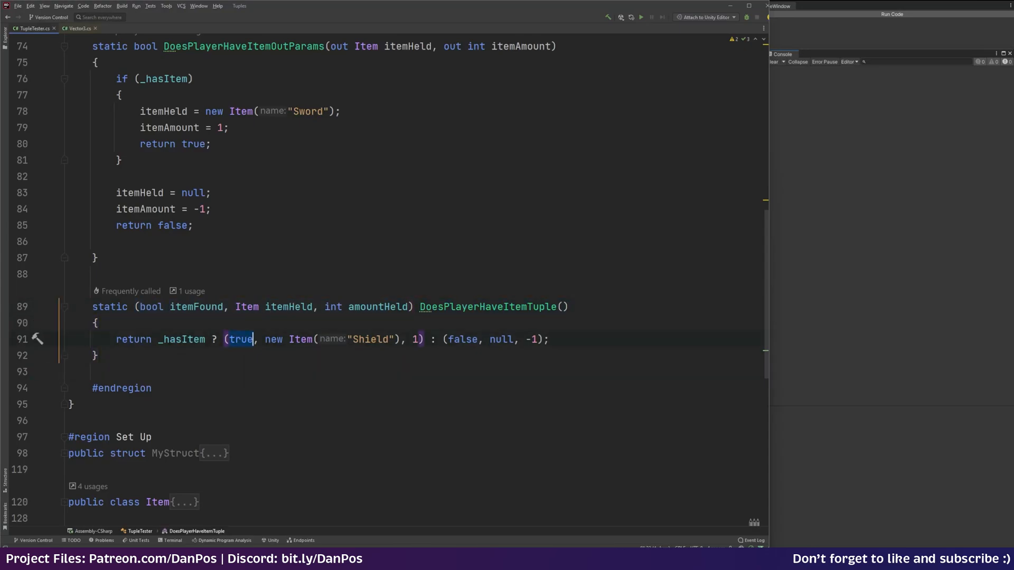
pyautogui.click(417, 339)
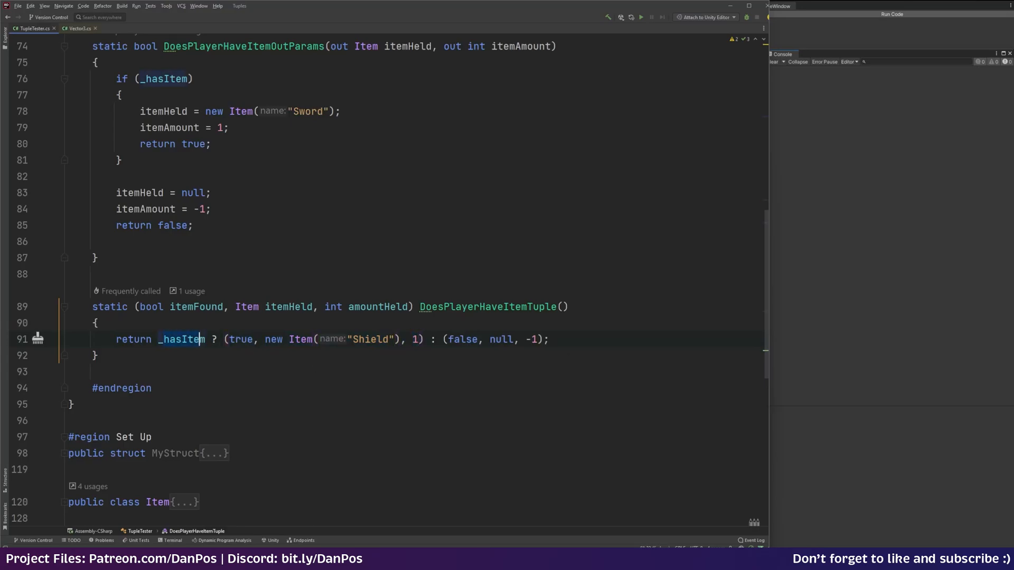
pyautogui.click(459, 340)
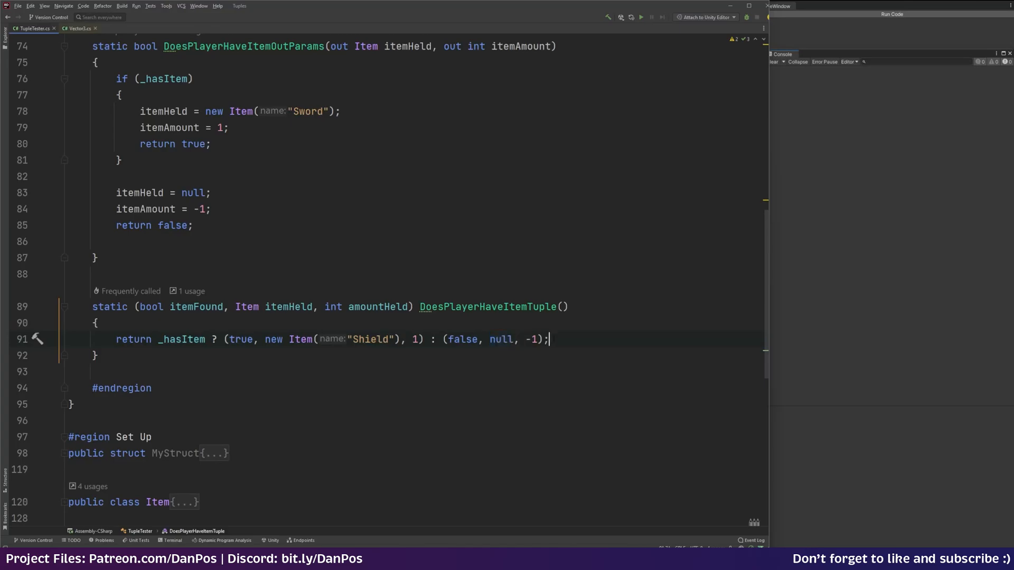
# Run the tuple examples and check the console for 'Player has 1 Sword' and 'Player has 1 Shield'
pyautogui.scroll(3)
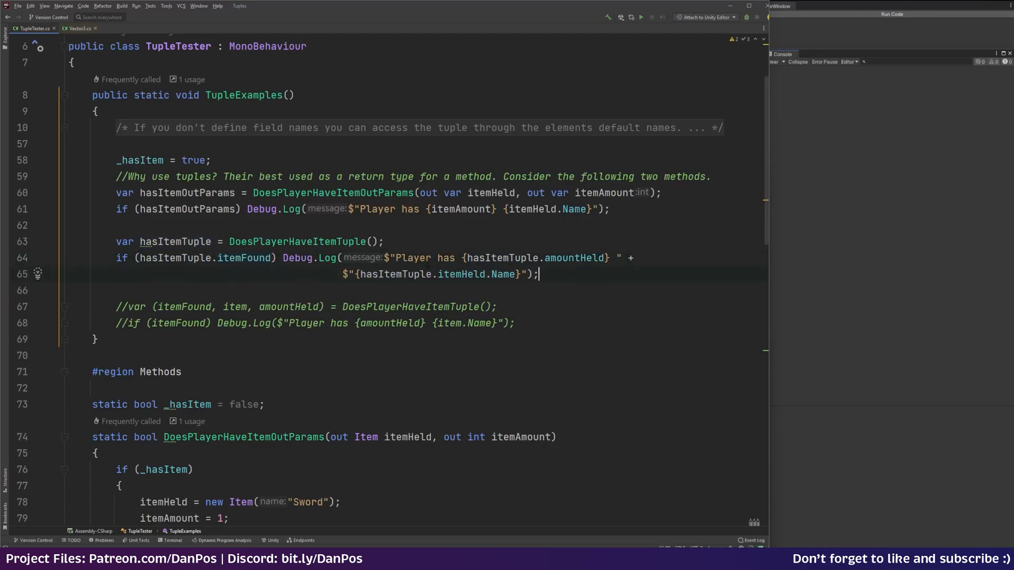
pyautogui.click(891, 14)
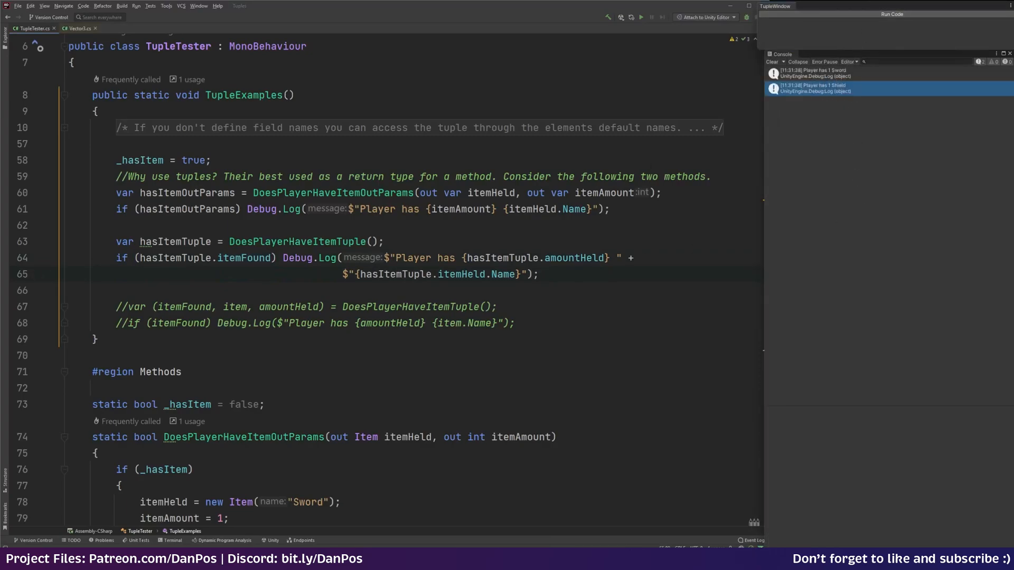
pyautogui.scroll(-3)
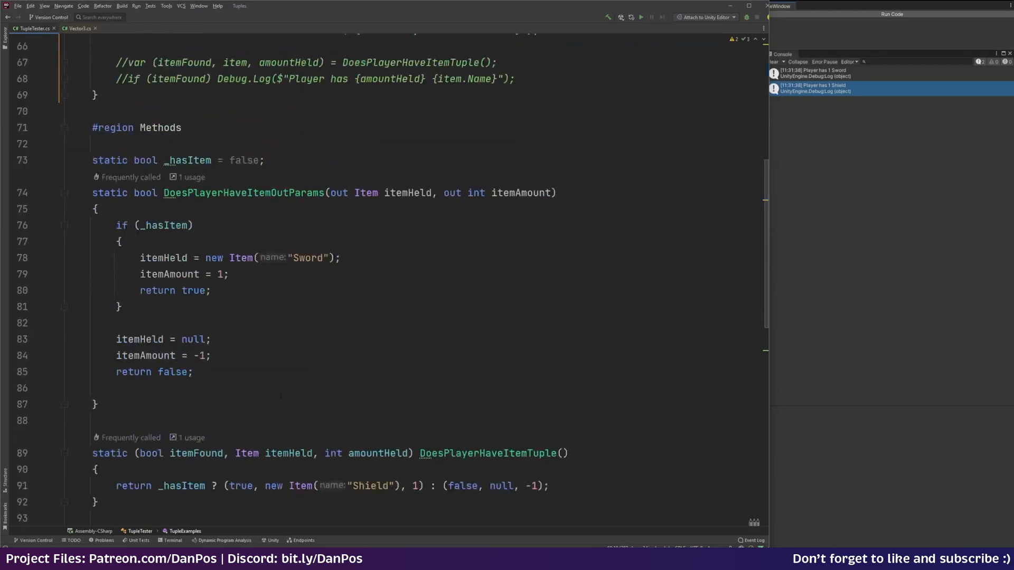
pyautogui.scroll(3)
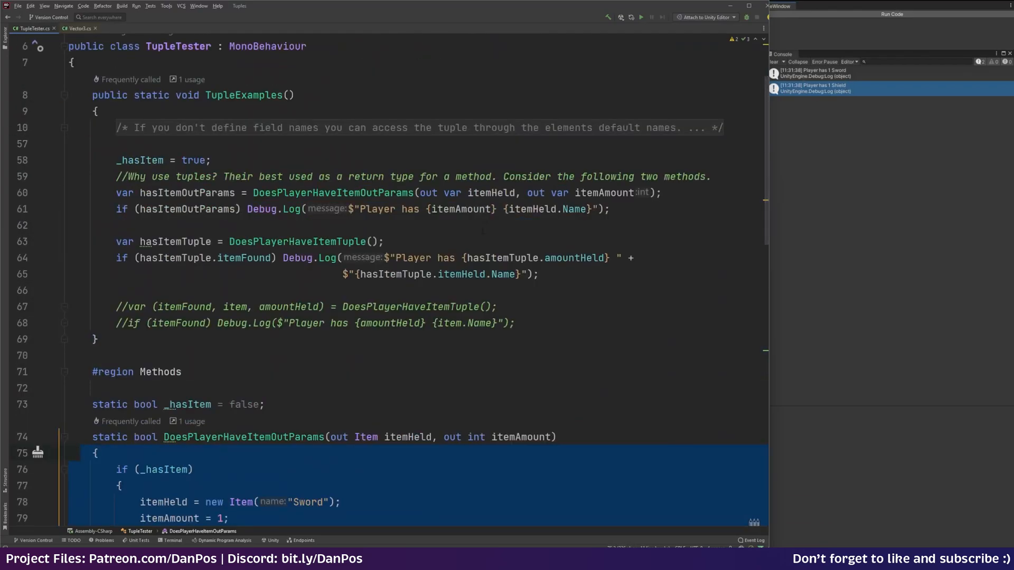
pyautogui.scroll(-3)
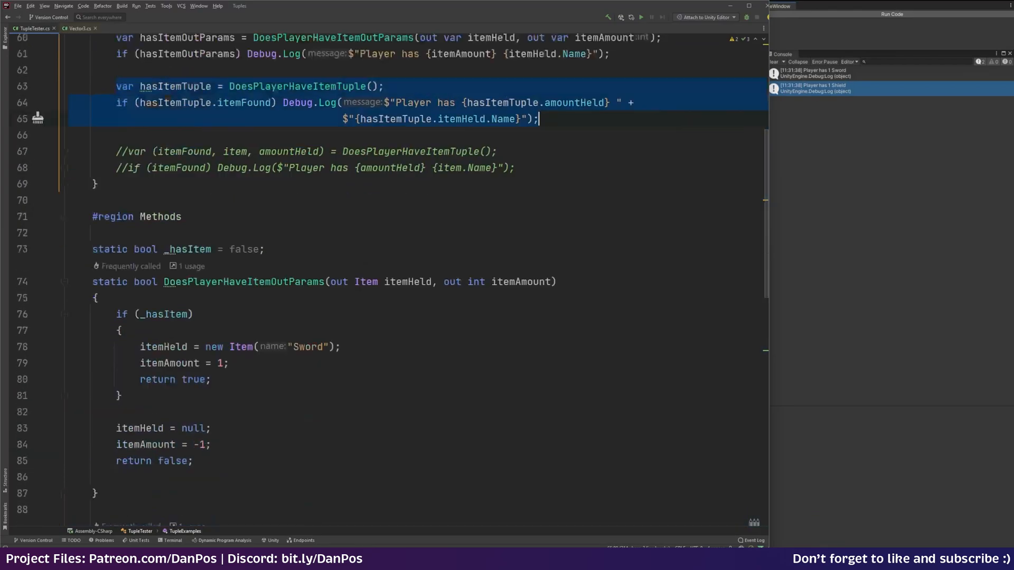
pyautogui.scroll(3)
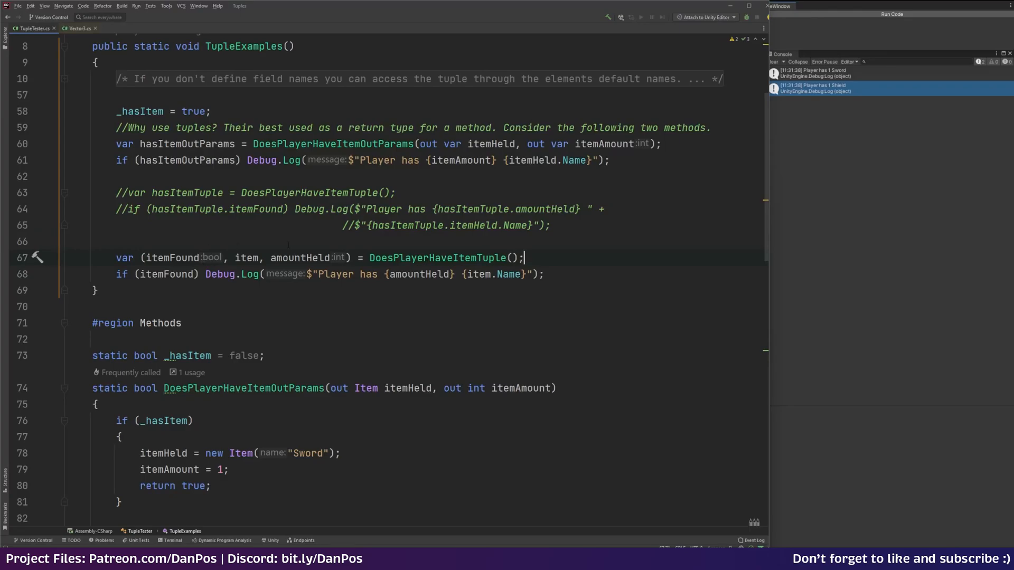
# Highlight the var (itemFound, item, amountHeld) deconstruction lines and scroll through the code
pyautogui.doubleClick(173, 257)
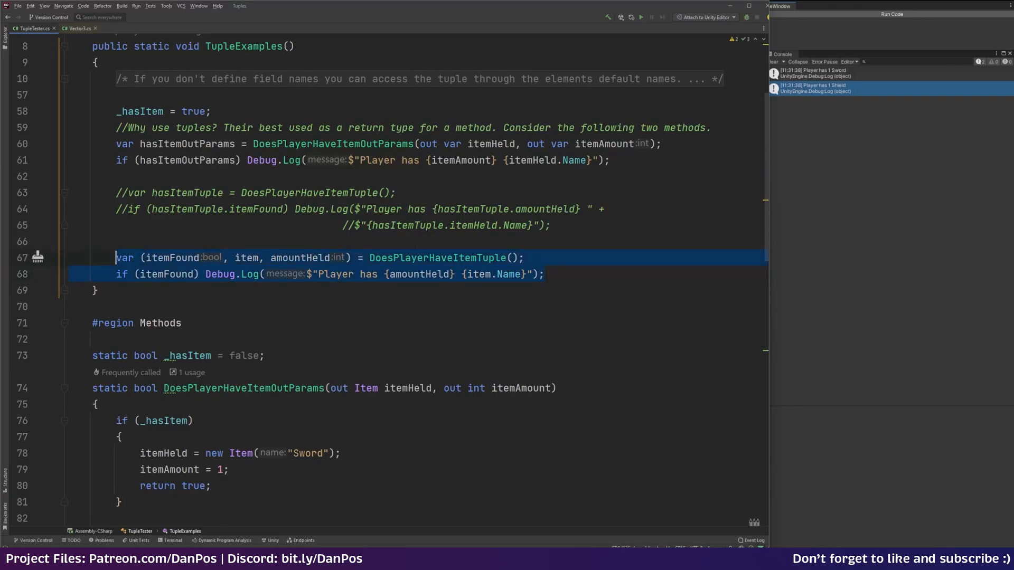
pyautogui.scroll(-3)
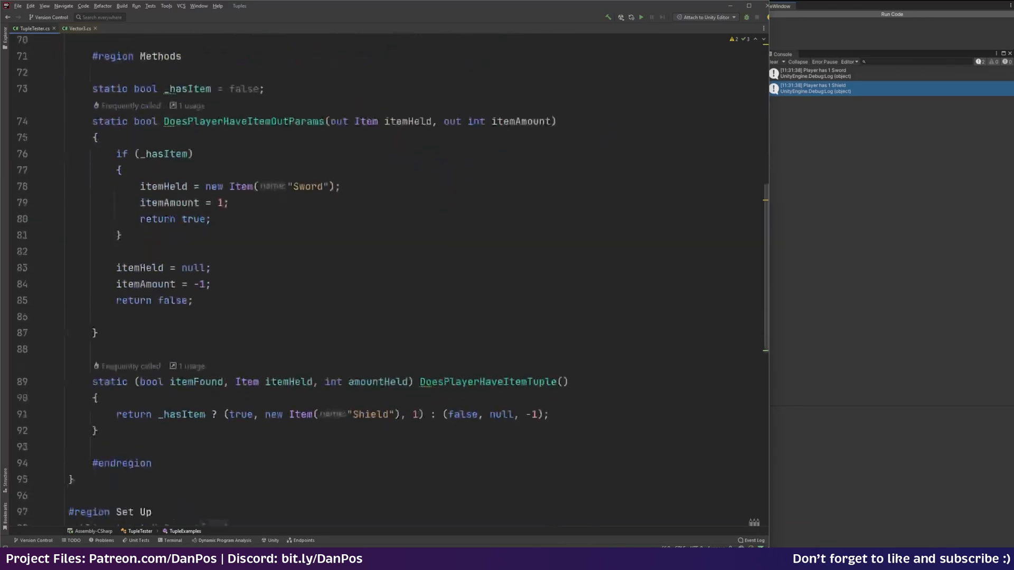
pyautogui.scroll(3)
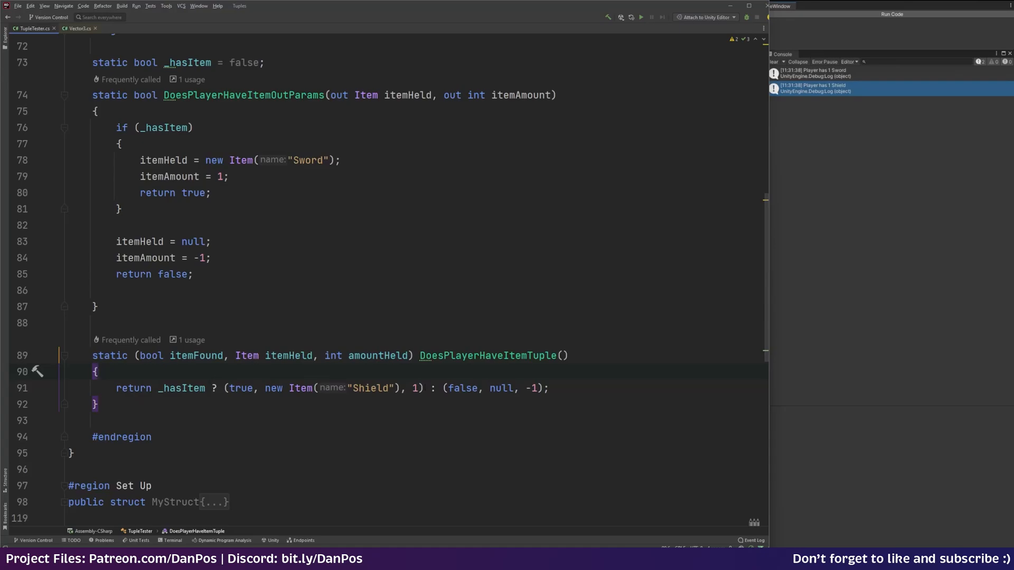
pyautogui.scroll(3)
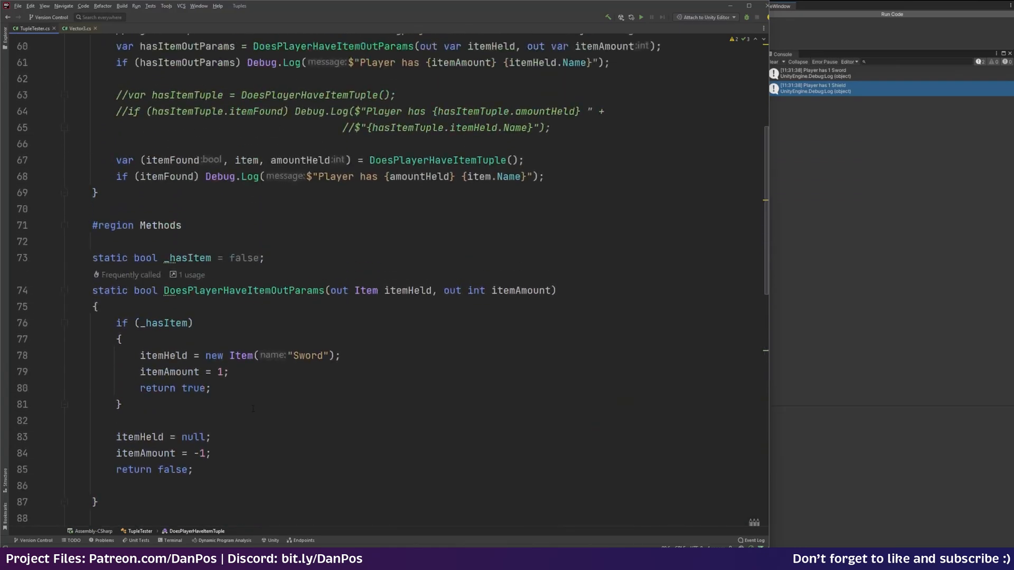
pyautogui.scroll(3)
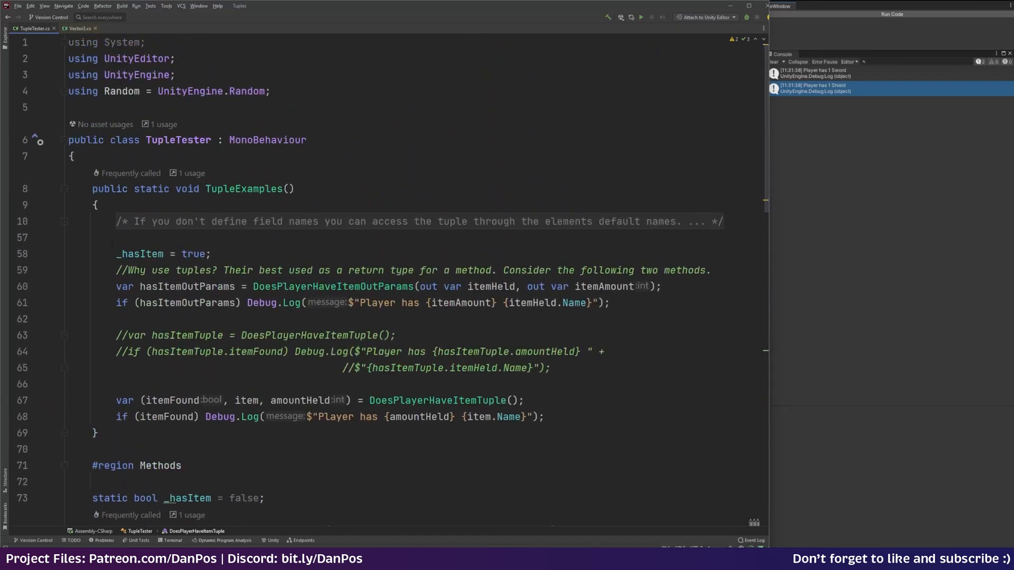
pyautogui.scroll(-3)
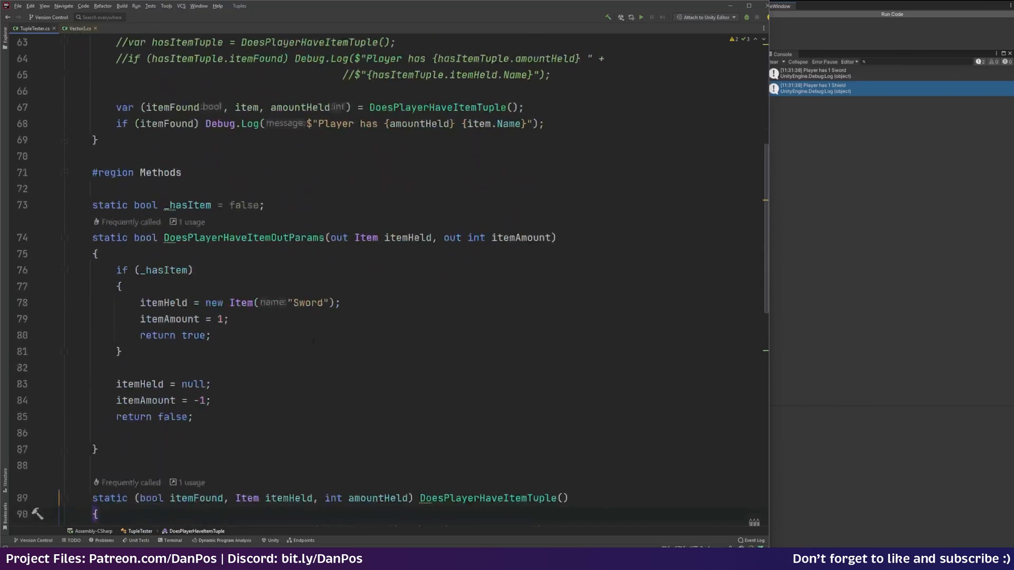
pyautogui.scroll(-3)
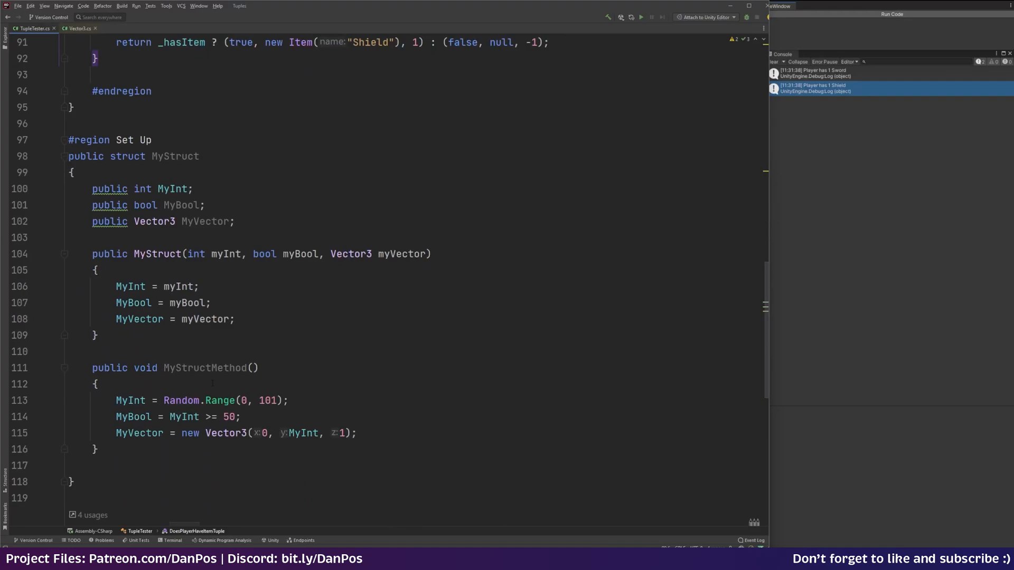
pyautogui.scroll(3)
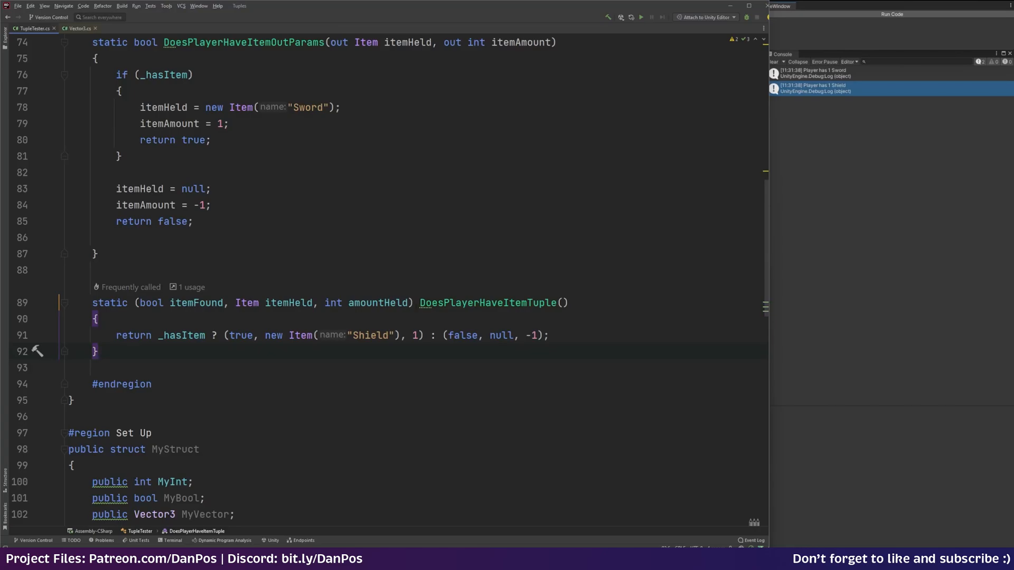
pyautogui.scroll(3)
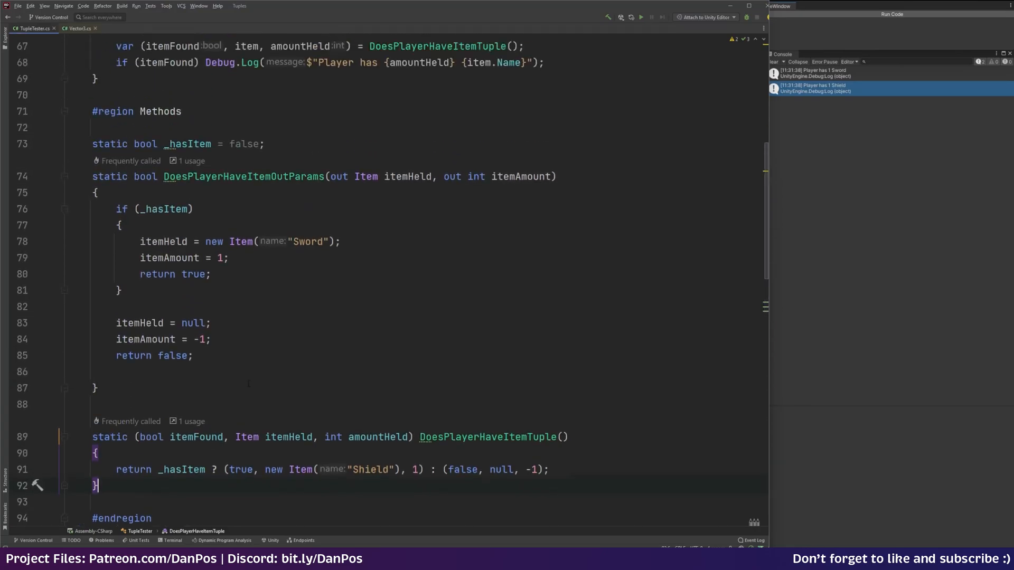
pyautogui.scroll(-3)
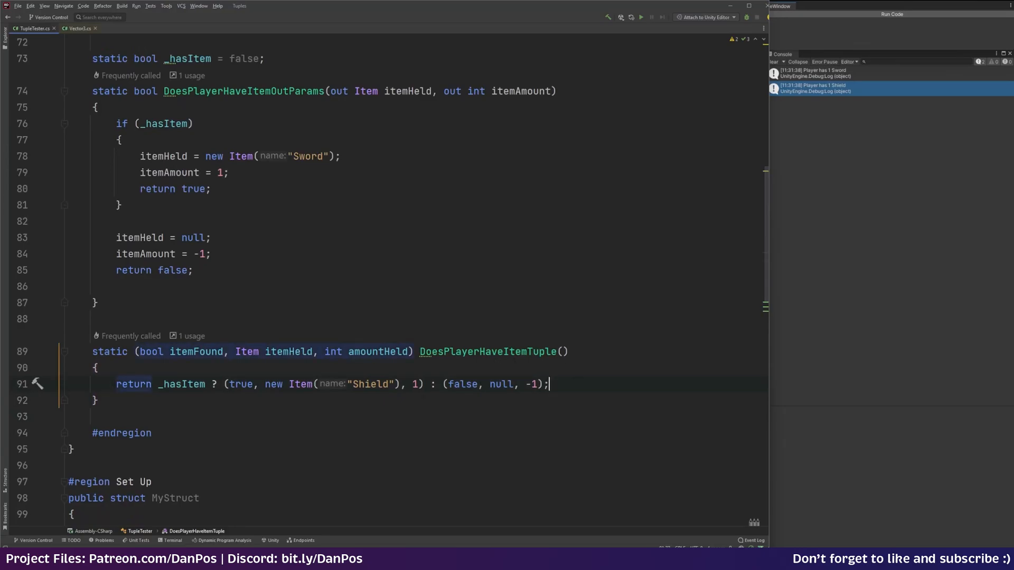
pyautogui.scroll(3)
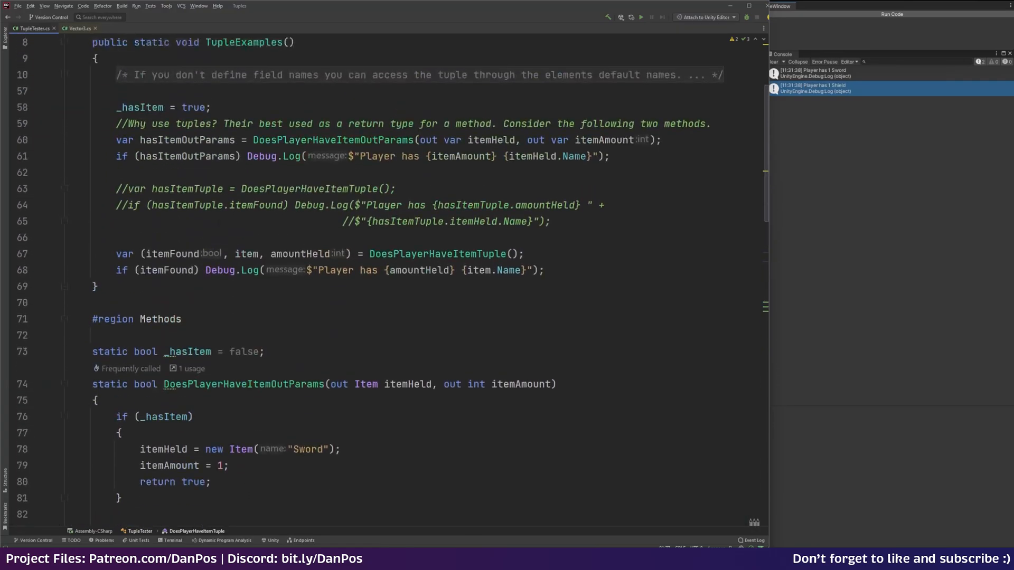